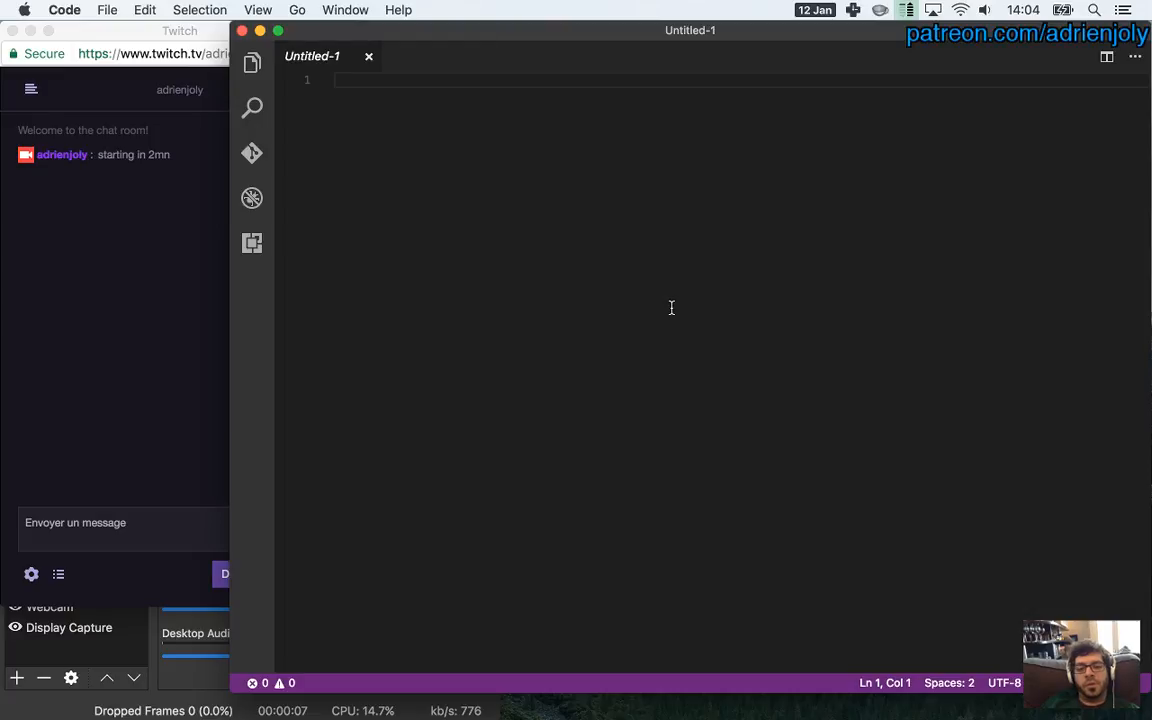
mouse_move(120, 274)
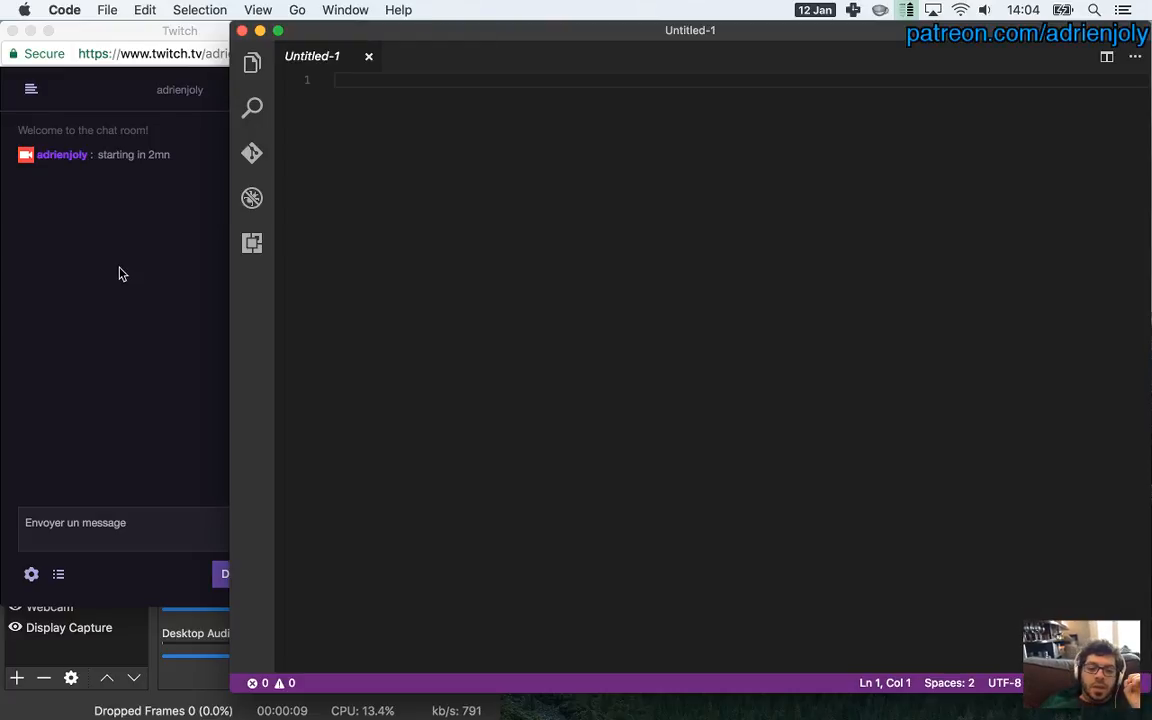
mouse_move(154, 300)
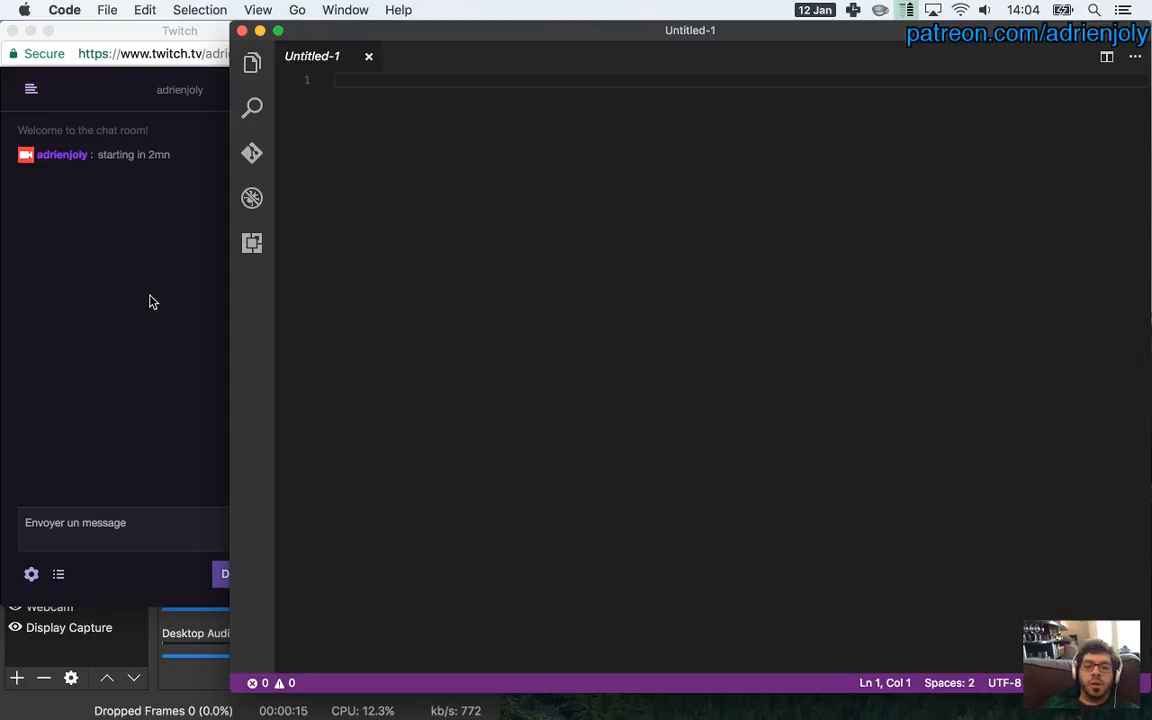
mouse_move(10, 290)
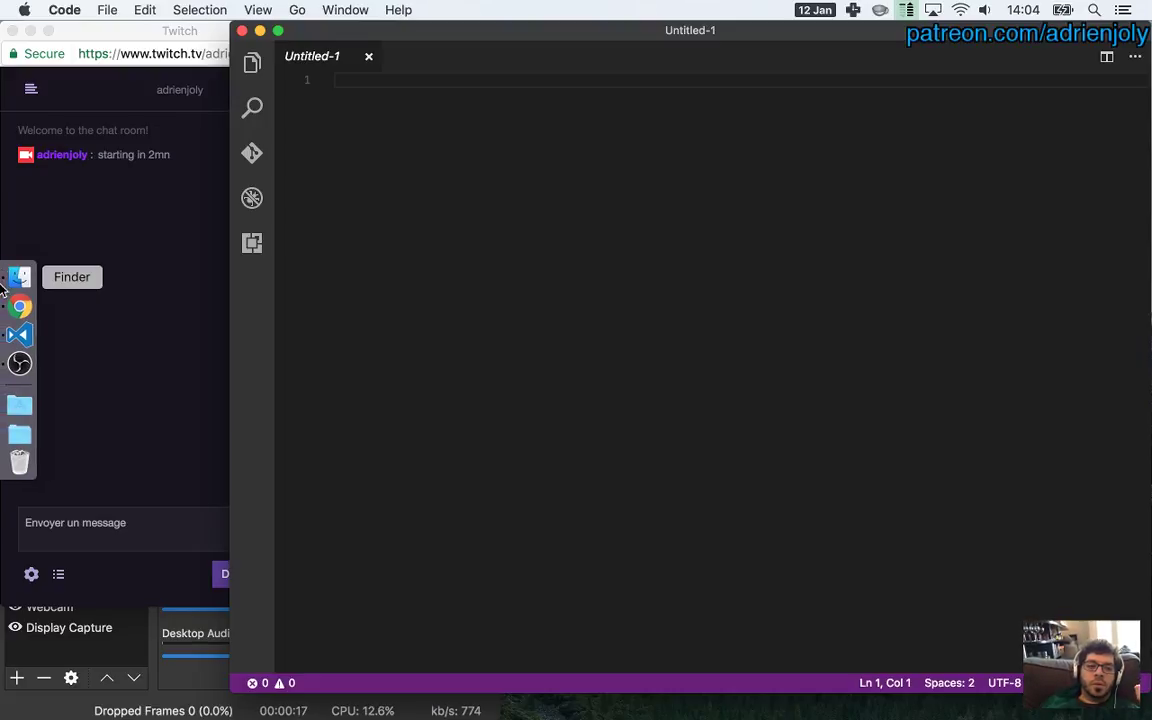
mouse_move(20, 308)
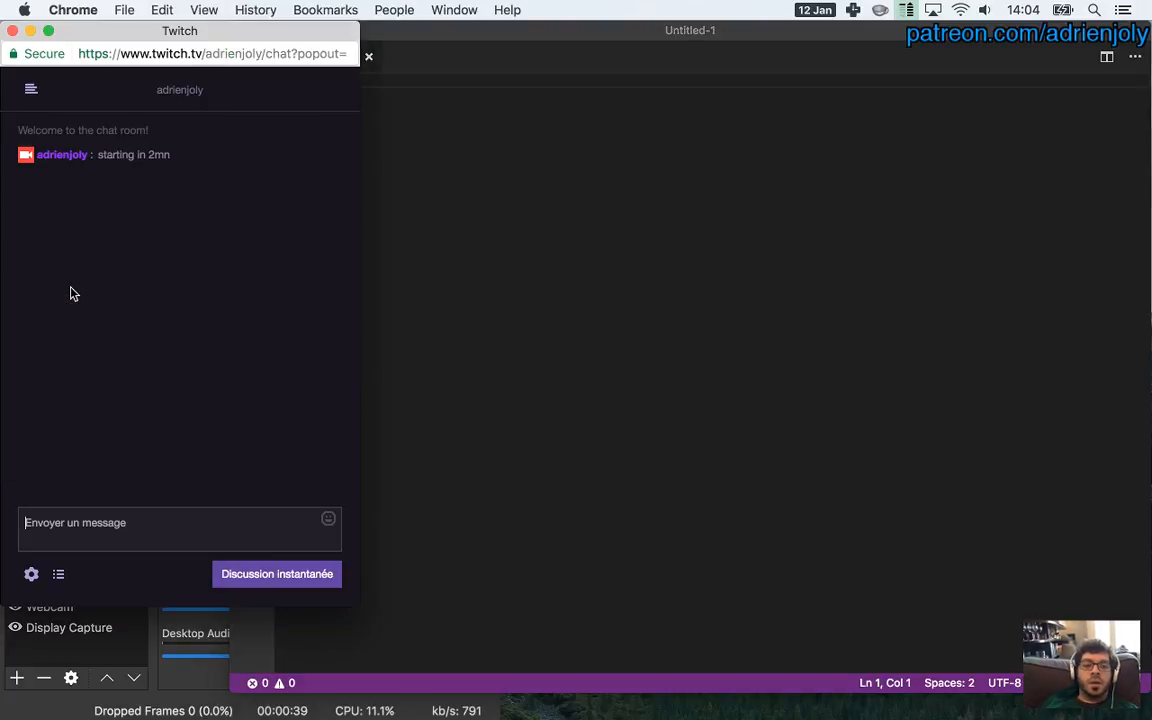
mouse_move(168, 422)
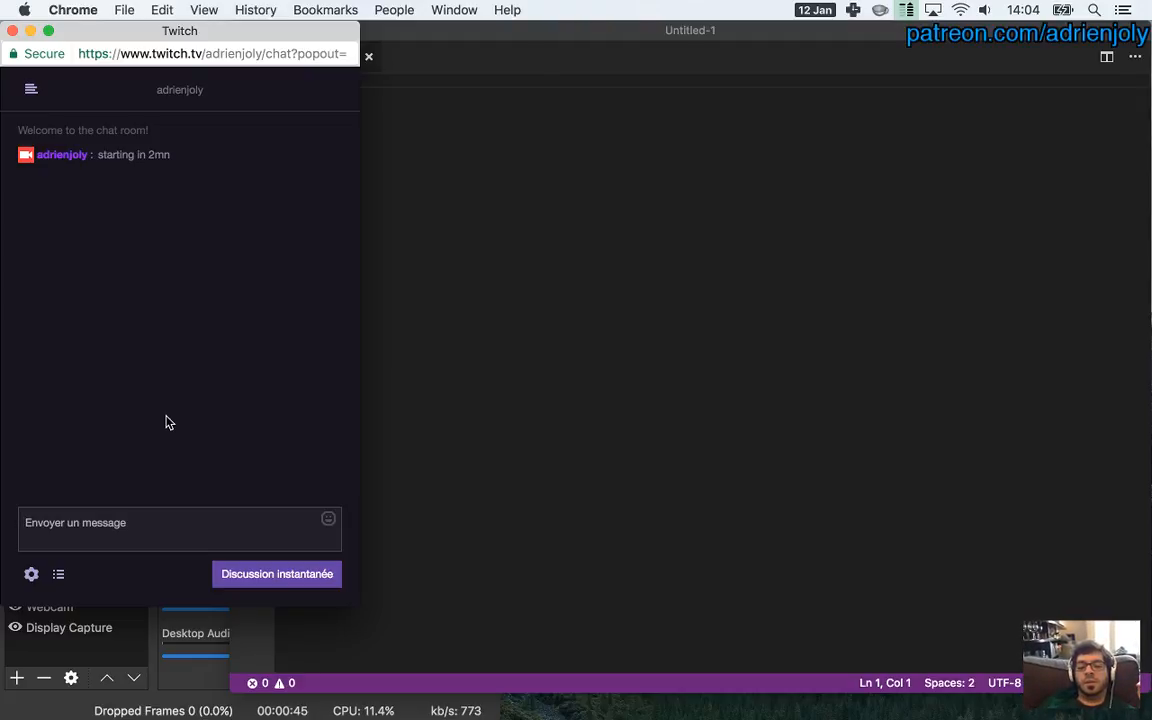
mouse_move(20, 308)
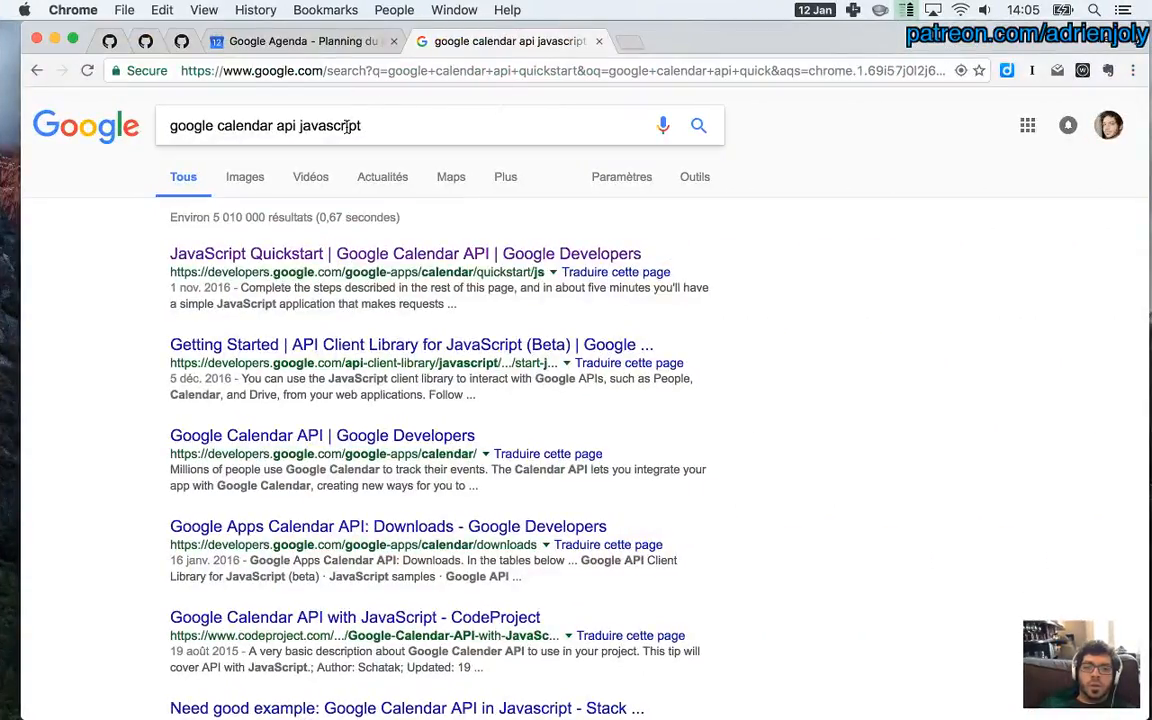
Correct the search to 'google calendar api javascript' and open the JavaScript Quickstart result
click(400, 124)
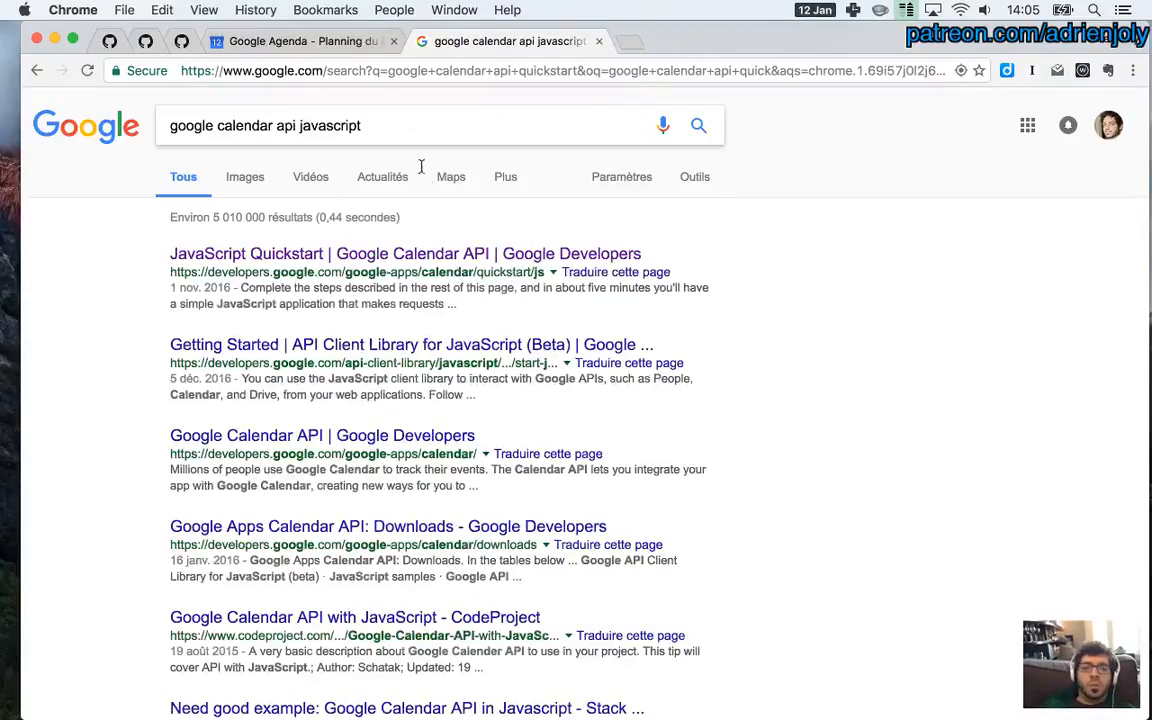
click(374, 252)
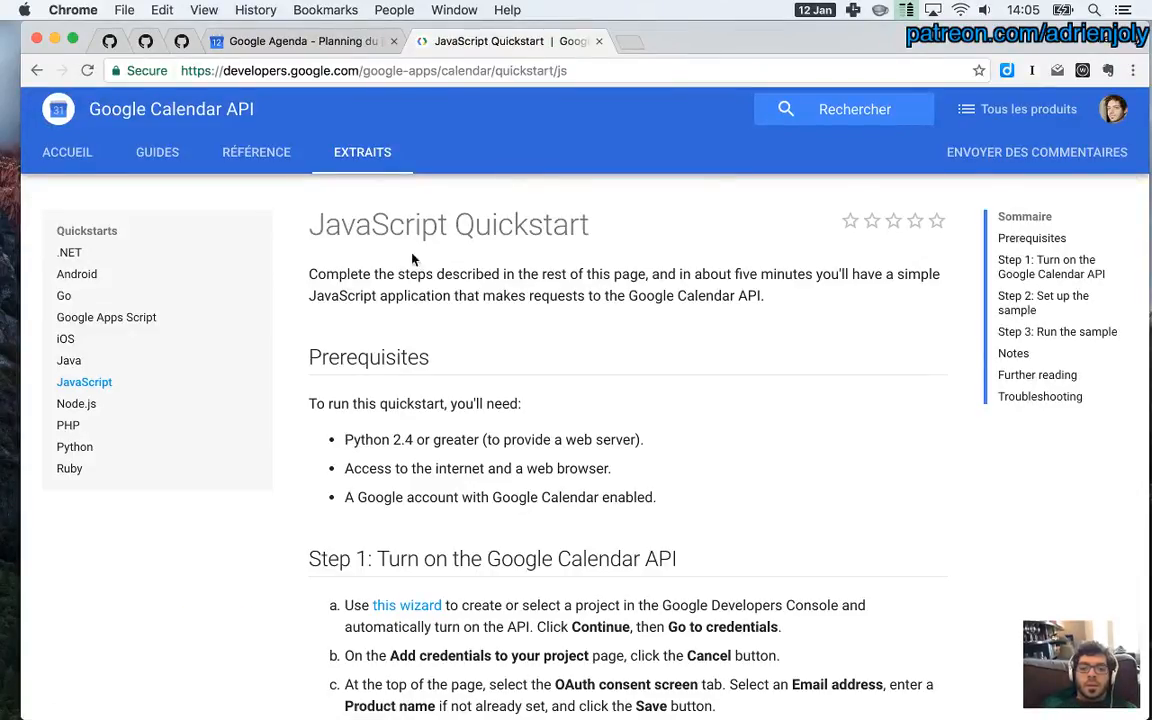
mouse_move(612, 388)
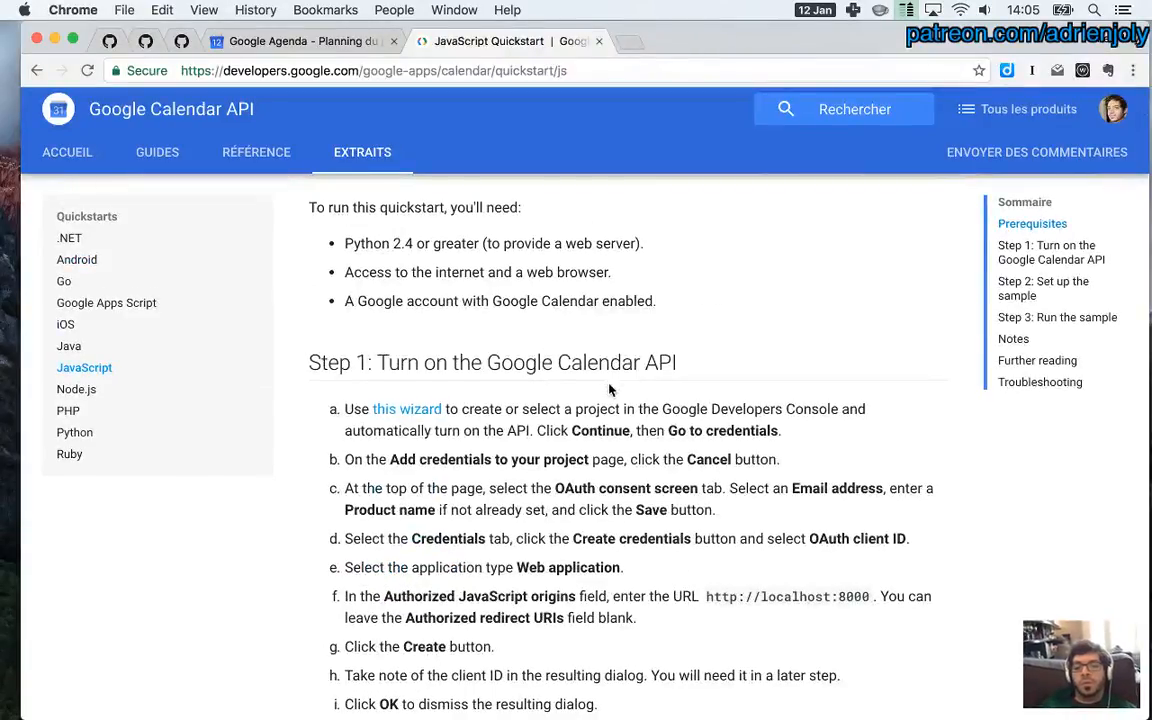
Scroll to Step 1 and open the 'this wizard' link in a new Google API Console tab
scroll(down, 3)
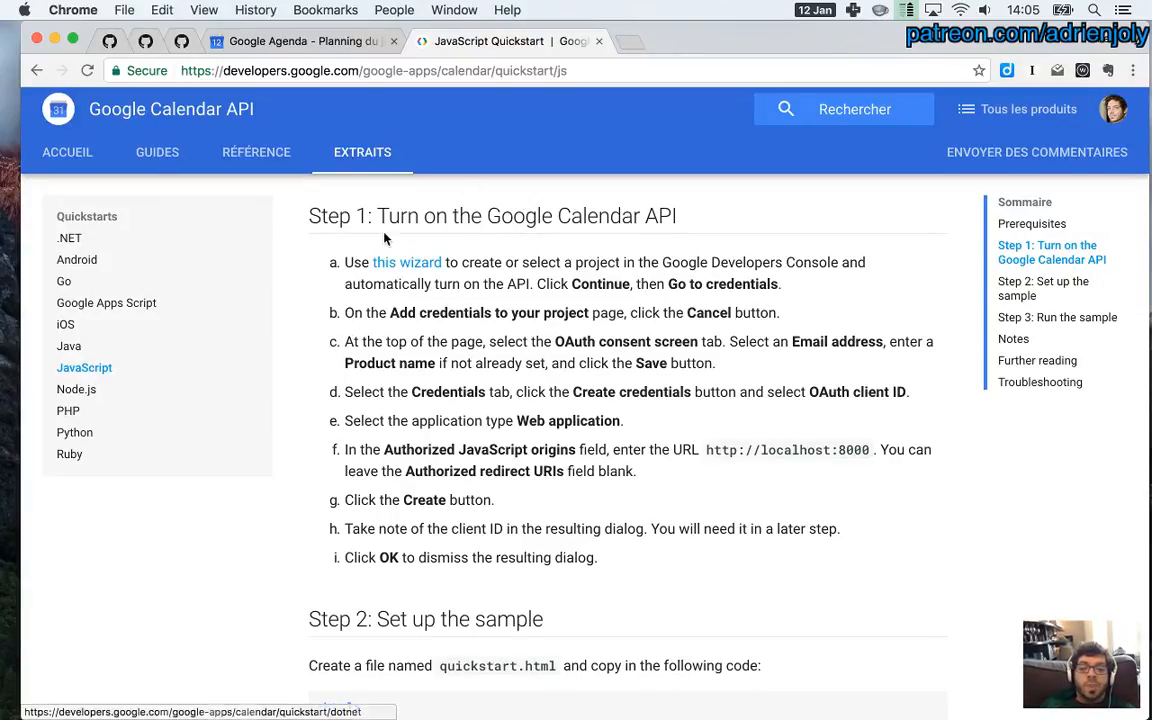
mouse_move(396, 264)
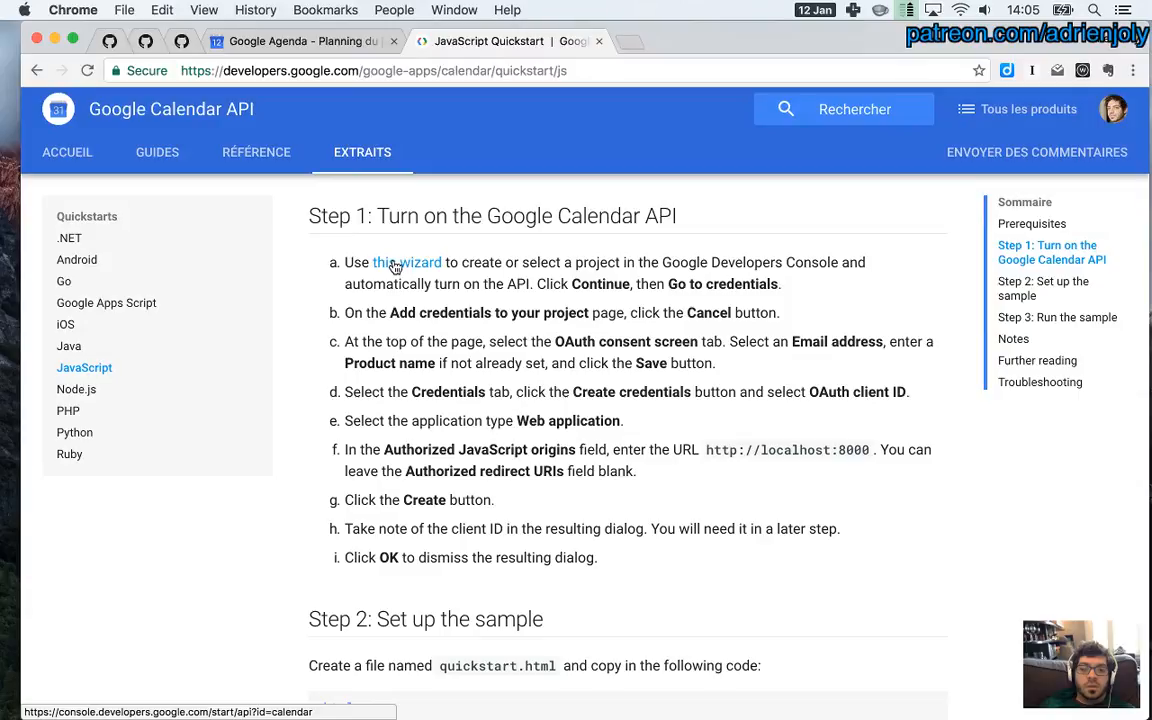
right_click(404, 262)
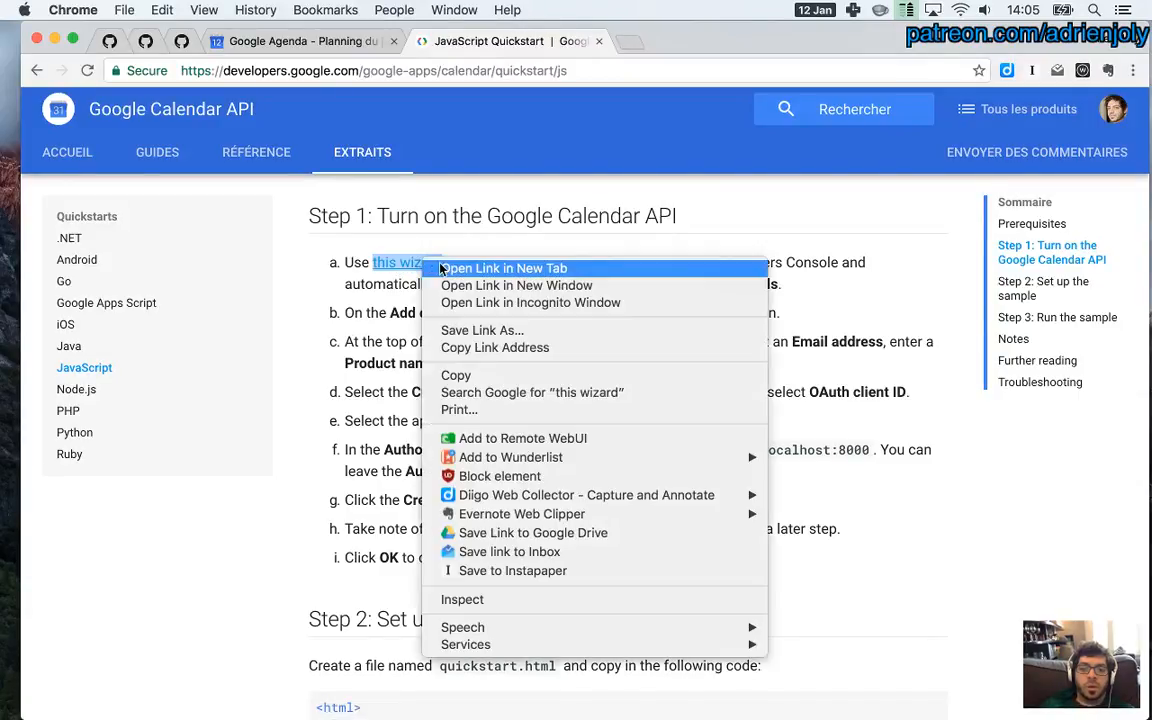
click(504, 268)
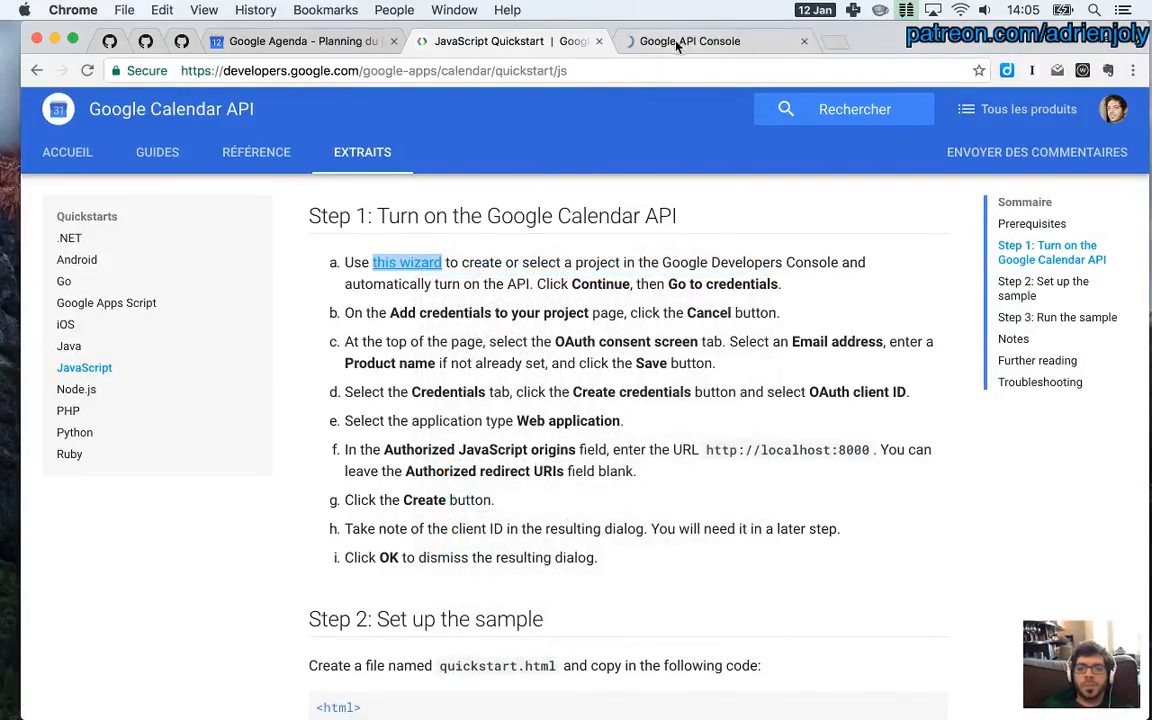
mouse_move(678, 40)
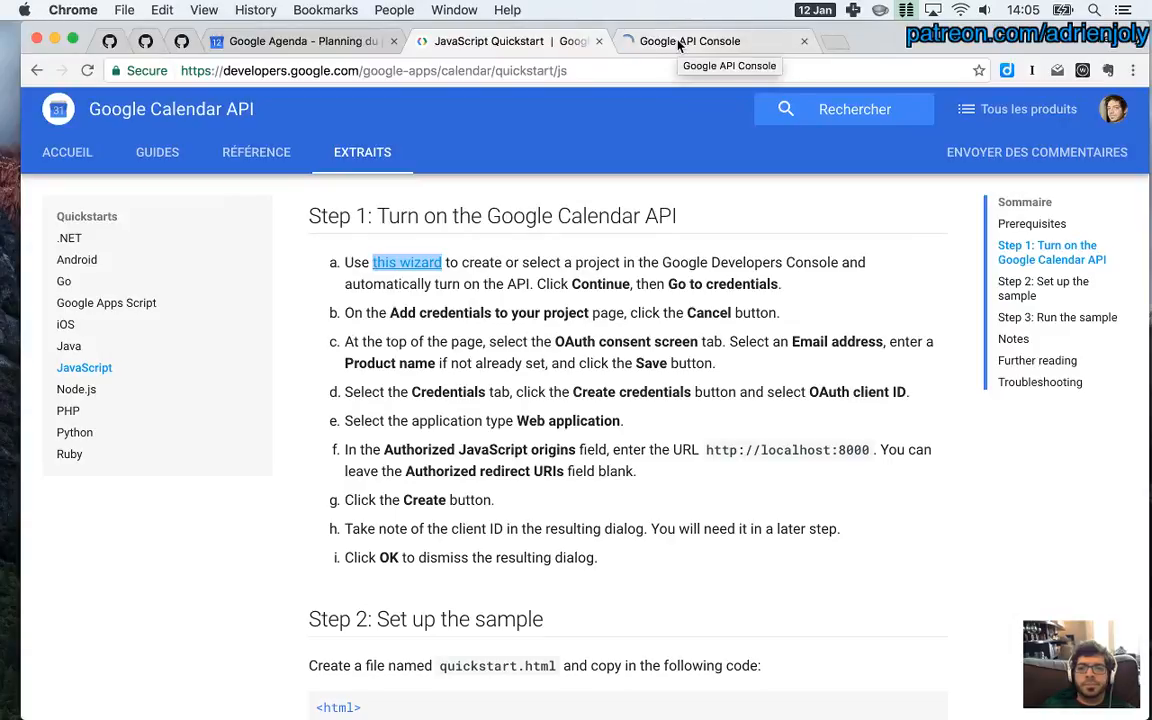
In the API Console, leave 'Créer un projet' selected and continue to create the project with Calendar API enabled
click(406, 262)
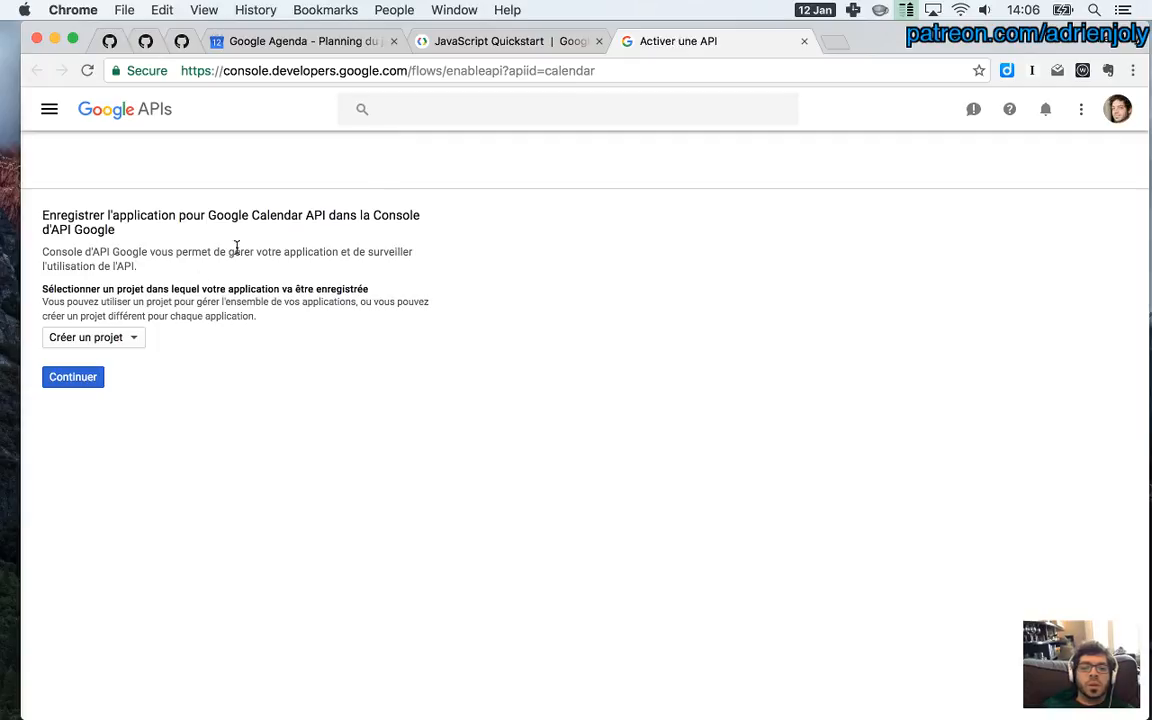
click(92, 336)
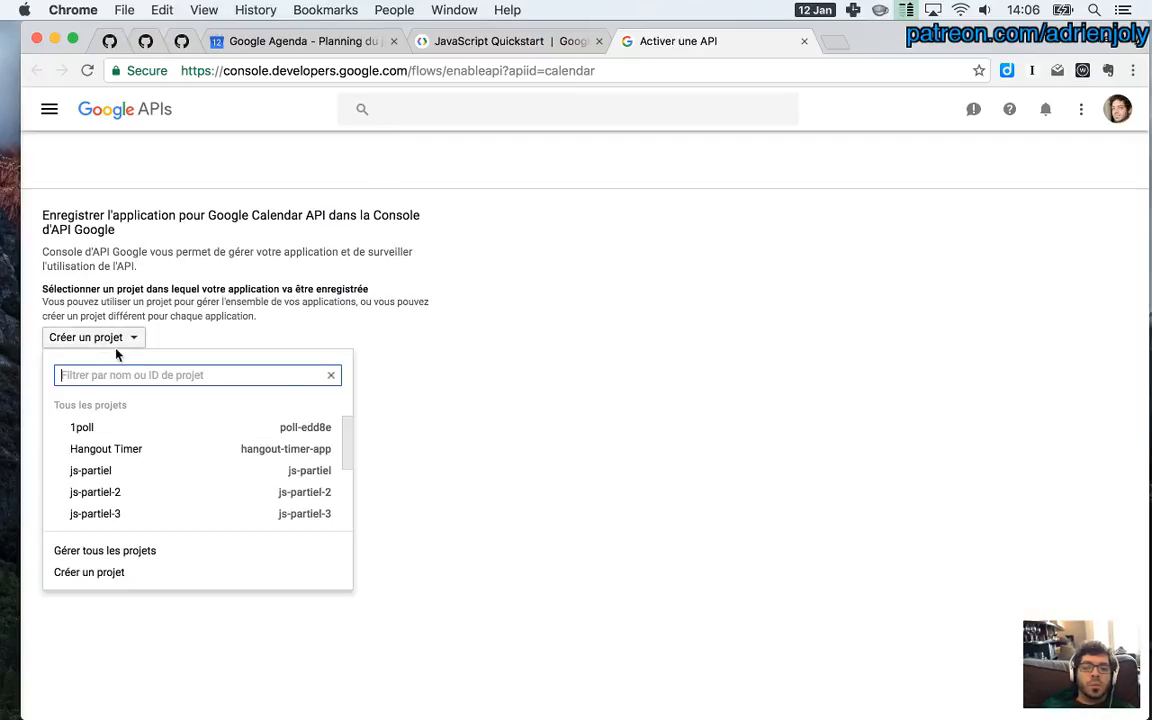
mouse_move(94, 552)
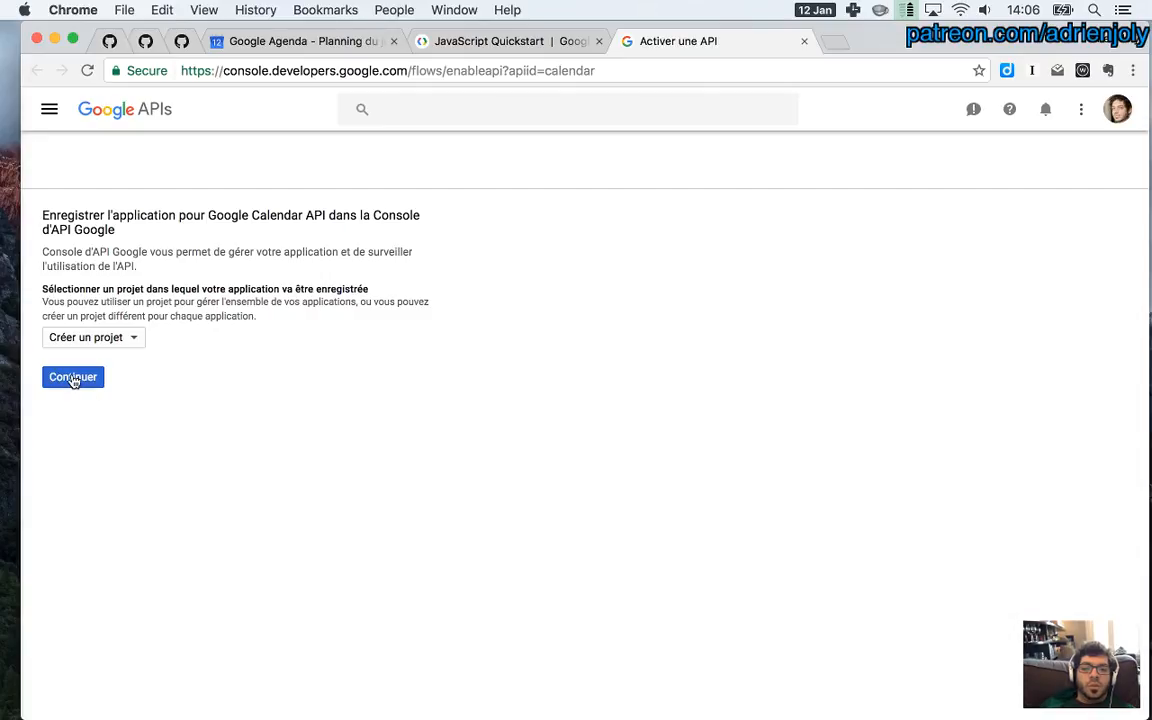
click(72, 376)
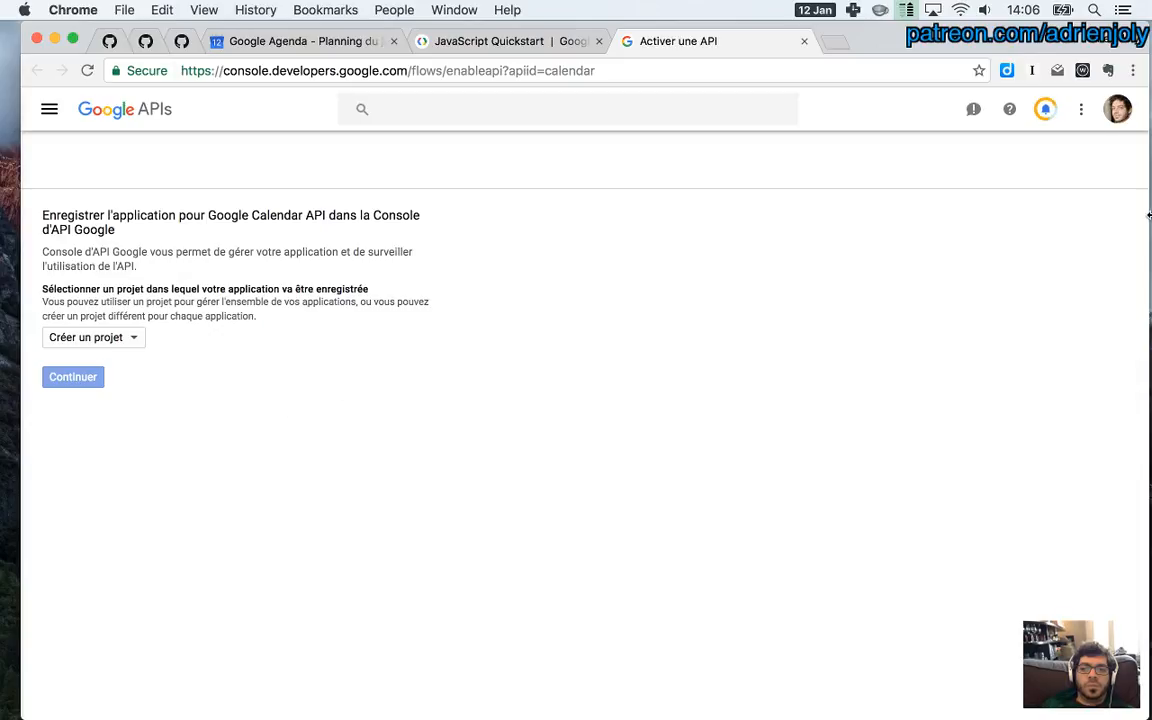
mouse_move(1044, 108)
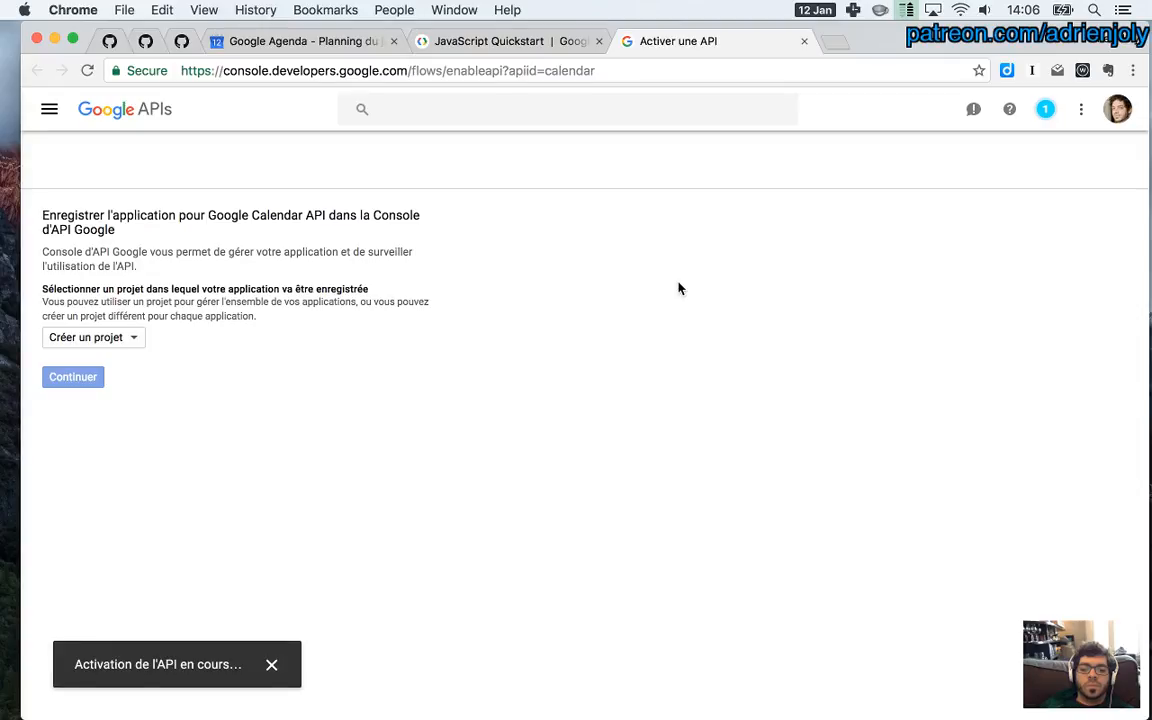
click(72, 376)
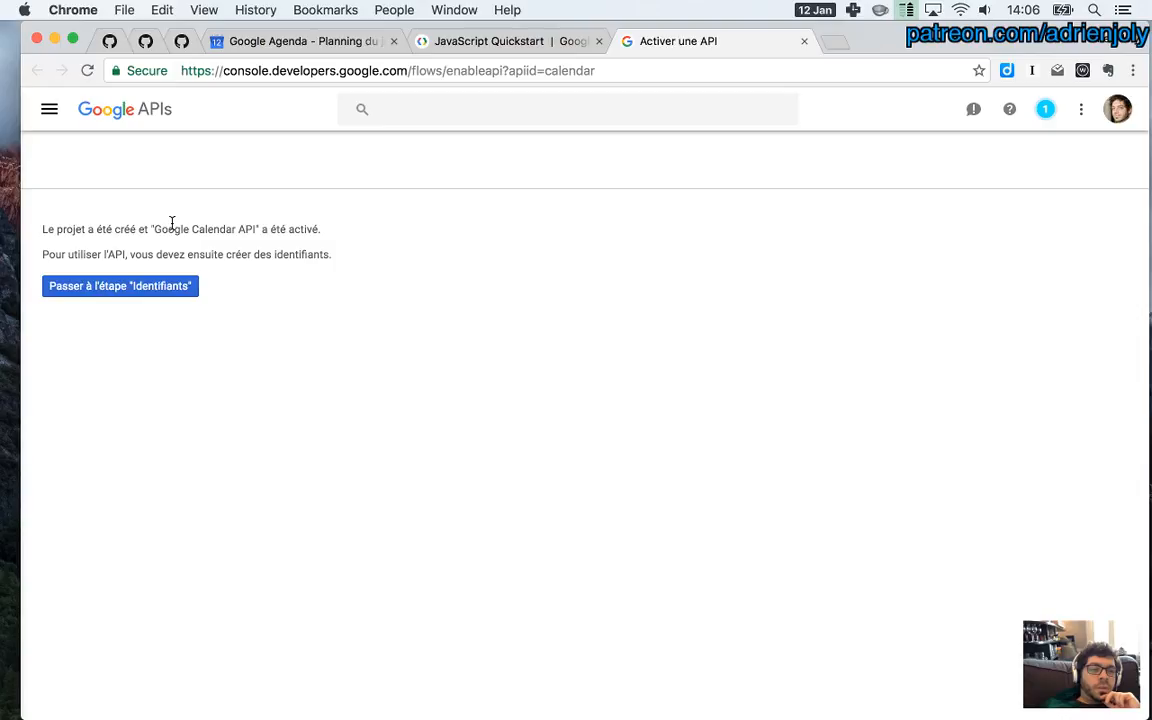
Reread Quickstart Step 1, then proceed to the Identifiants step for the new project
click(490, 40)
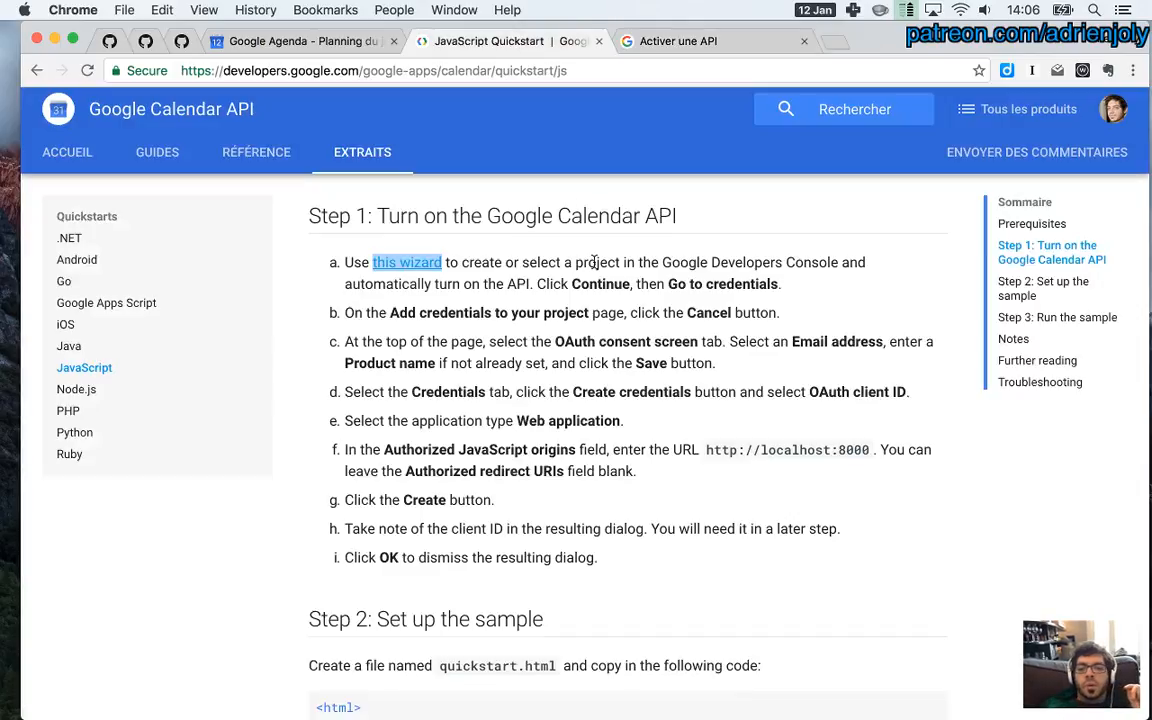
mouse_move(450, 290)
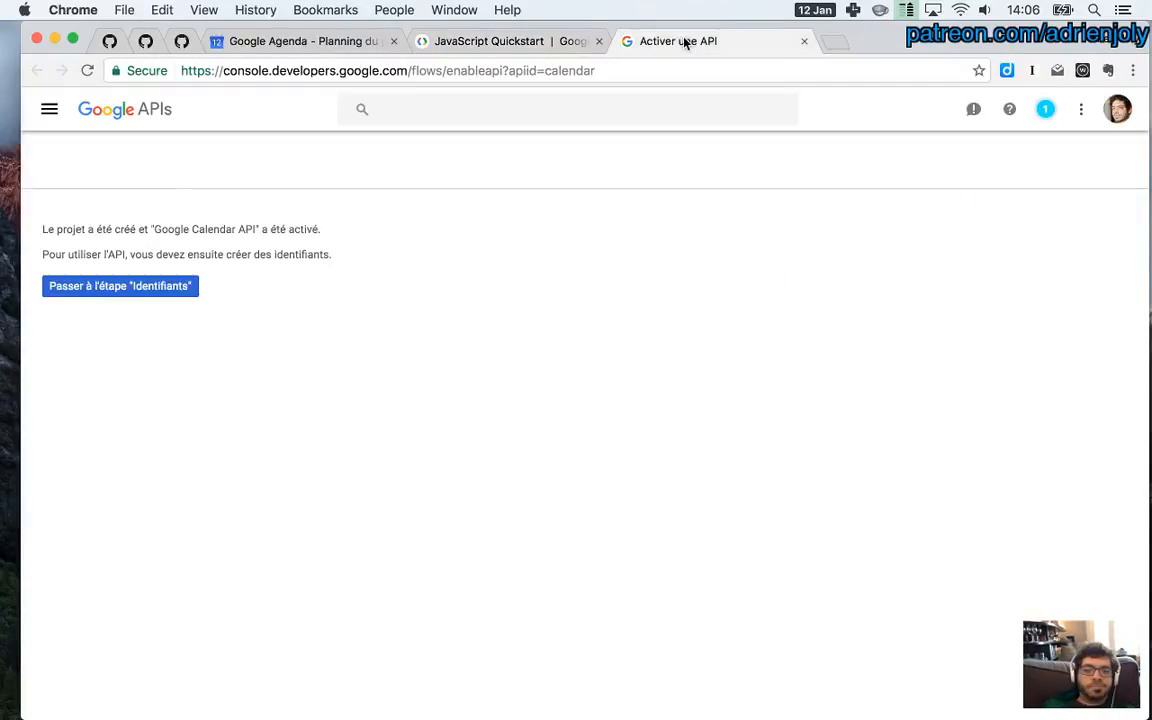
click(120, 286)
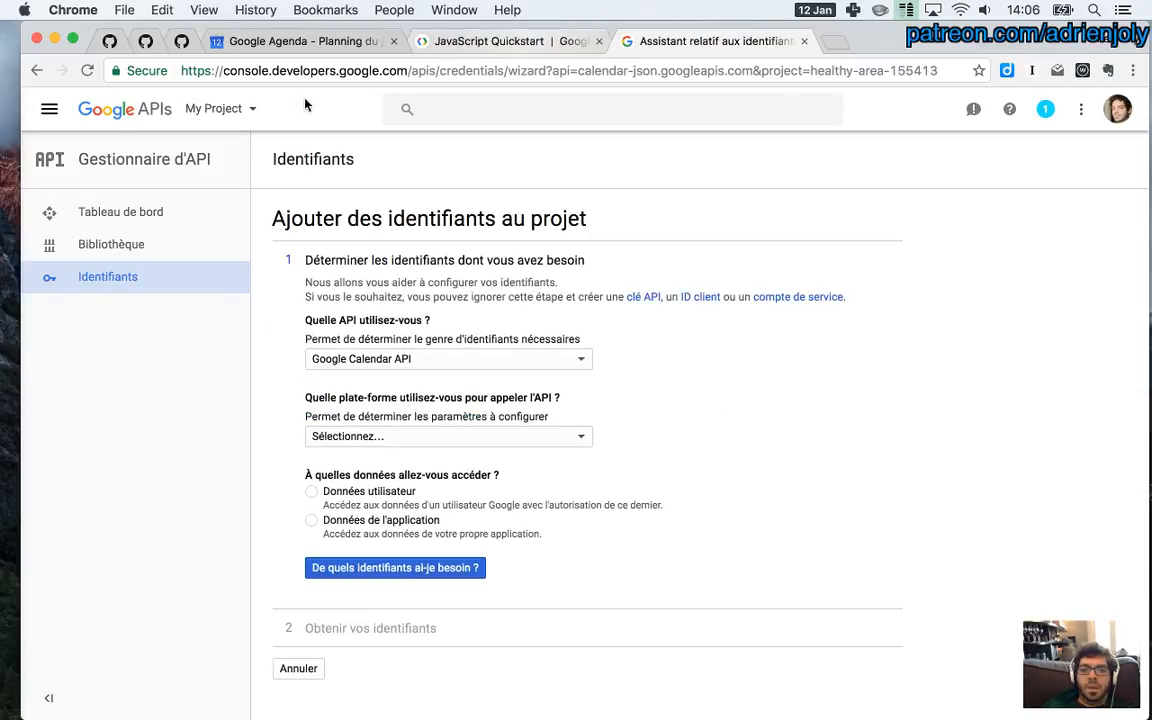
Set the credentials wizard to Google Calendar API, Navigateur Web (JavaScript), accessing Données utilisateur
click(220, 108)
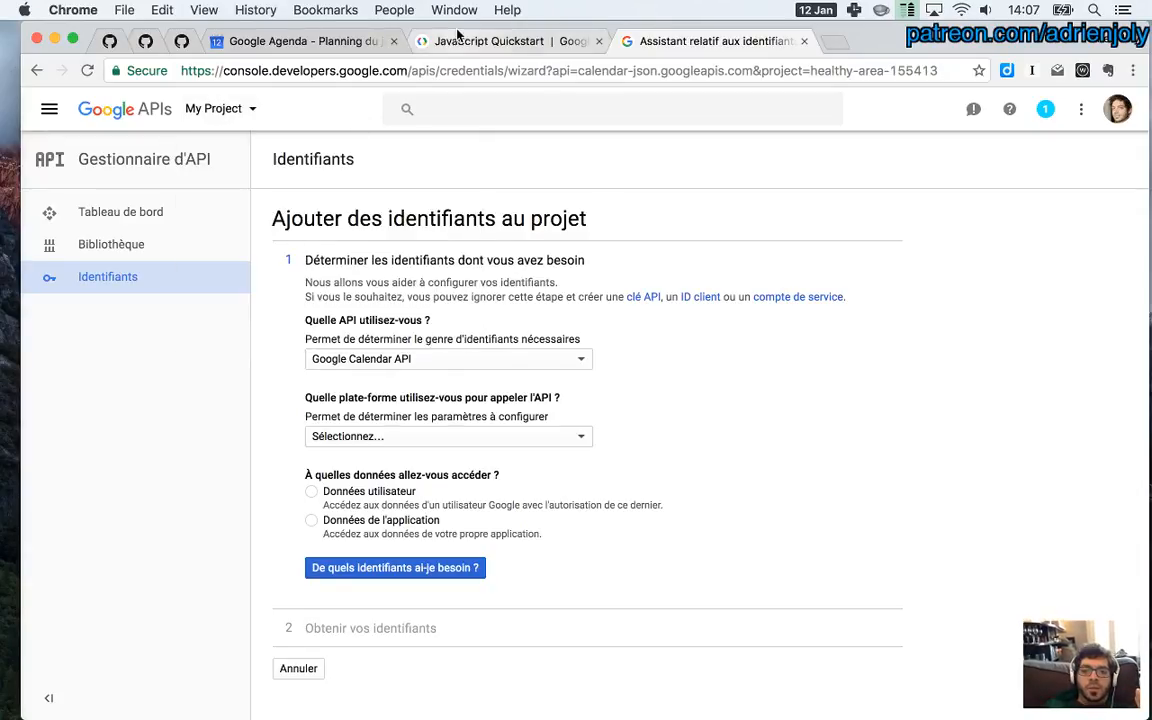
click(500, 40)
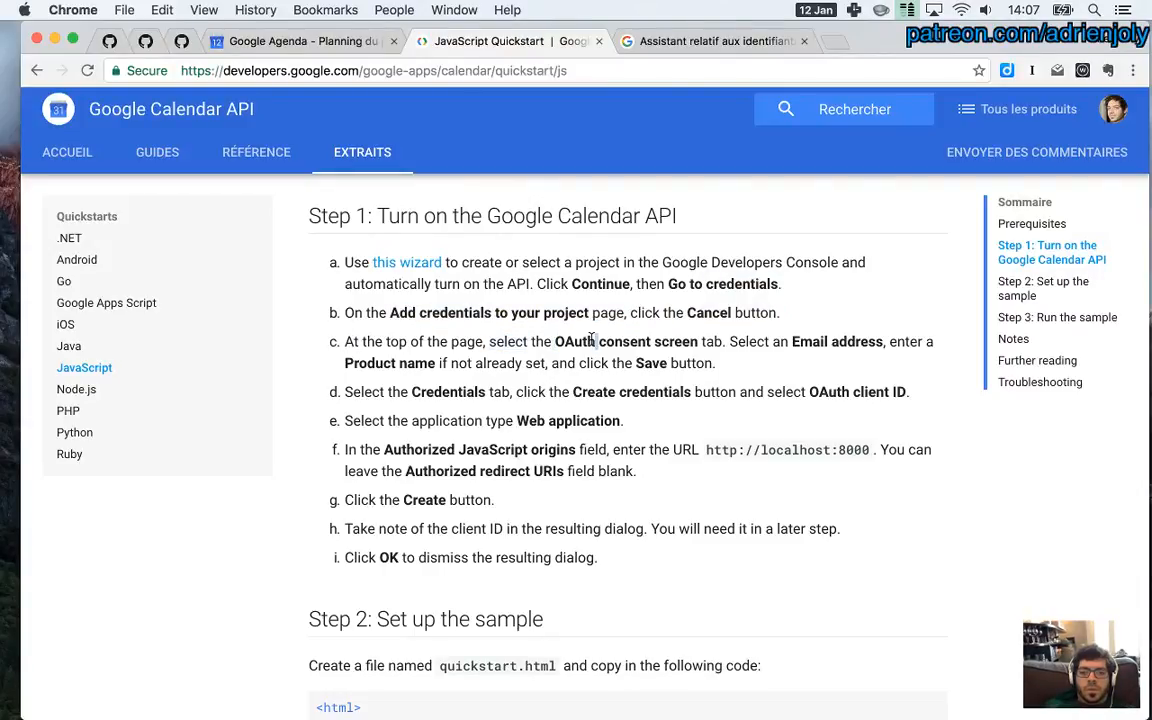
double_click(574, 340)
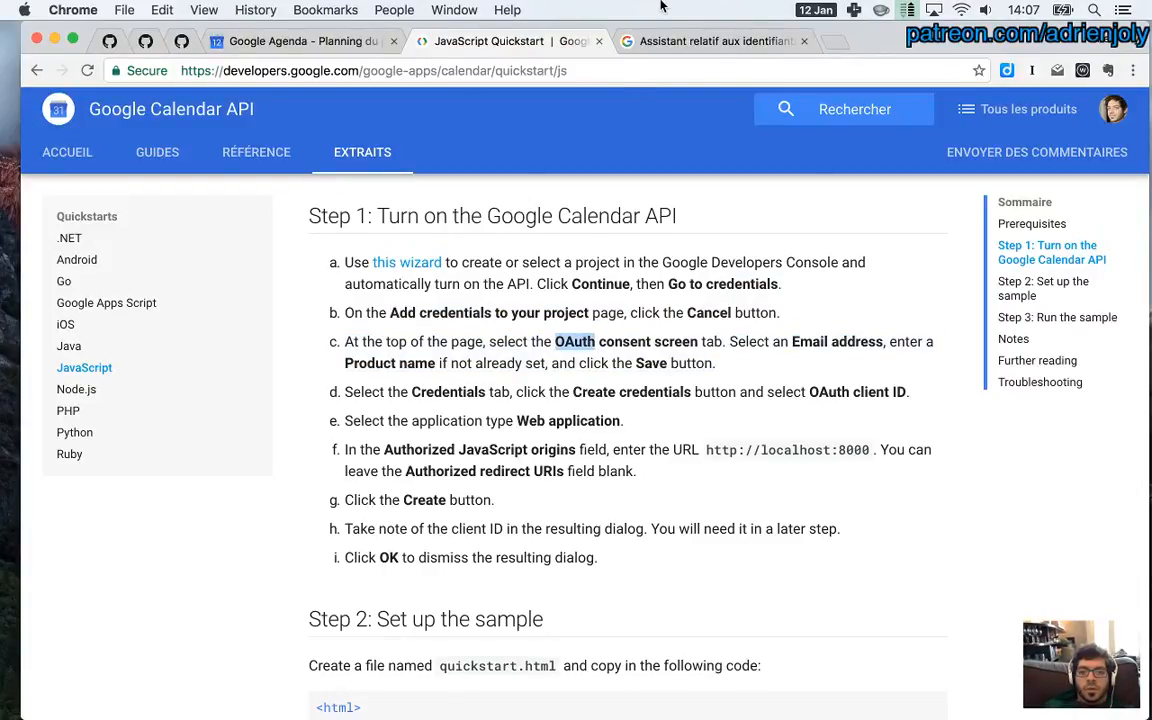
click(712, 40)
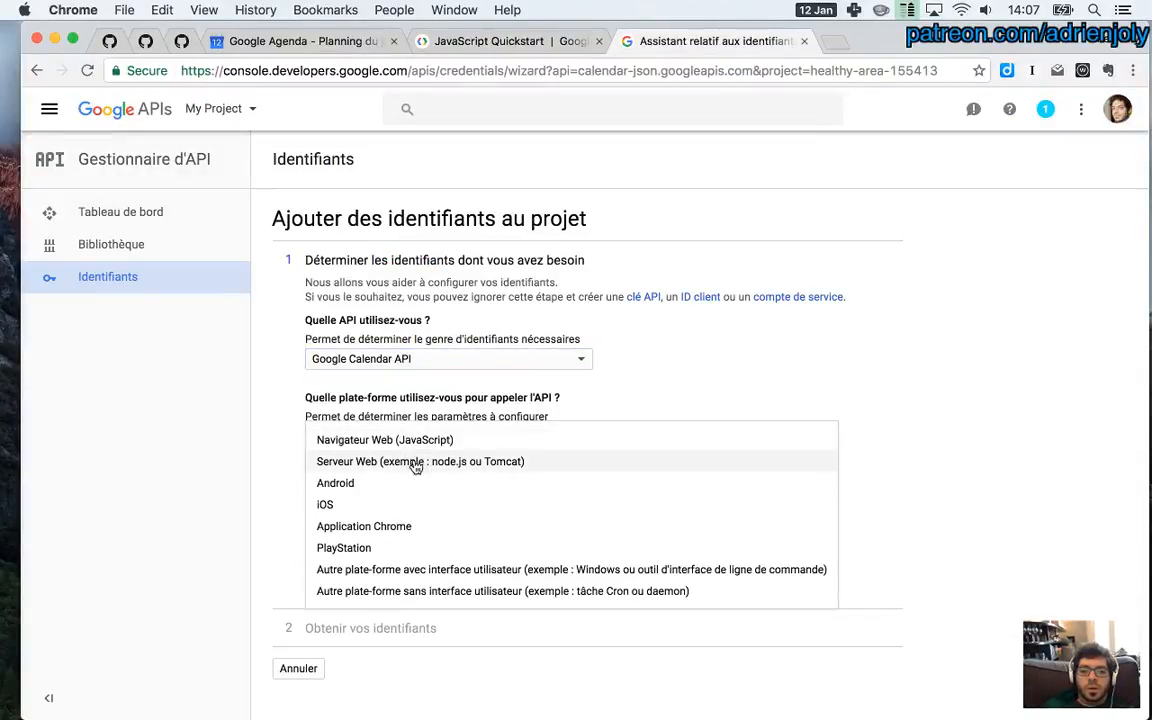
mouse_move(412, 440)
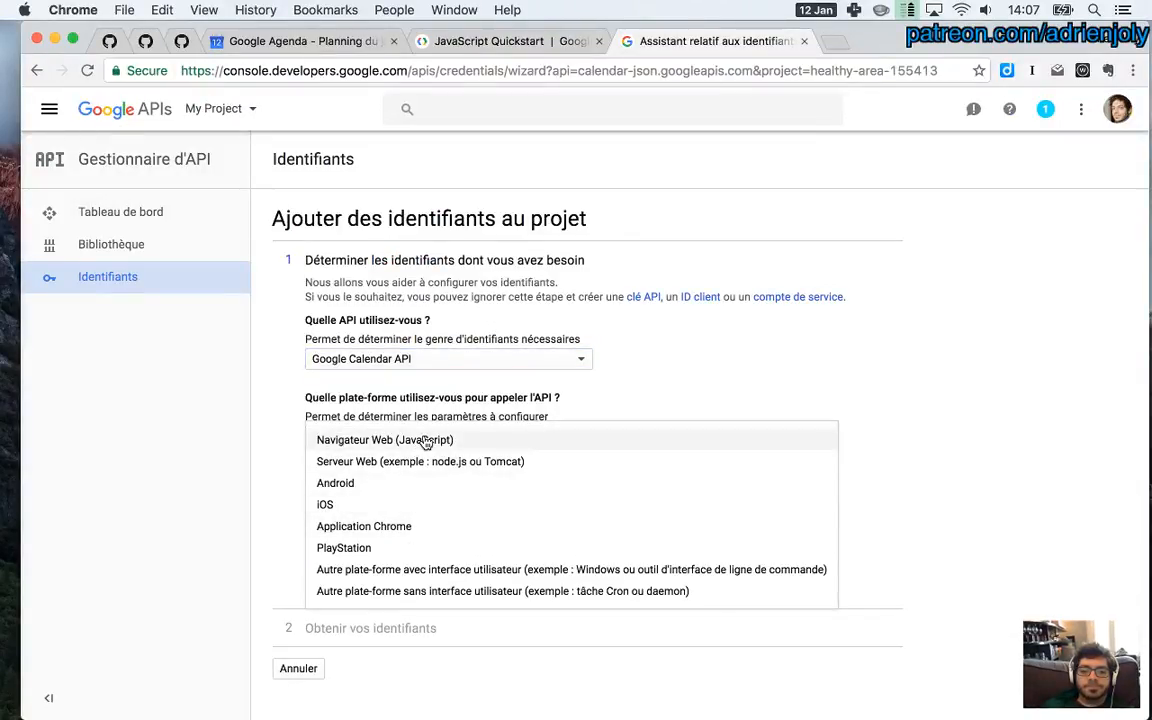
mouse_move(410, 444)
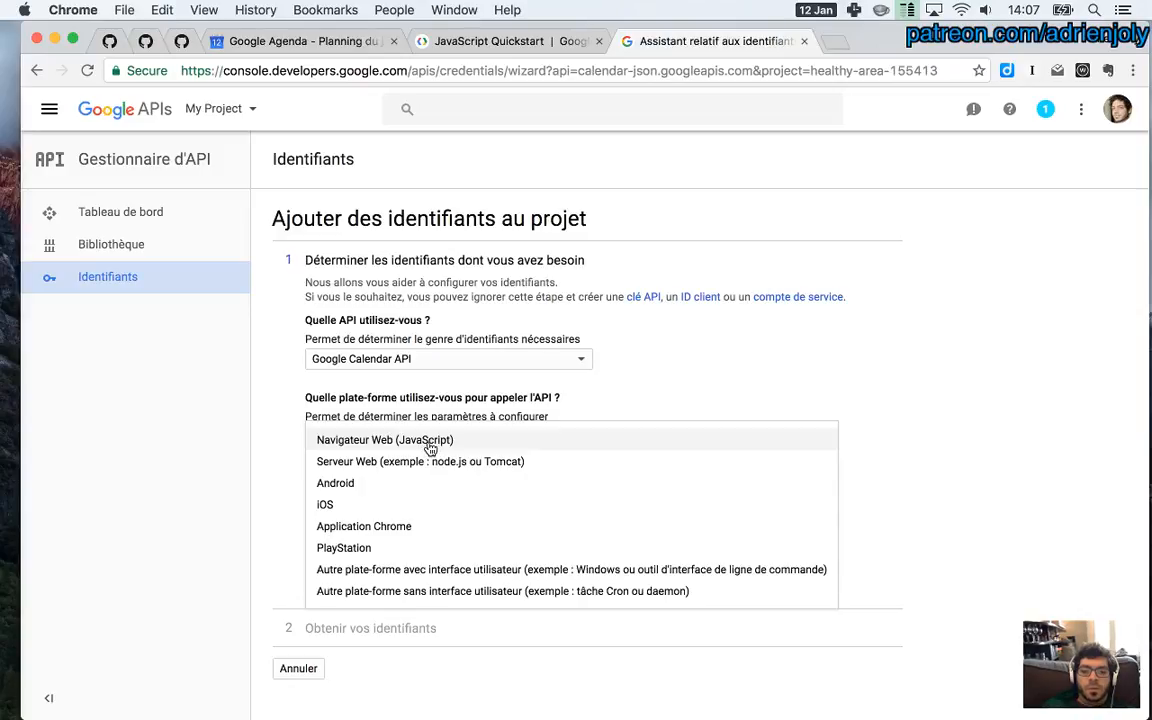
click(410, 440)
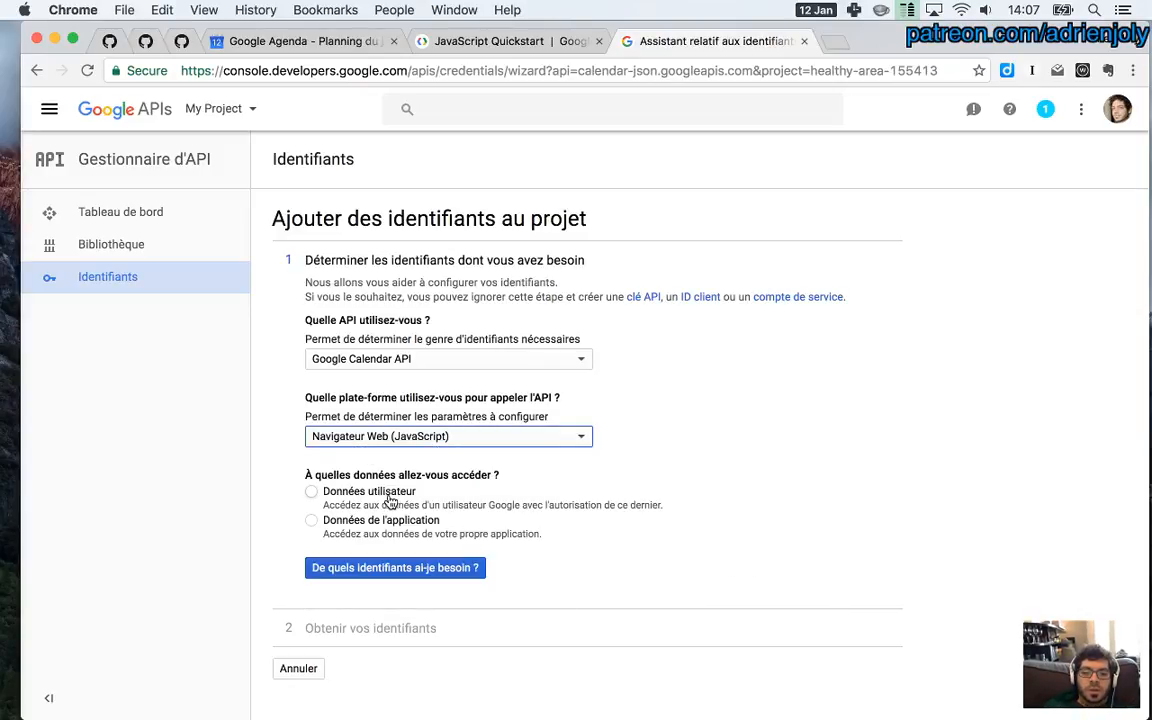
mouse_move(372, 528)
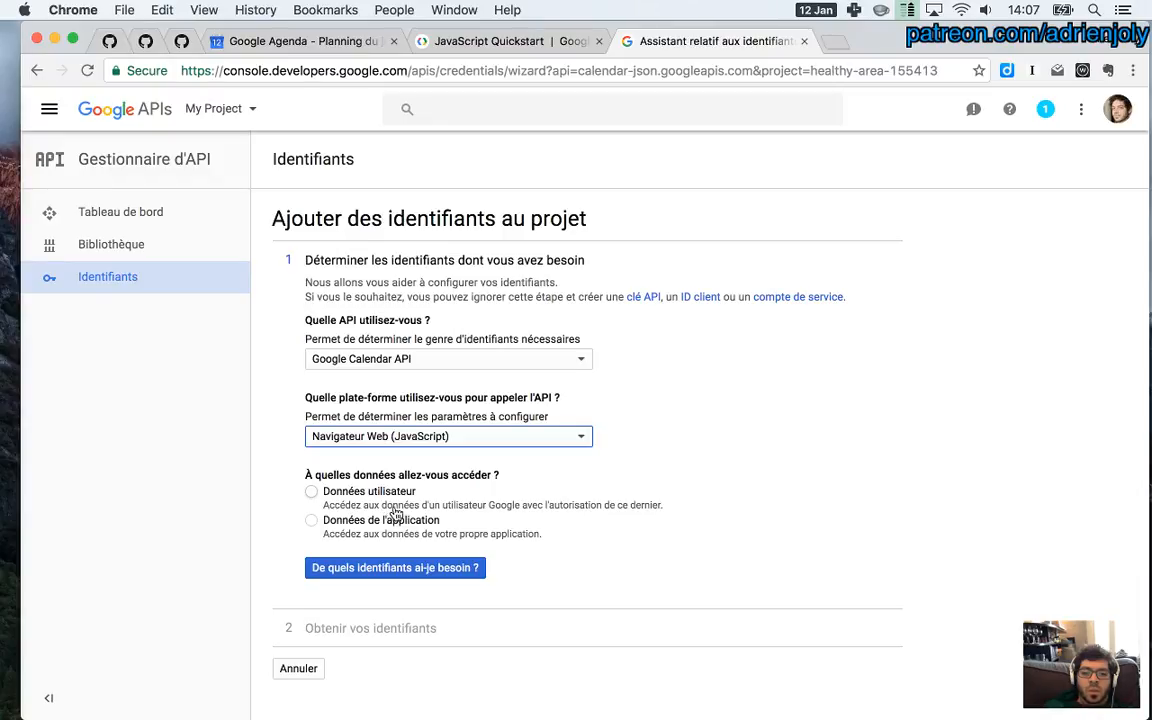
mouse_move(482, 512)
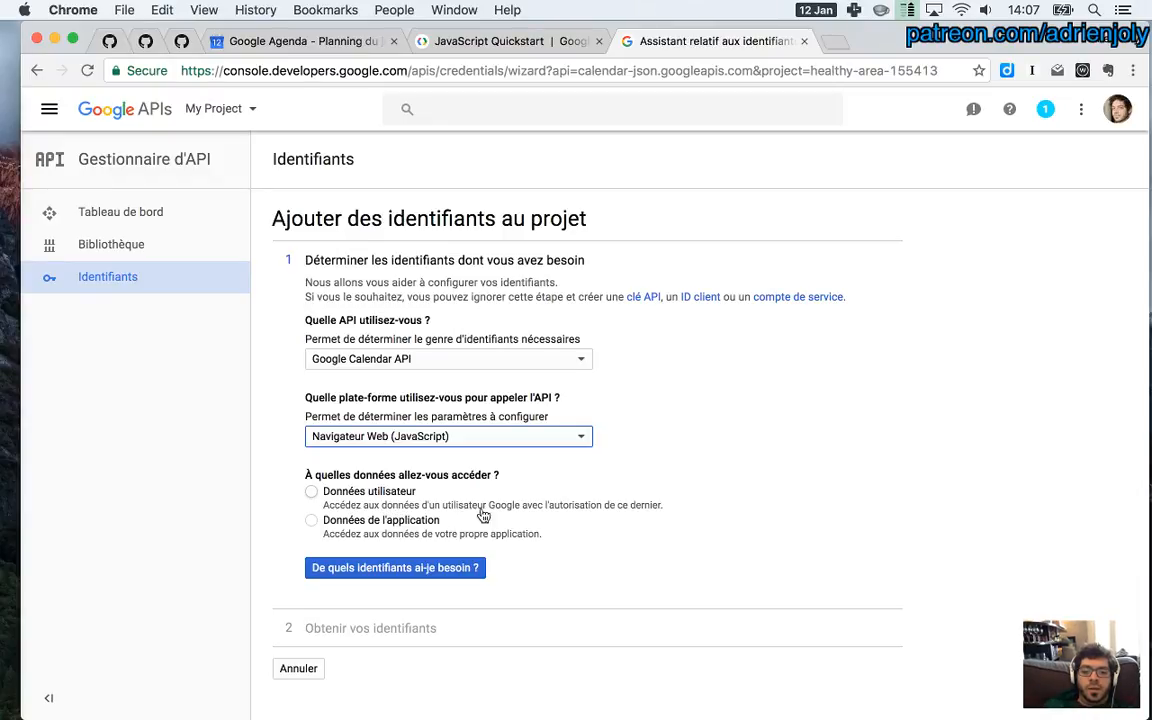
mouse_move(504, 516)
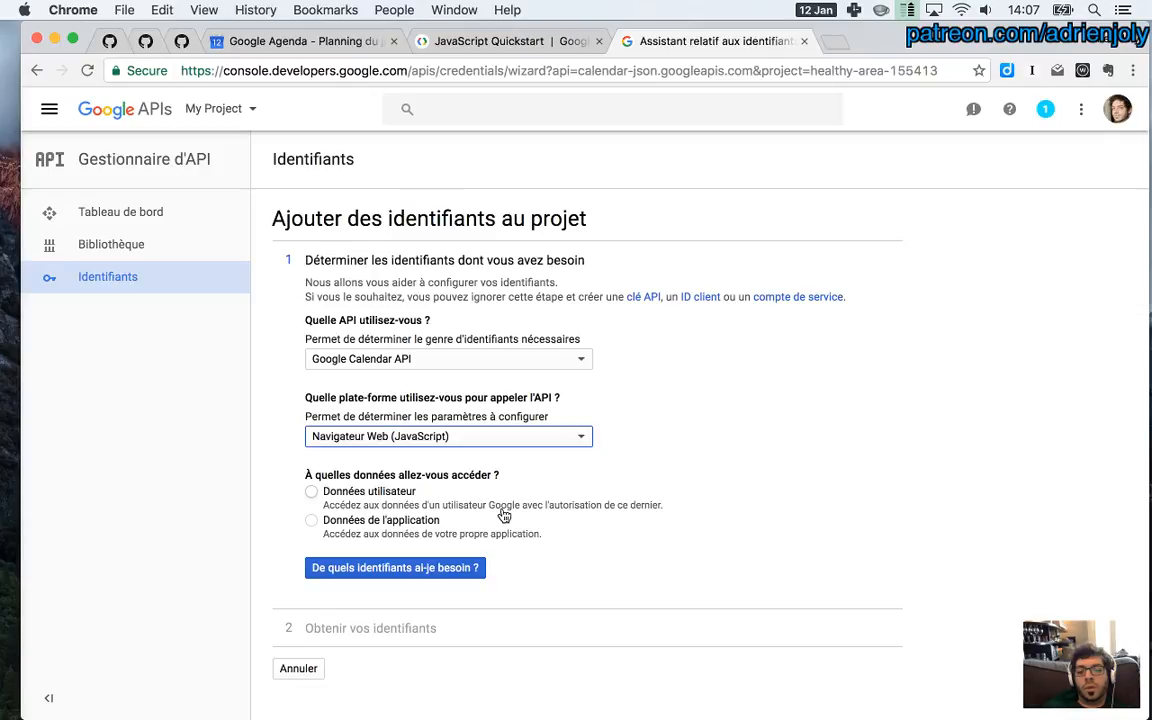
mouse_move(392, 502)
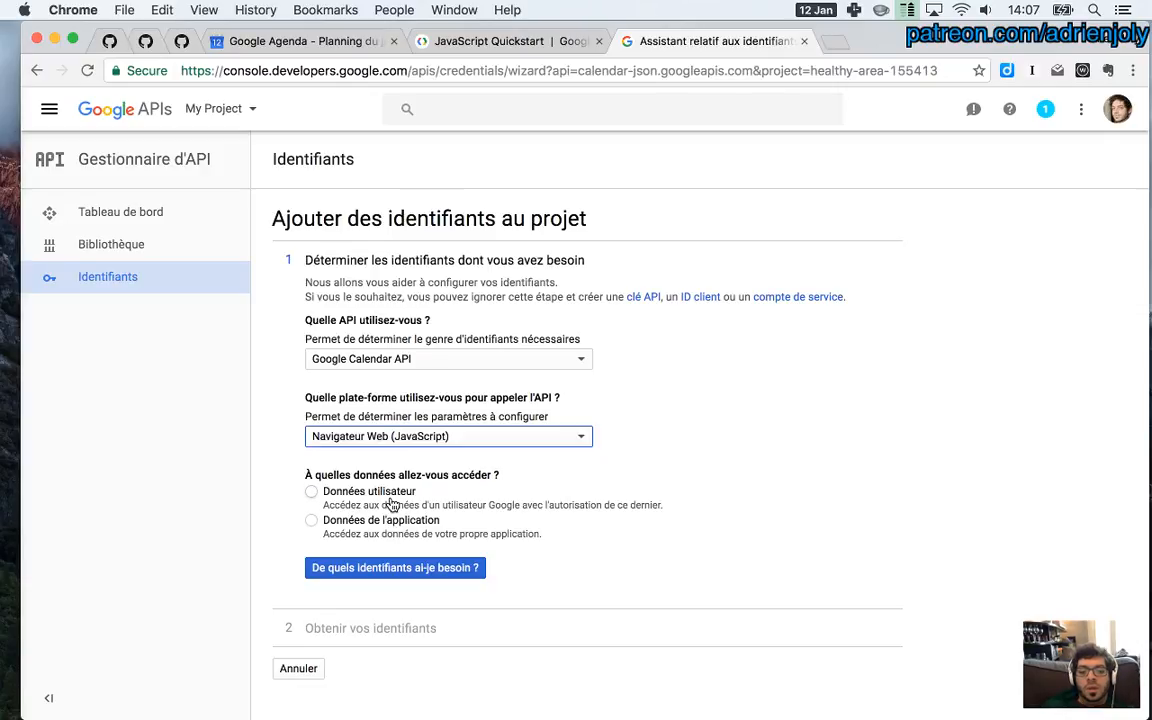
click(312, 492)
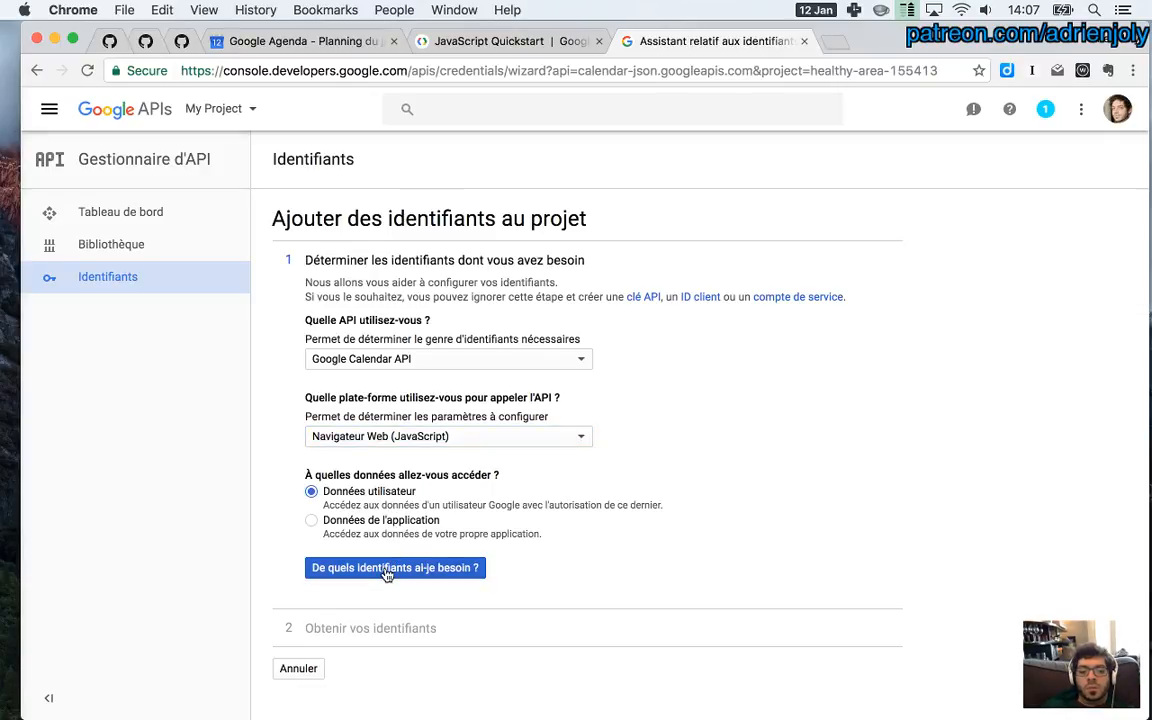
click(396, 568)
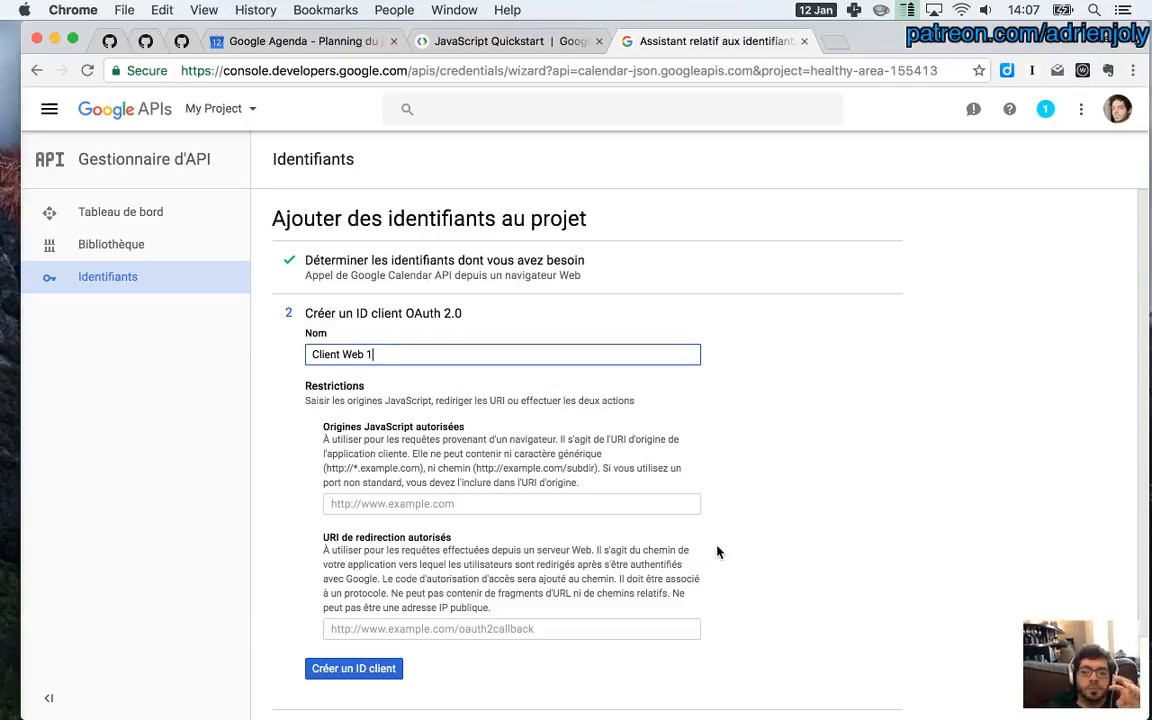
mouse_move(436, 322)
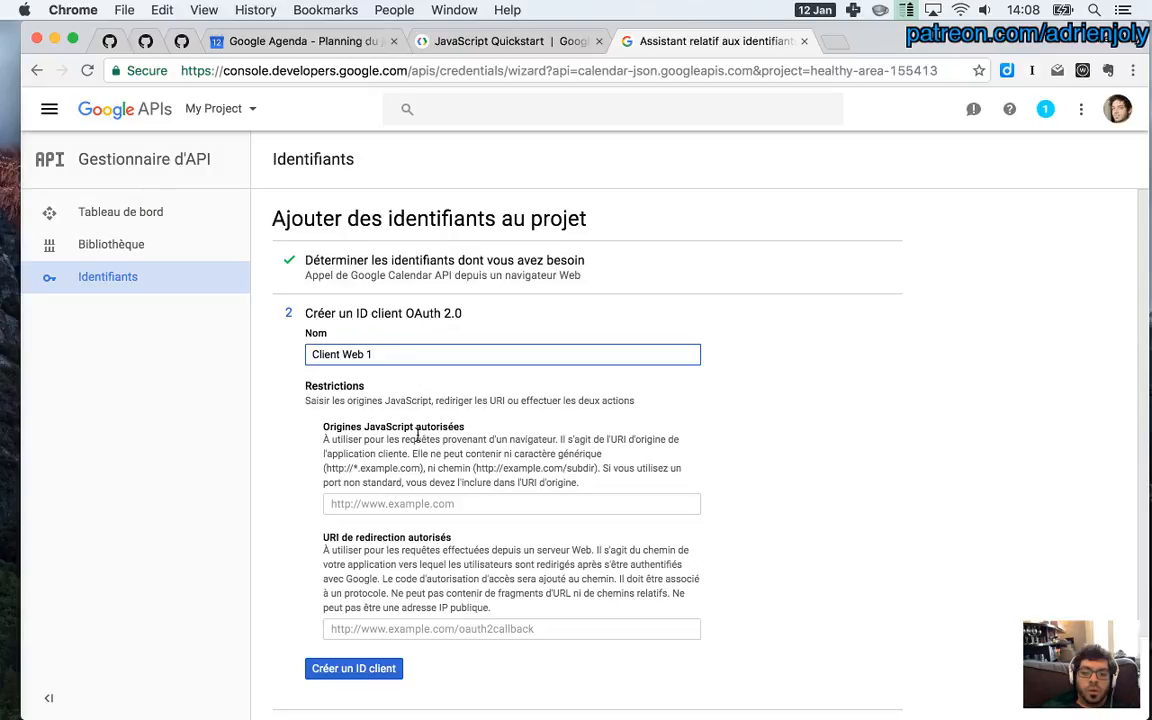
click(512, 504)
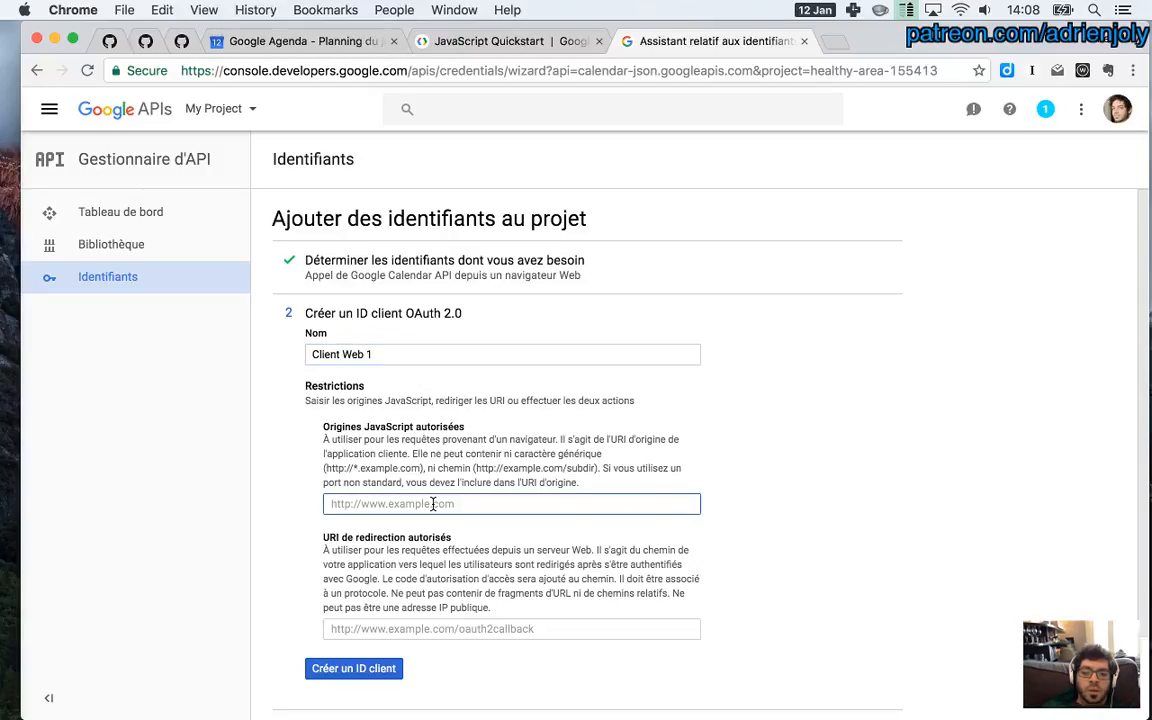
text(h)
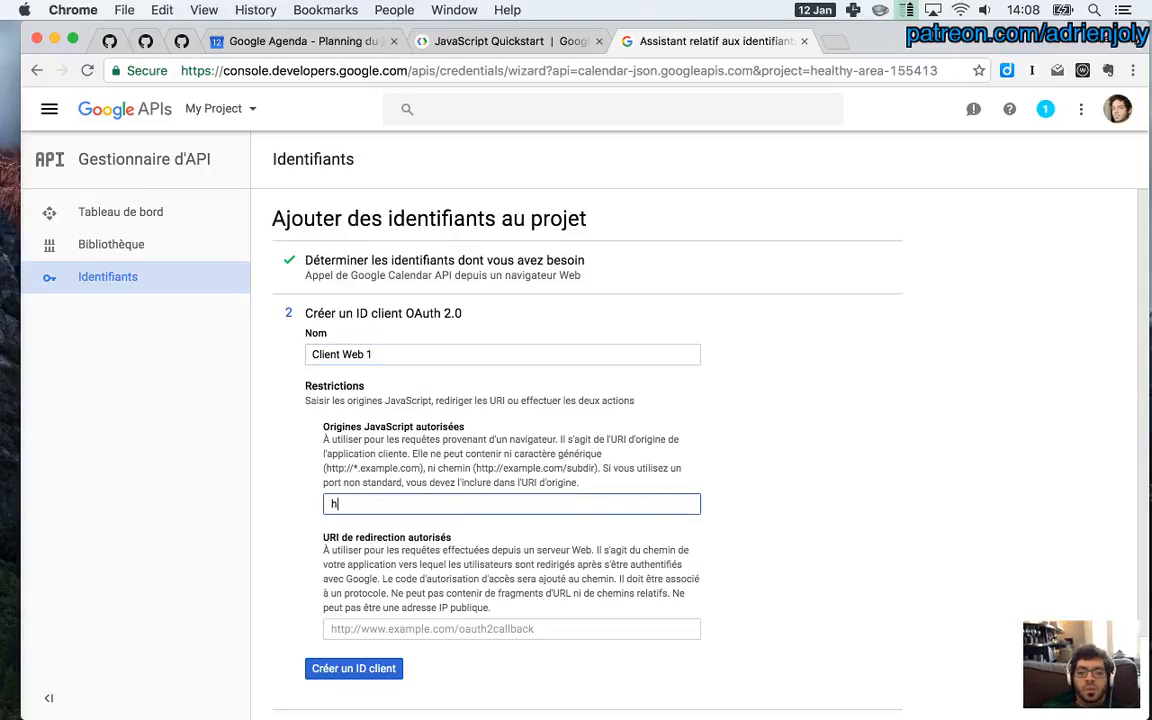
text(ttp://localhos)
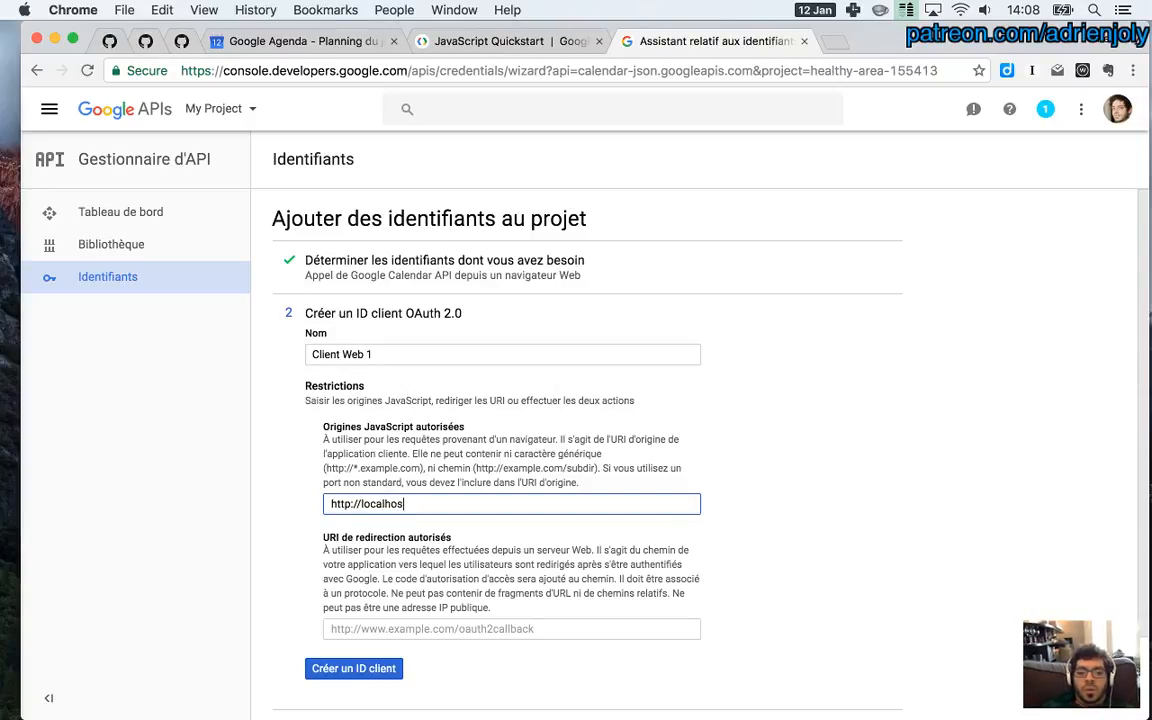
text(t:8080)
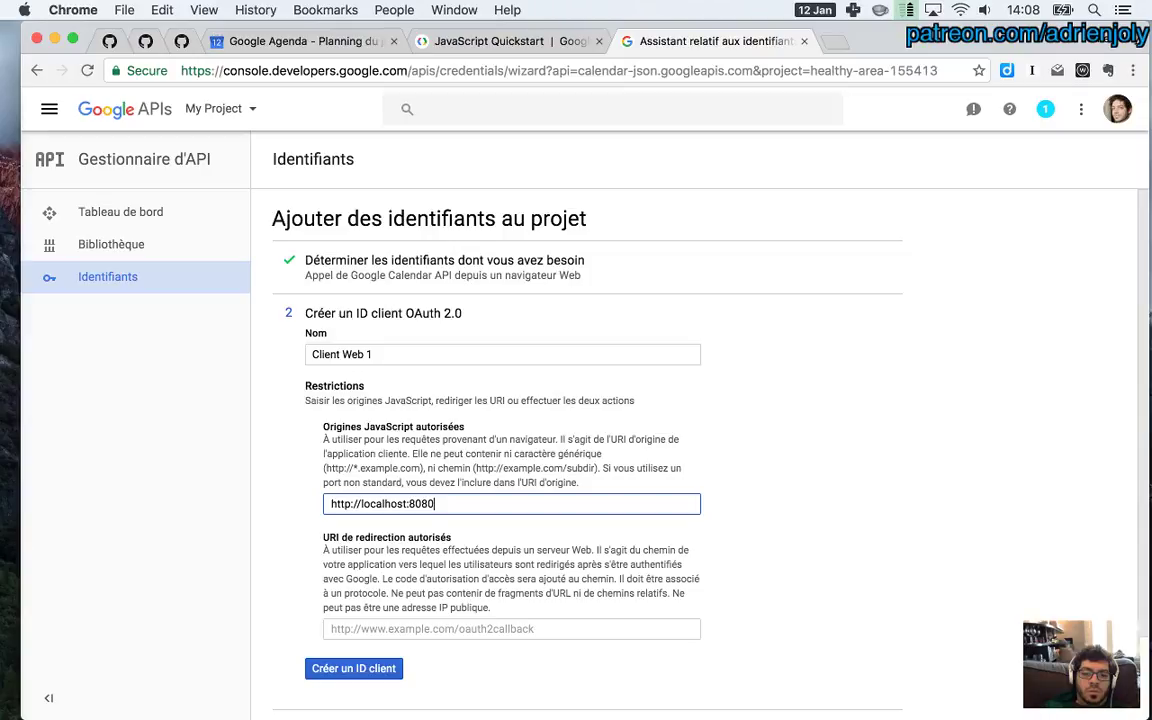
mouse_move(354, 668)
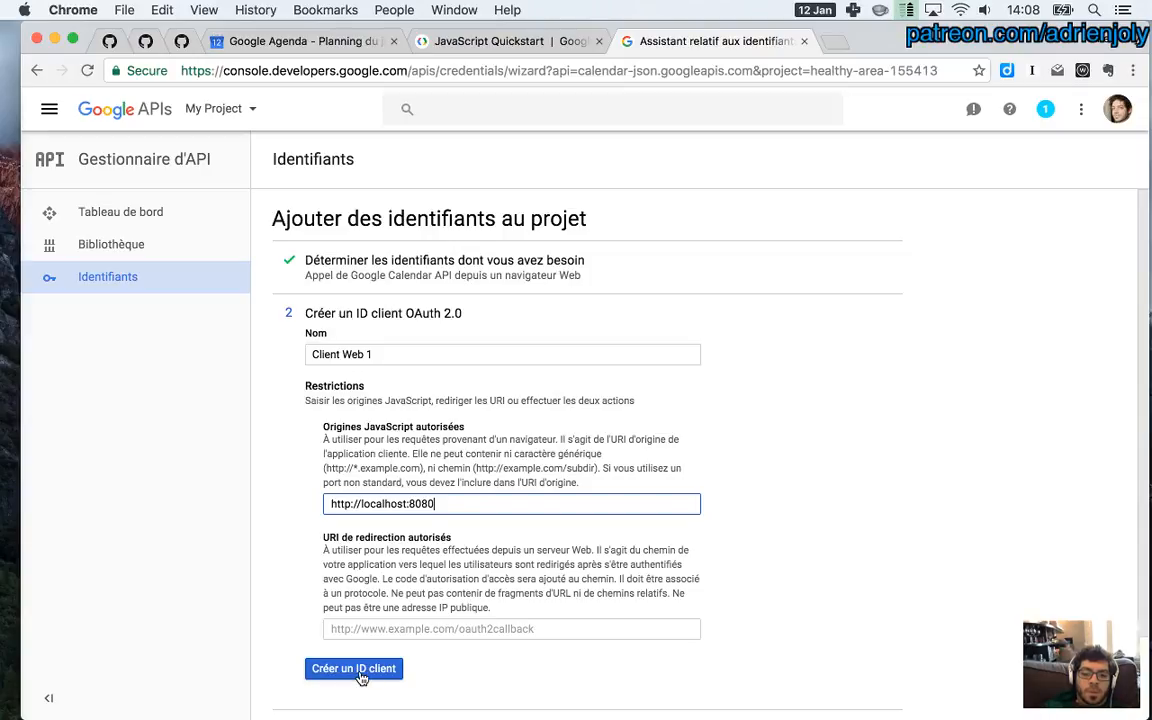
click(496, 40)
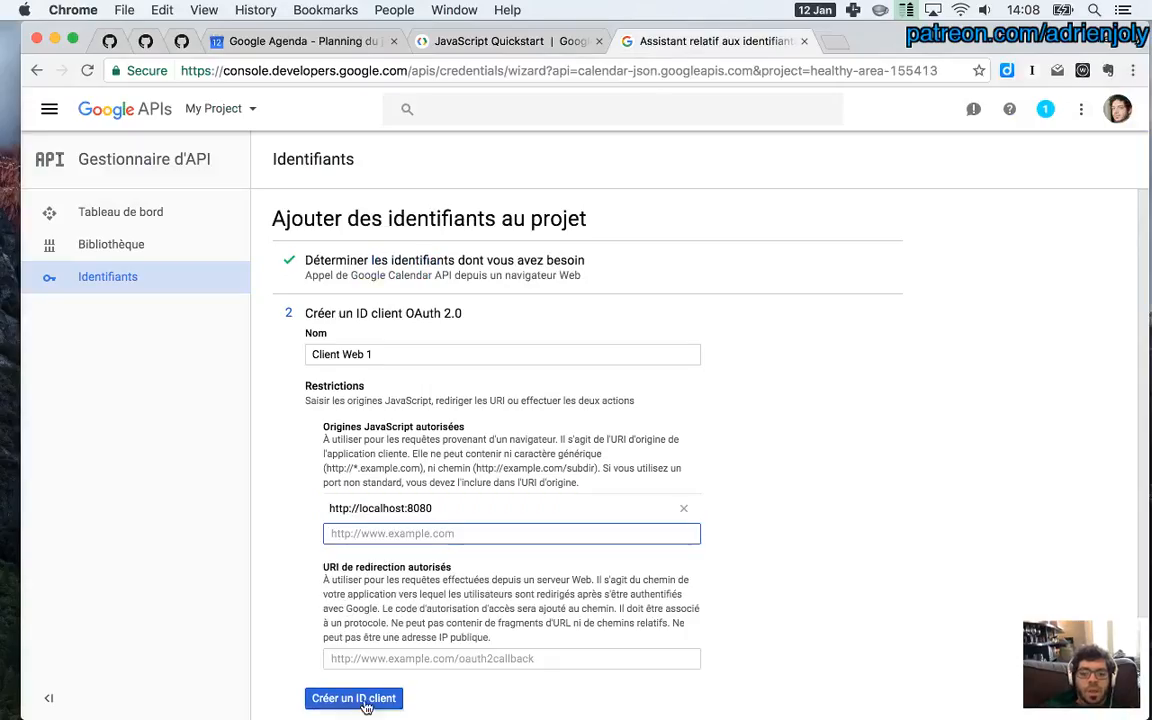
Create the OAuth client ID and check the quickstart's consent-screen instructions
click(336, 698)
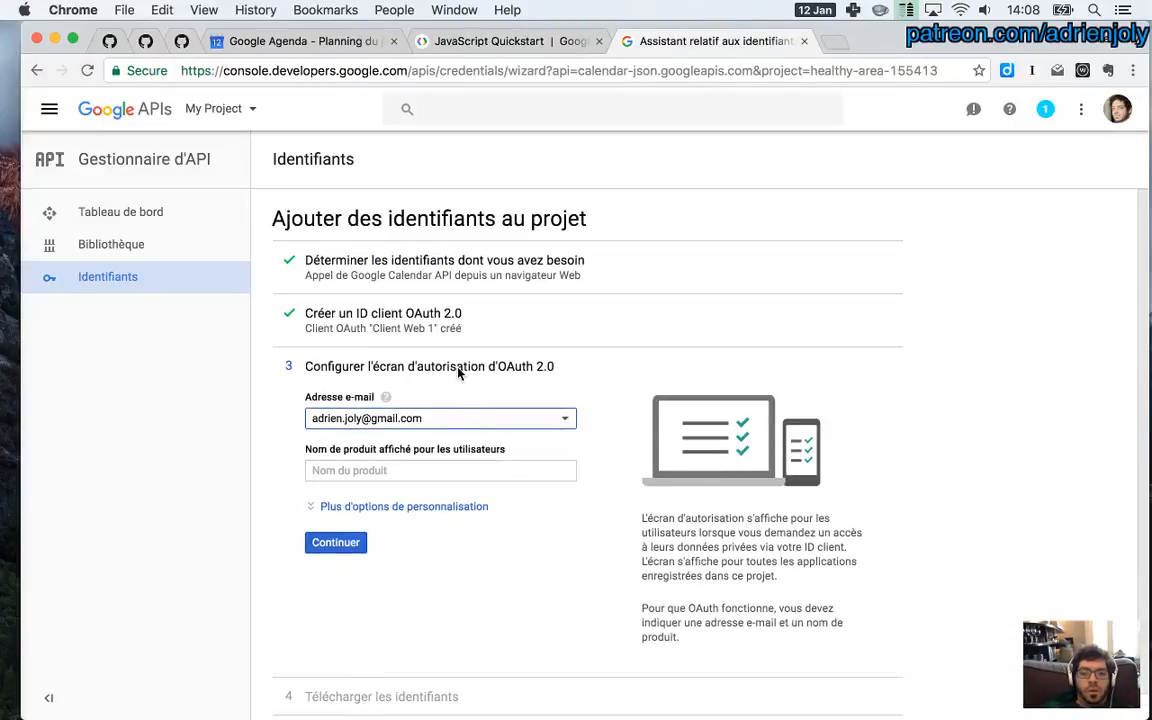
mouse_move(400, 378)
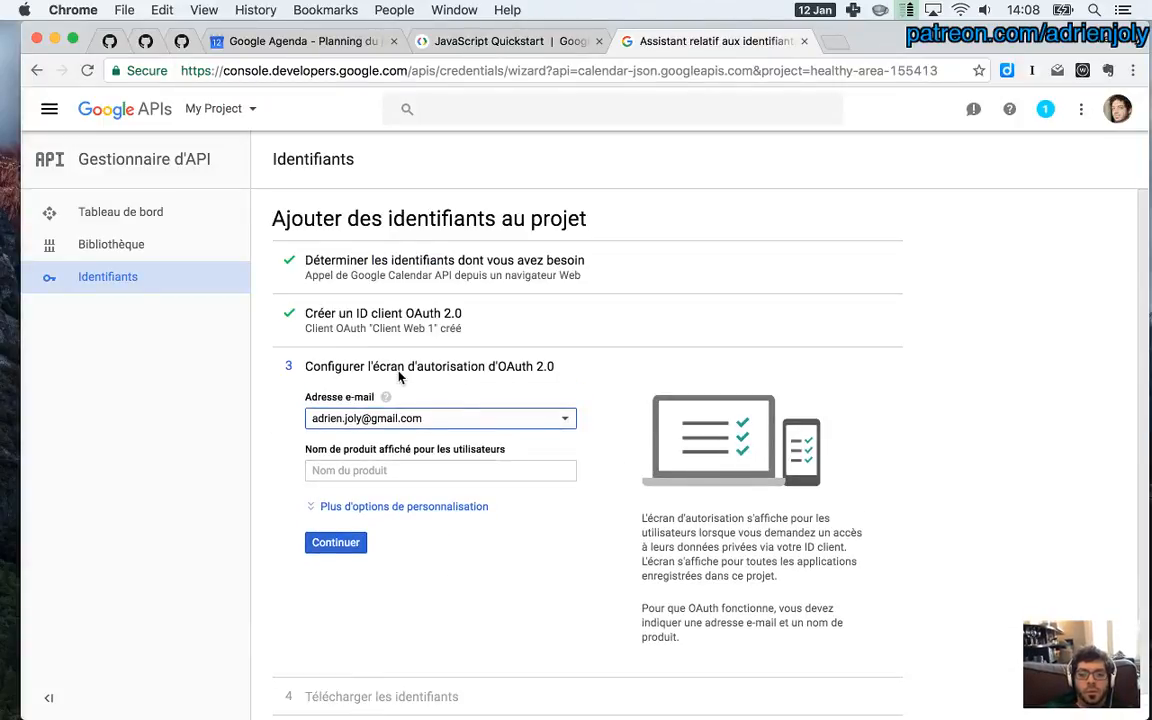
click(504, 40)
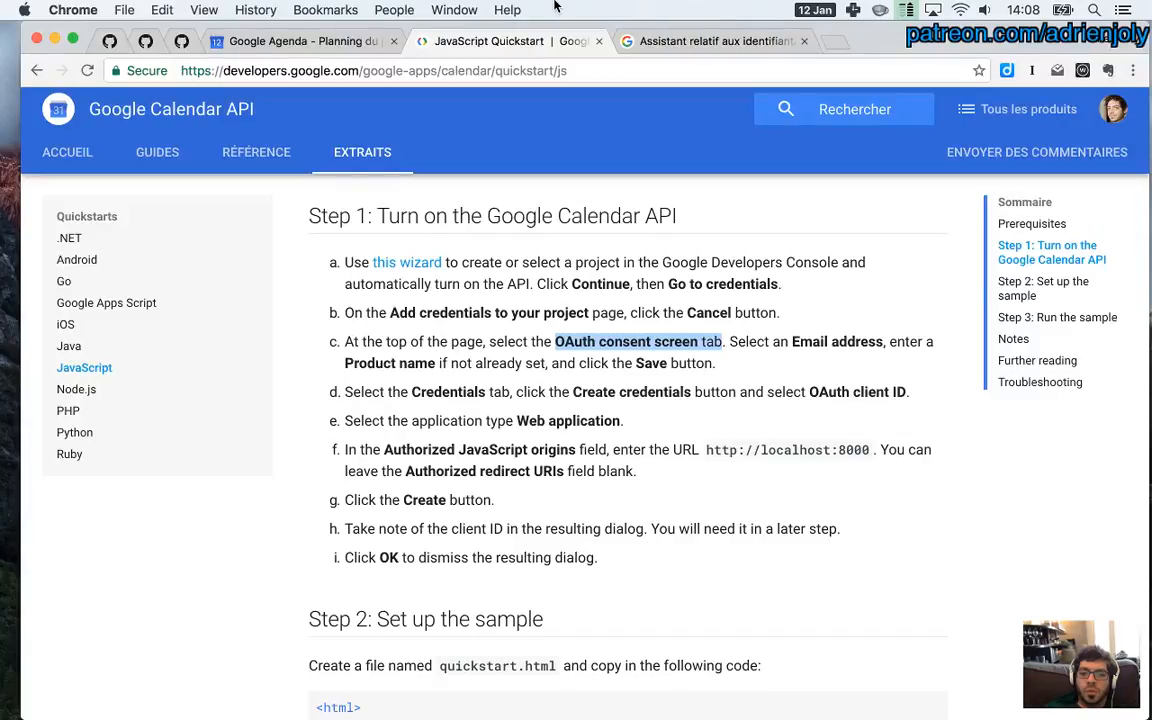
click(724, 40)
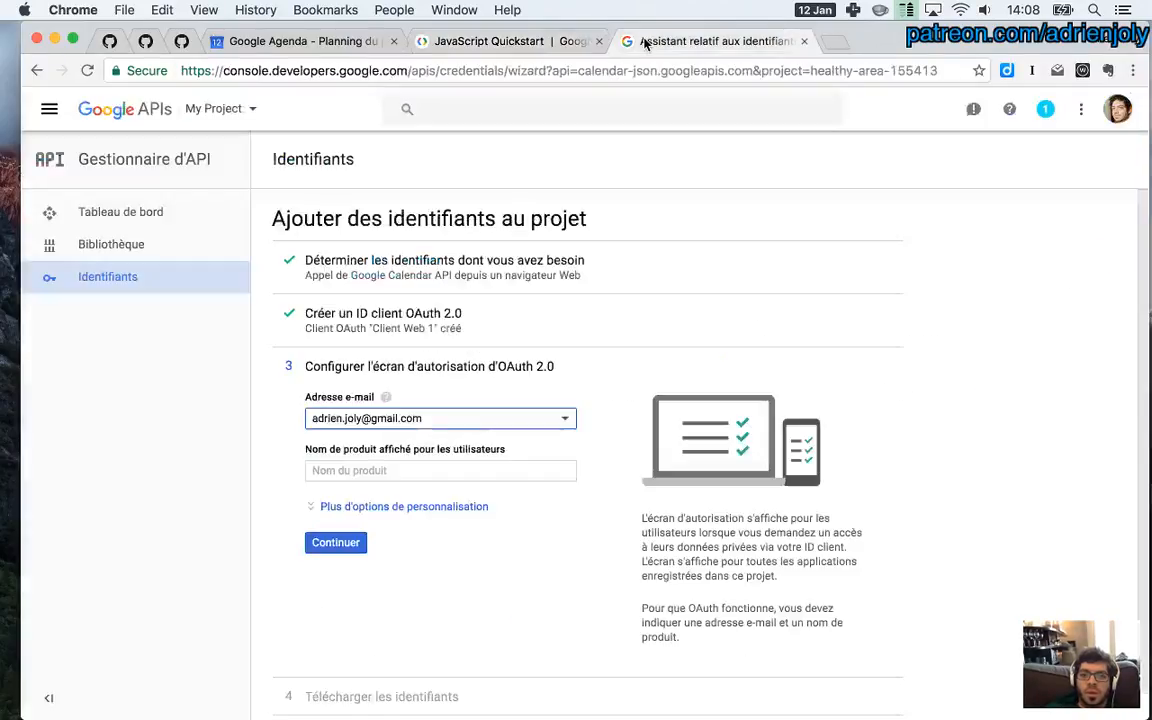
Submit the consent screen with product name 'my sample google calendar app'
click(440, 472)
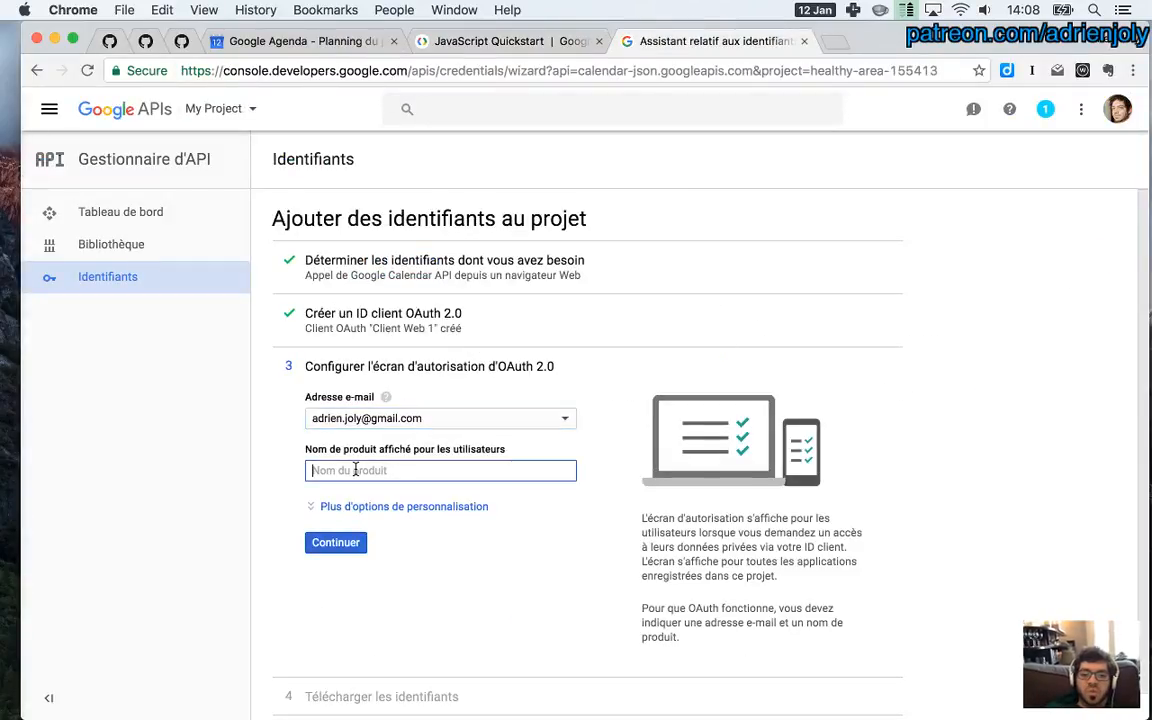
text(my sample google calendar)
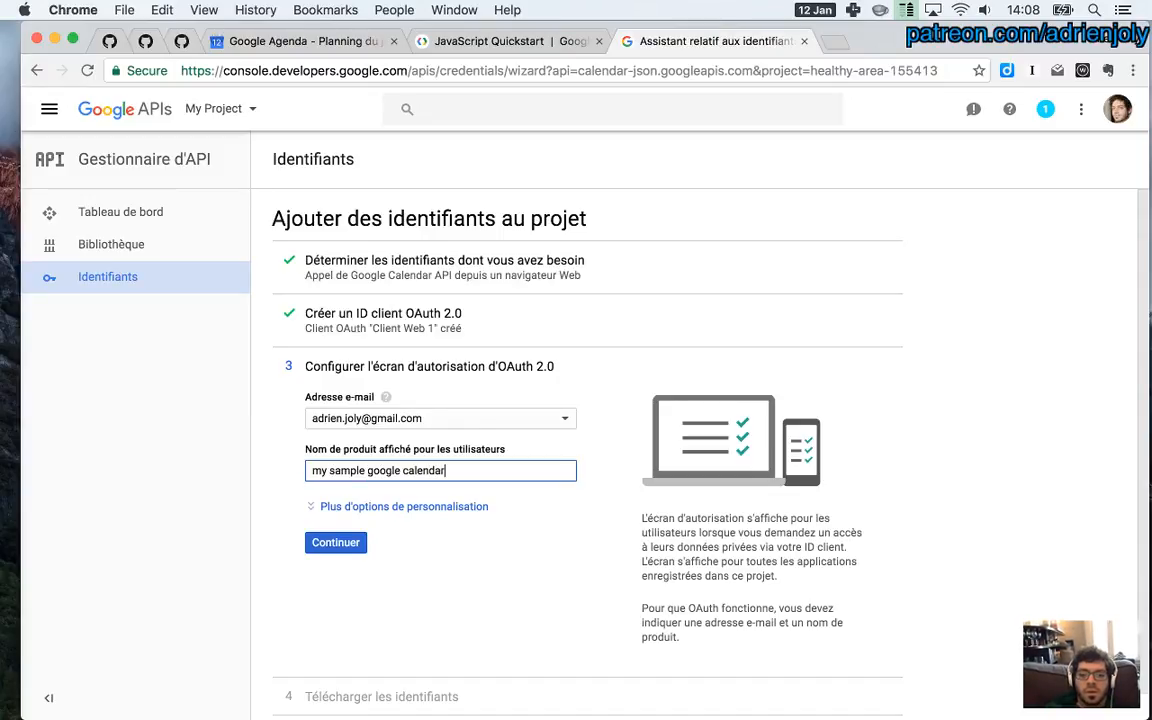
text(app)
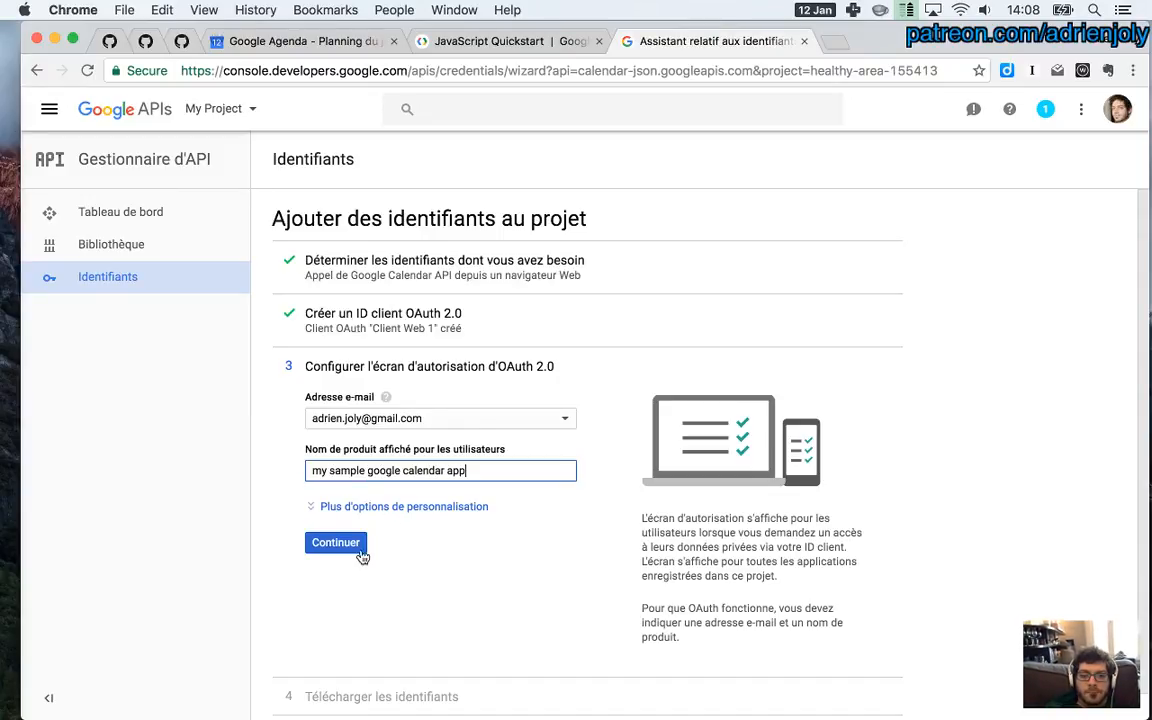
click(336, 544)
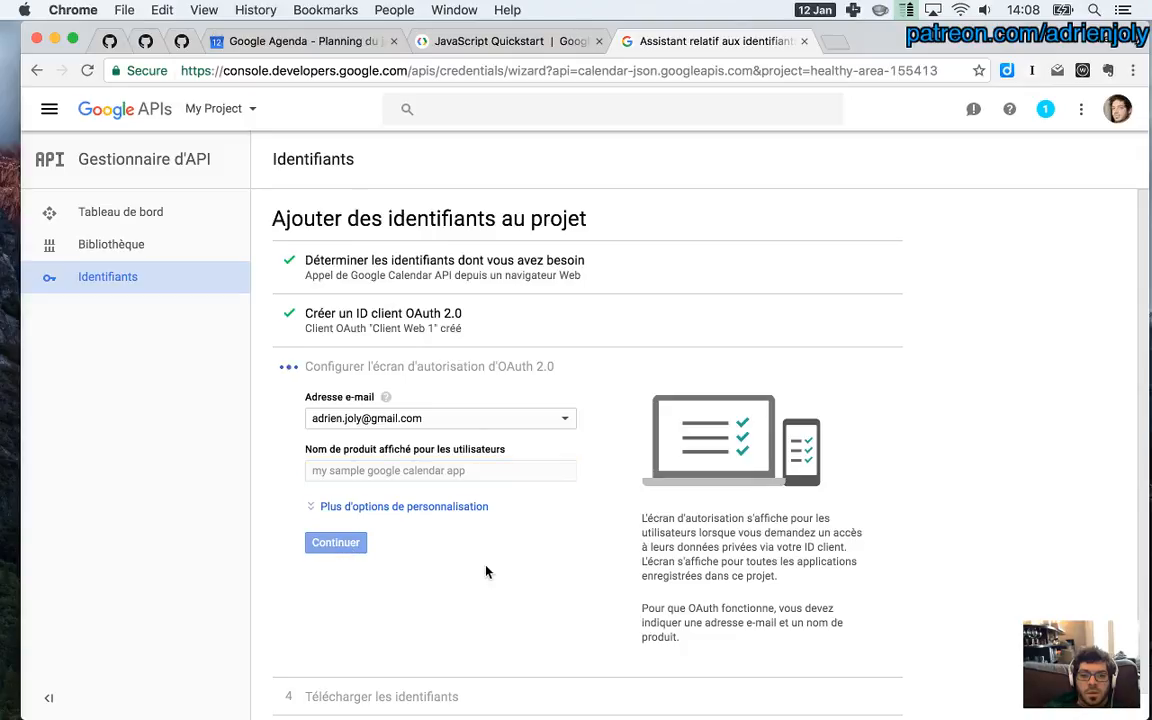
click(500, 42)
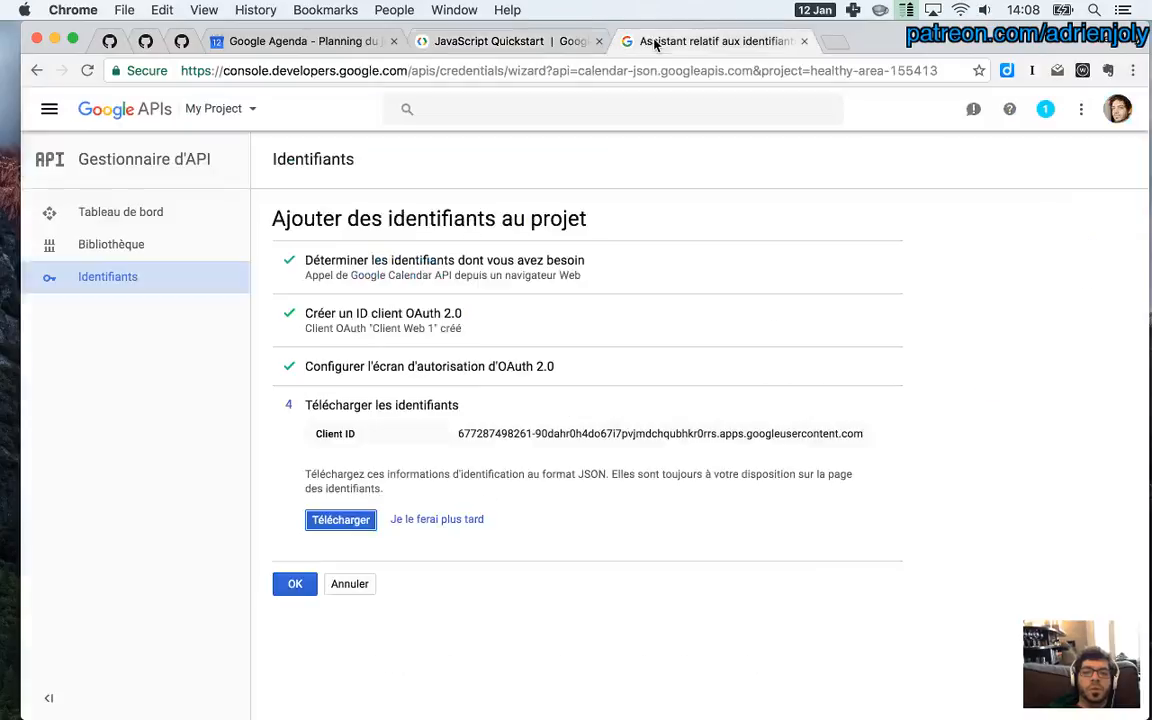
mouse_move(476, 448)
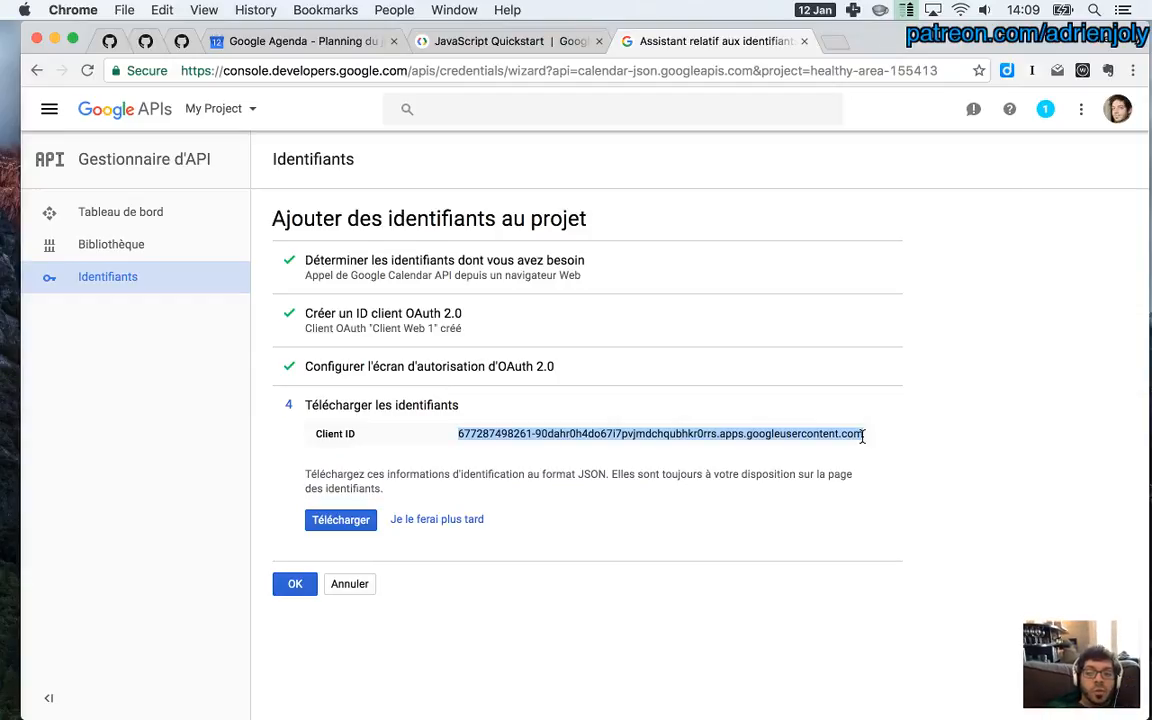
mouse_move(528, 496)
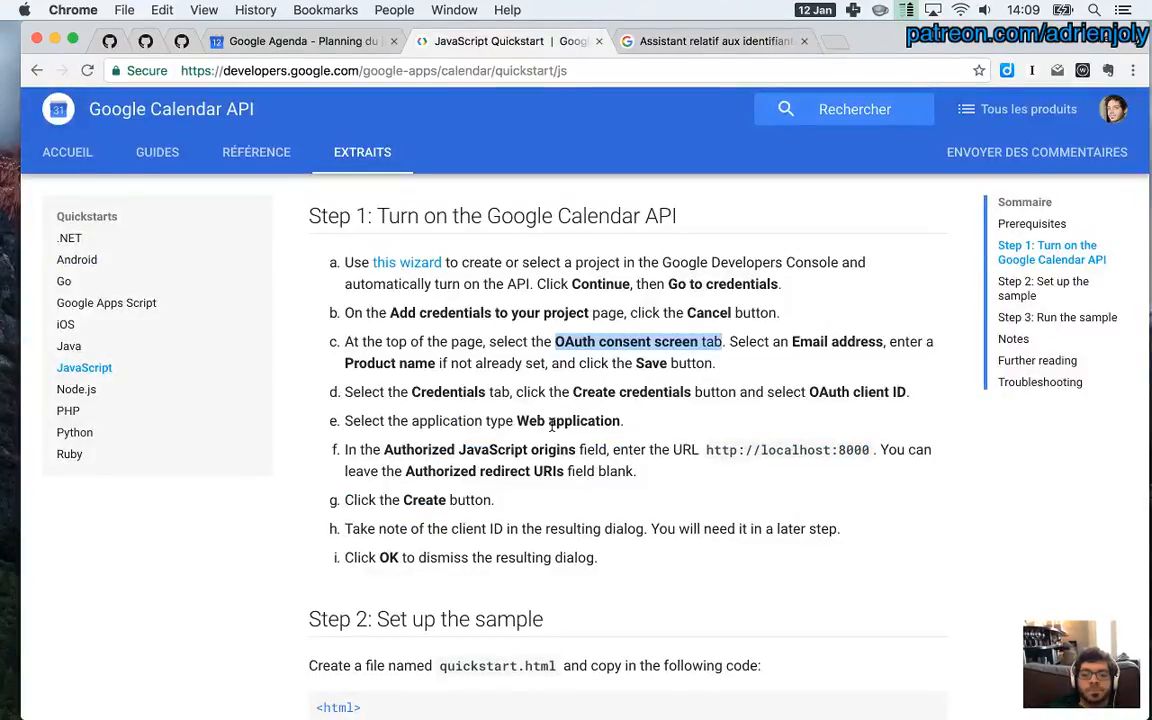
mouse_move(368, 400)
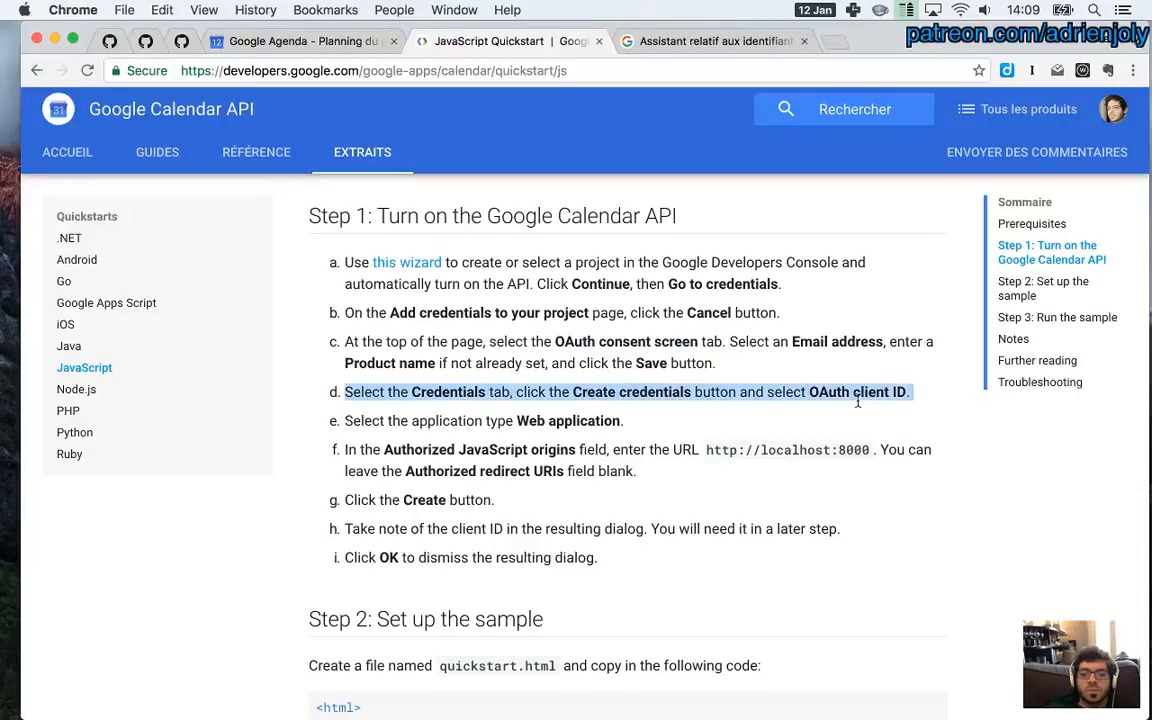
mouse_move(412, 460)
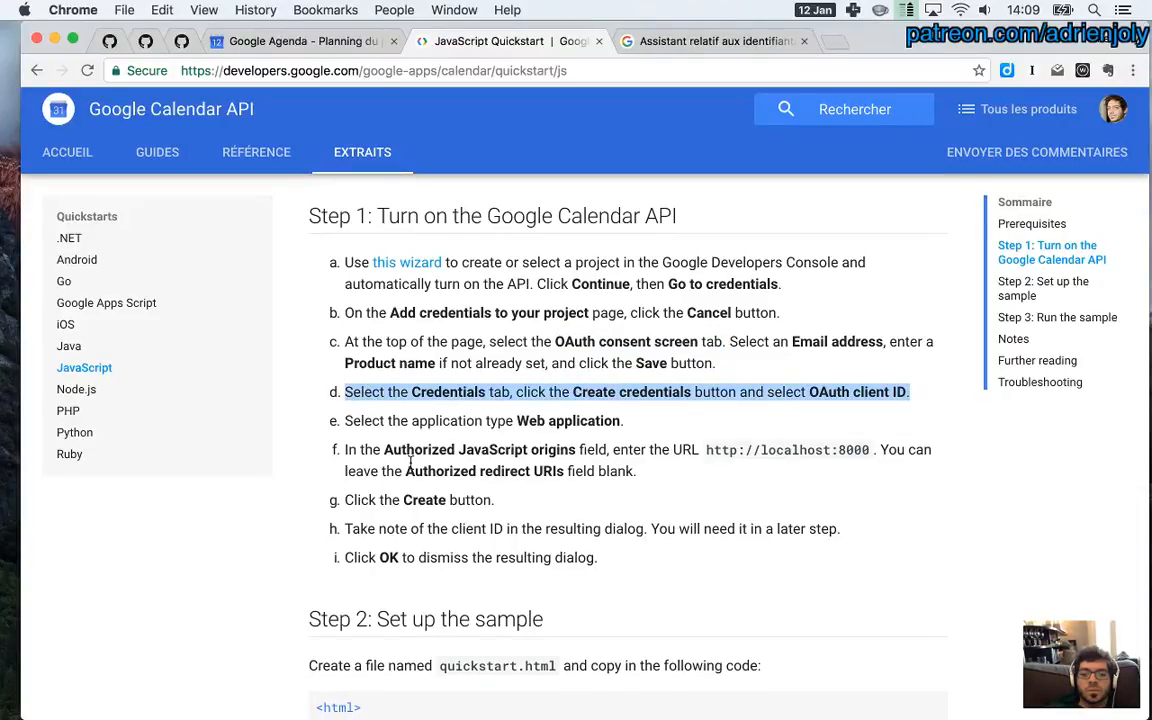
Highlight the Quickstart step h note about the client ID
click(652, 472)
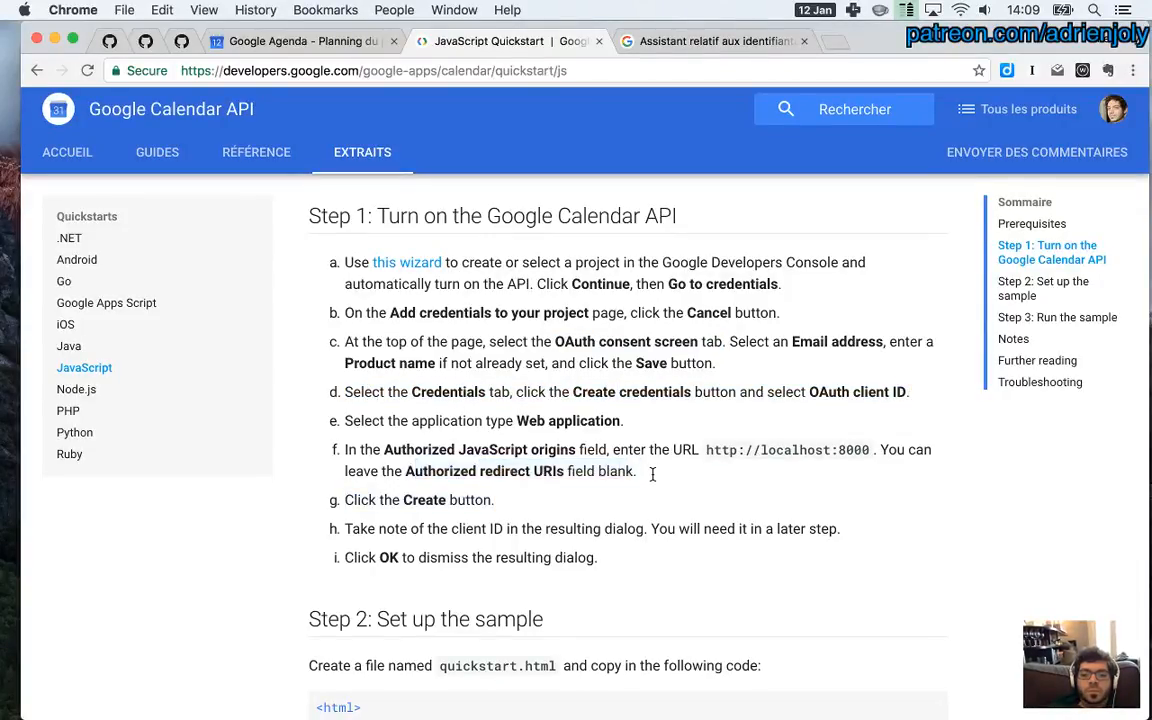
drag(392, 528, 490, 528)
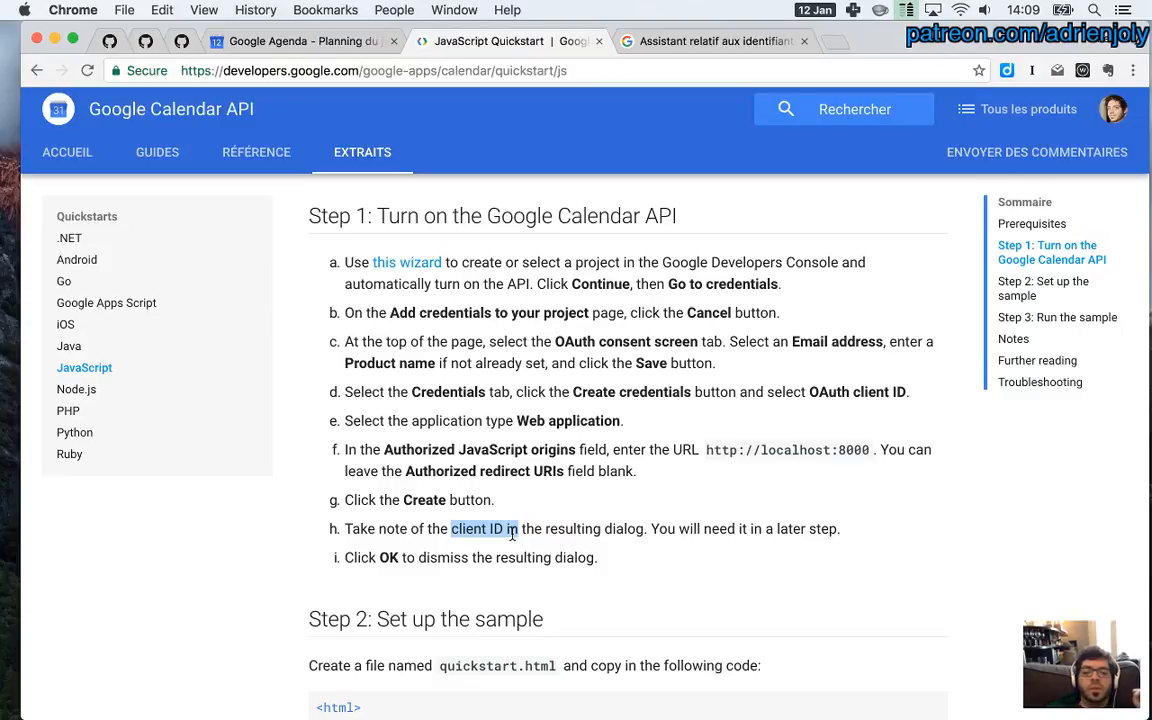
mouse_move(10, 388)
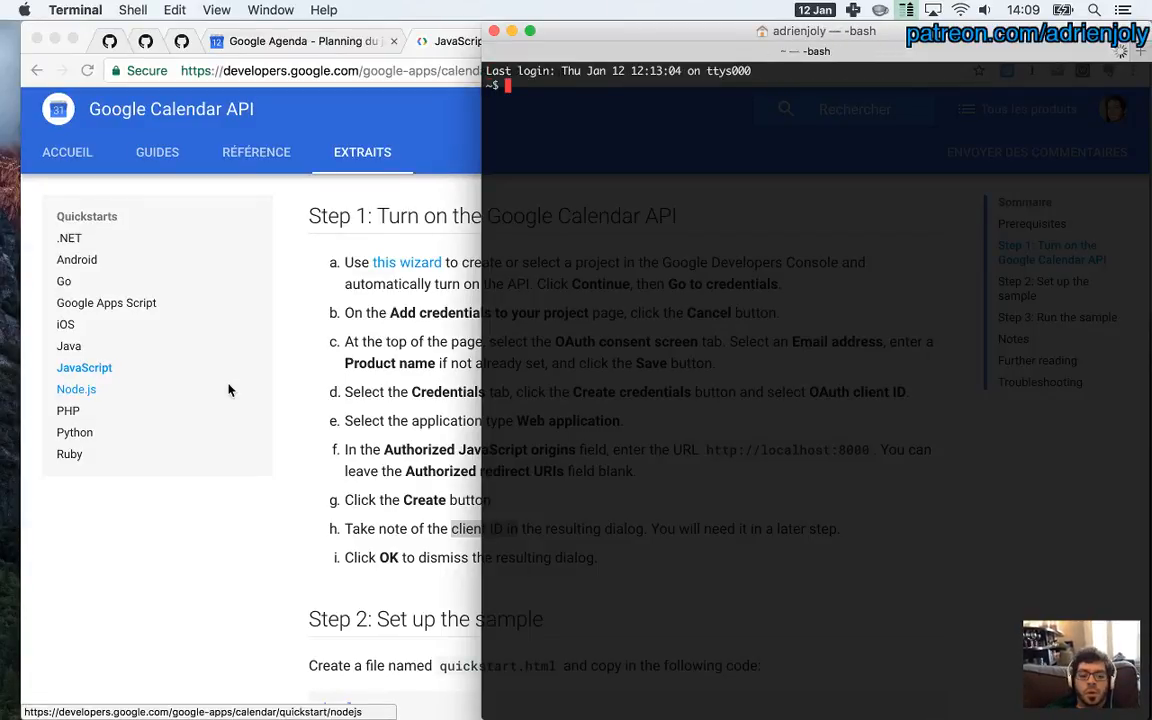
In Terminal, cd into dev and mkdir a googlecal project folder
text(cd dev)
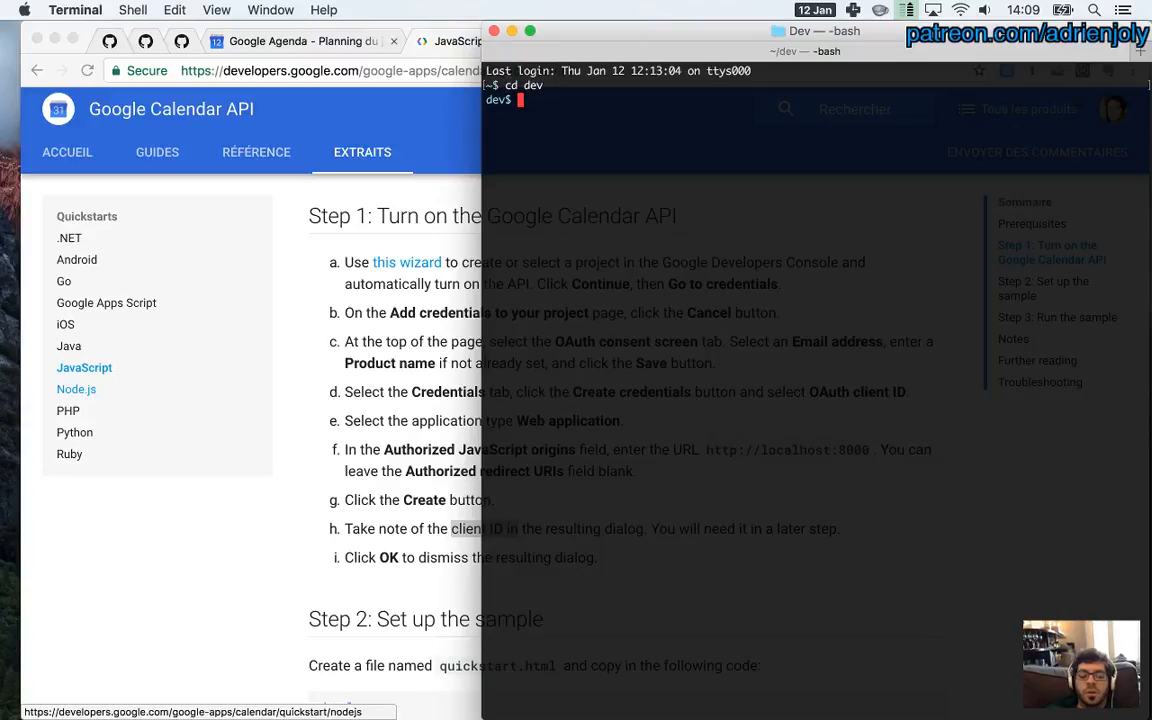
text(mkdir)
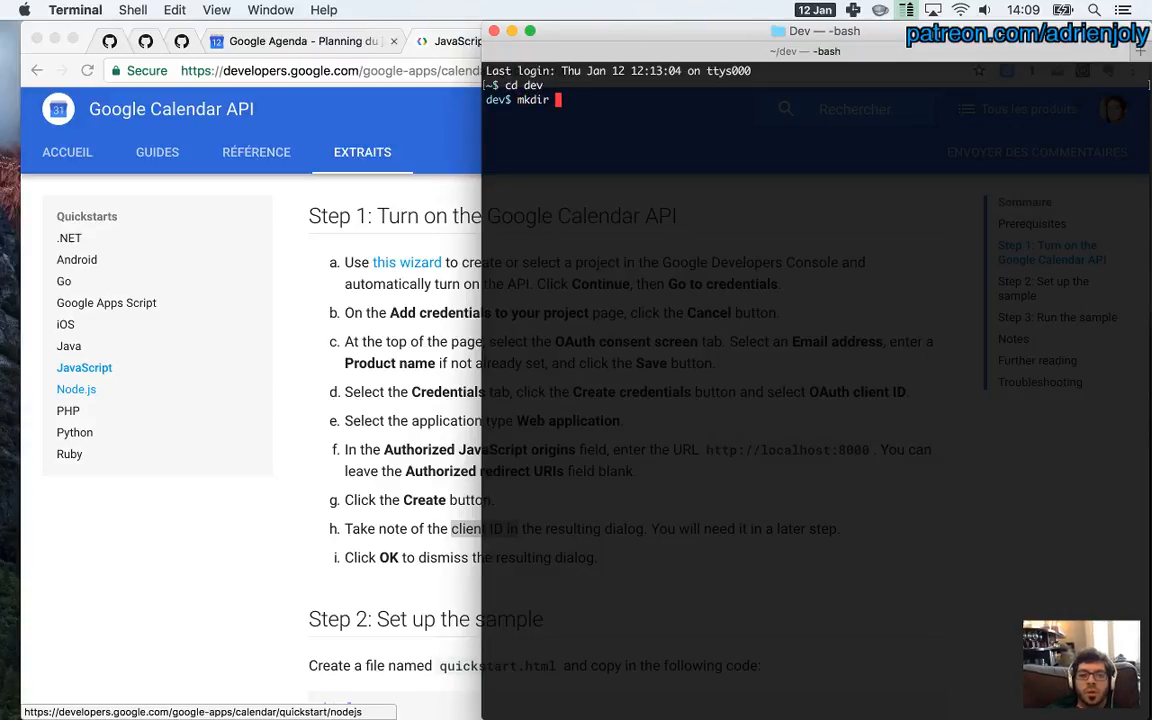
text(google)
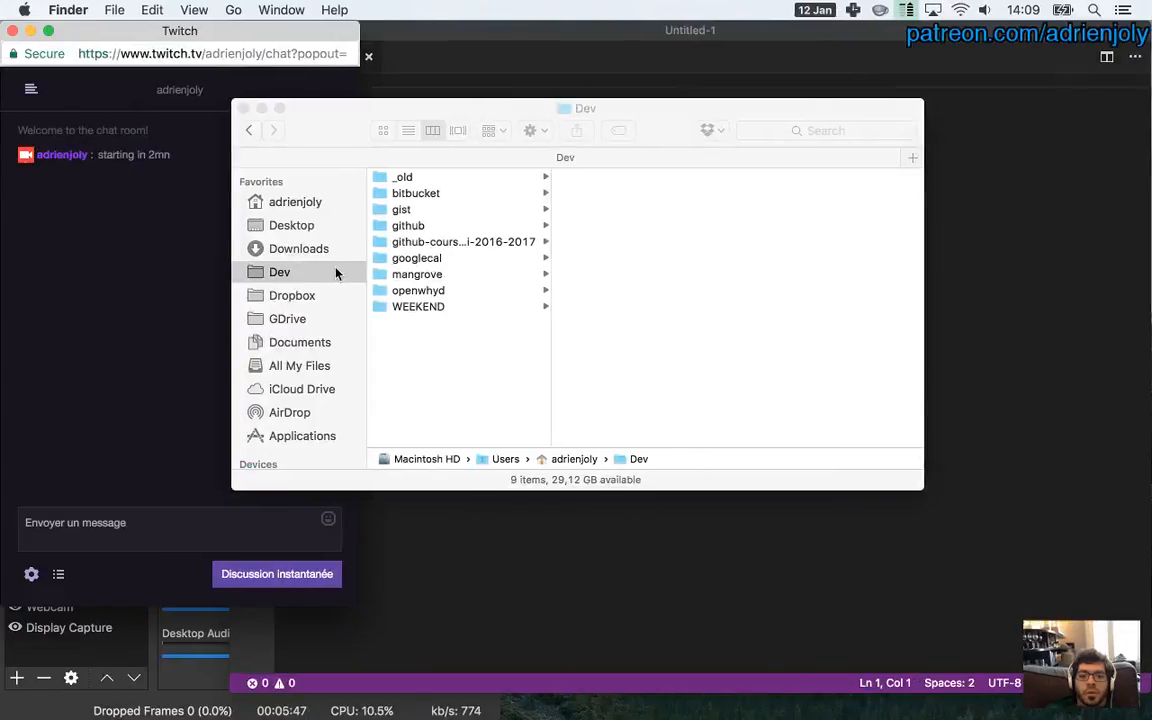
Open the new googlecal folder inside Dev from Finder
click(416, 258)
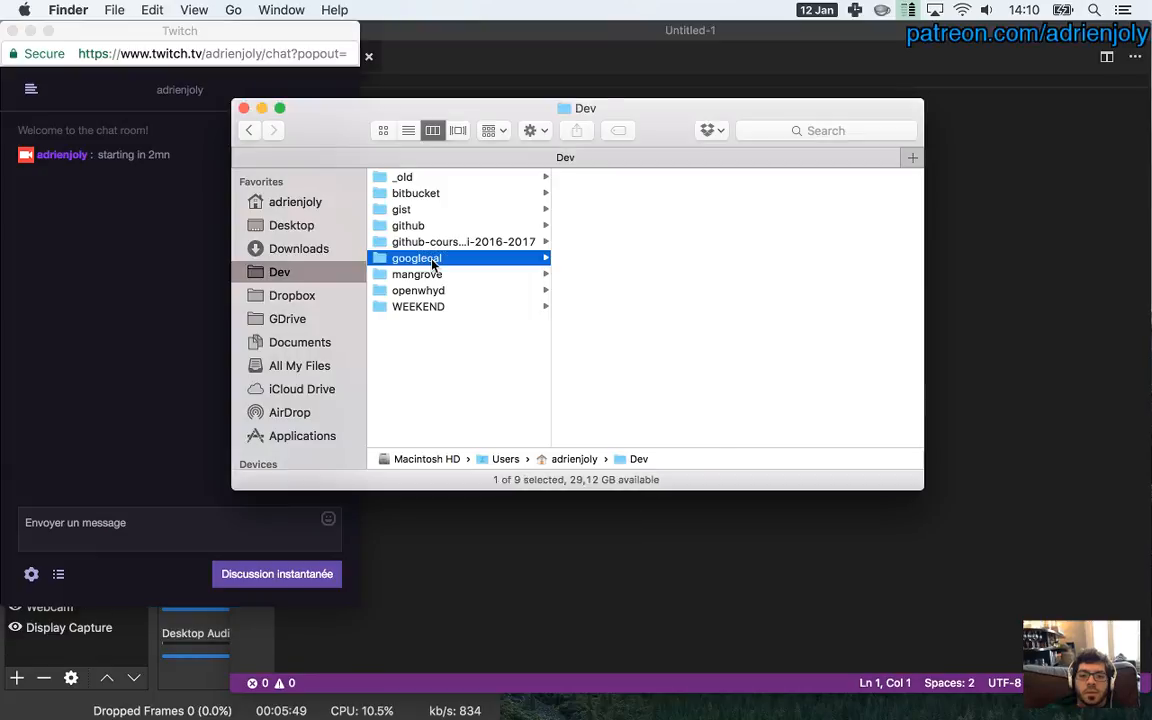
double_click(418, 256)
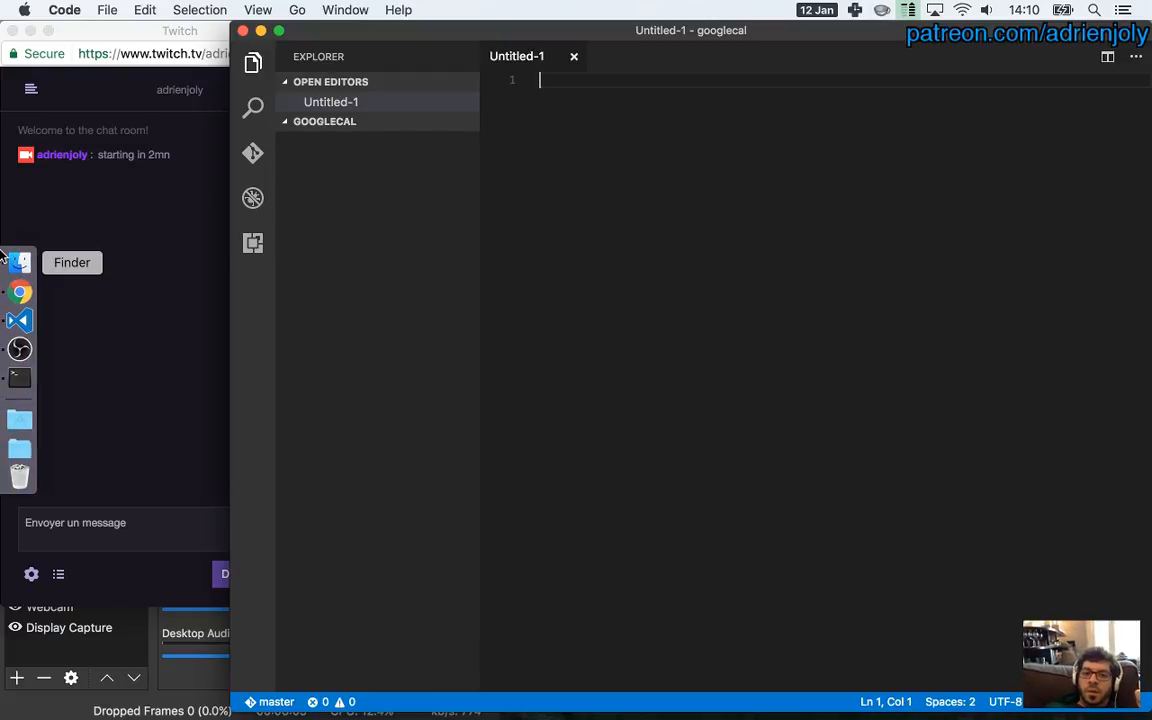
mouse_move(16, 292)
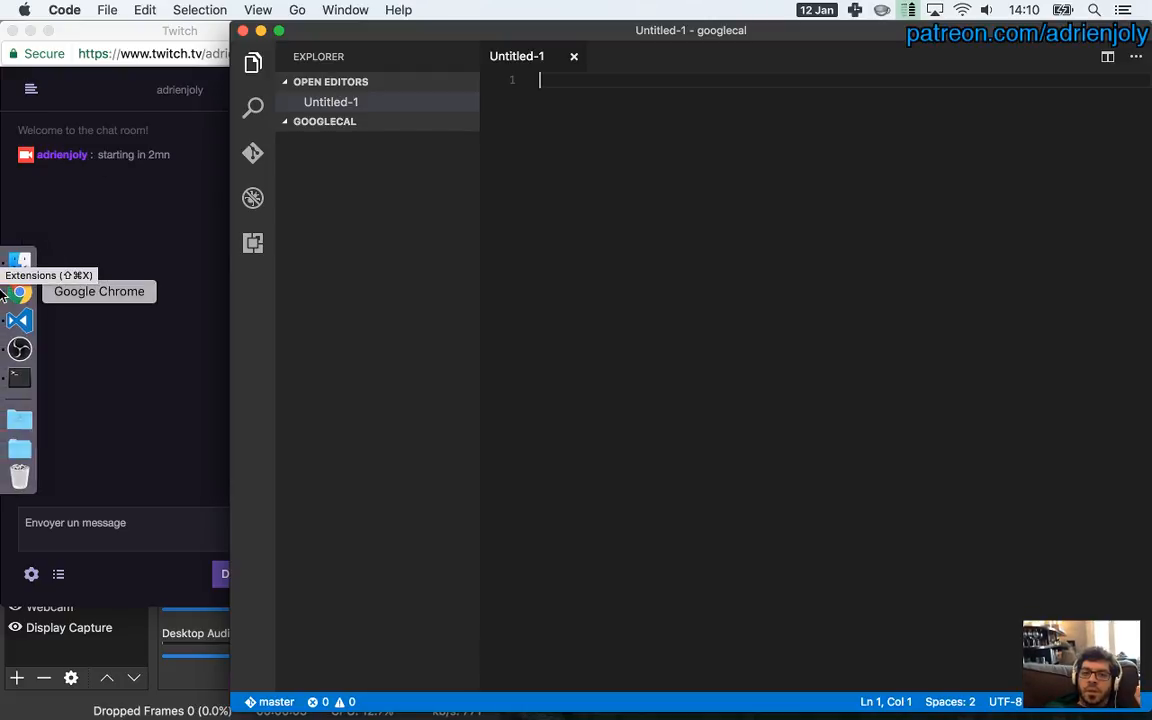
Save the new file as googlecal.js in the googlecal folder and discard the leftover untitled editor
key(cmd+s)
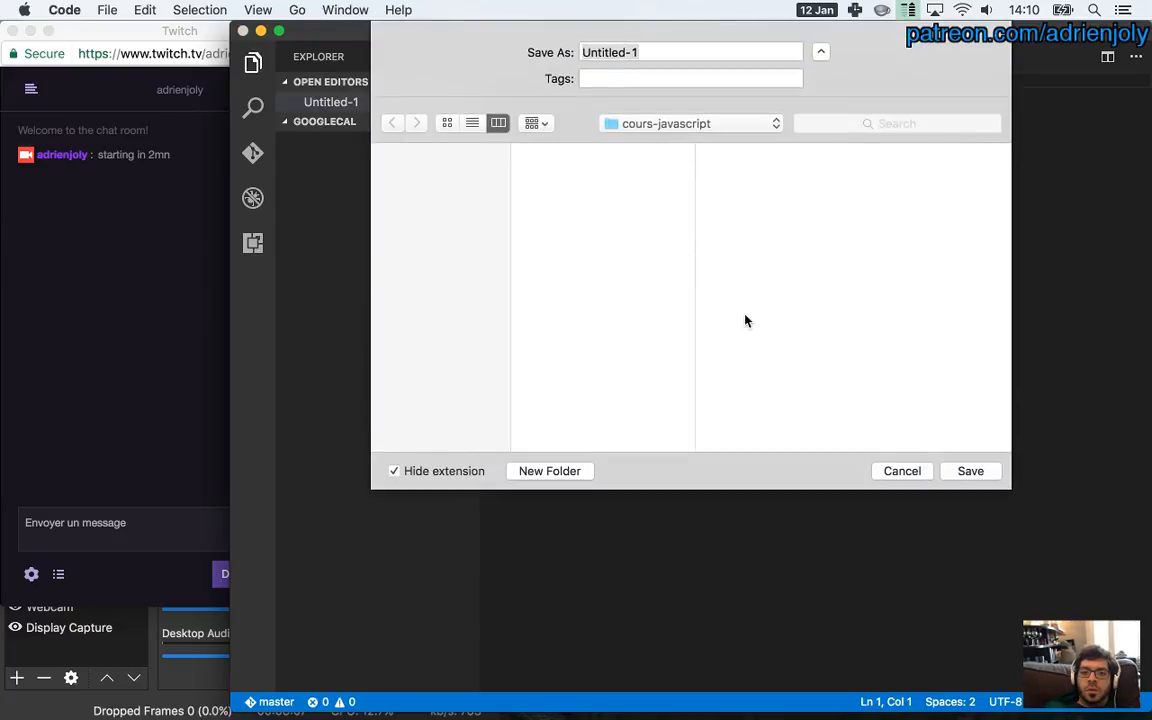
text(goo)
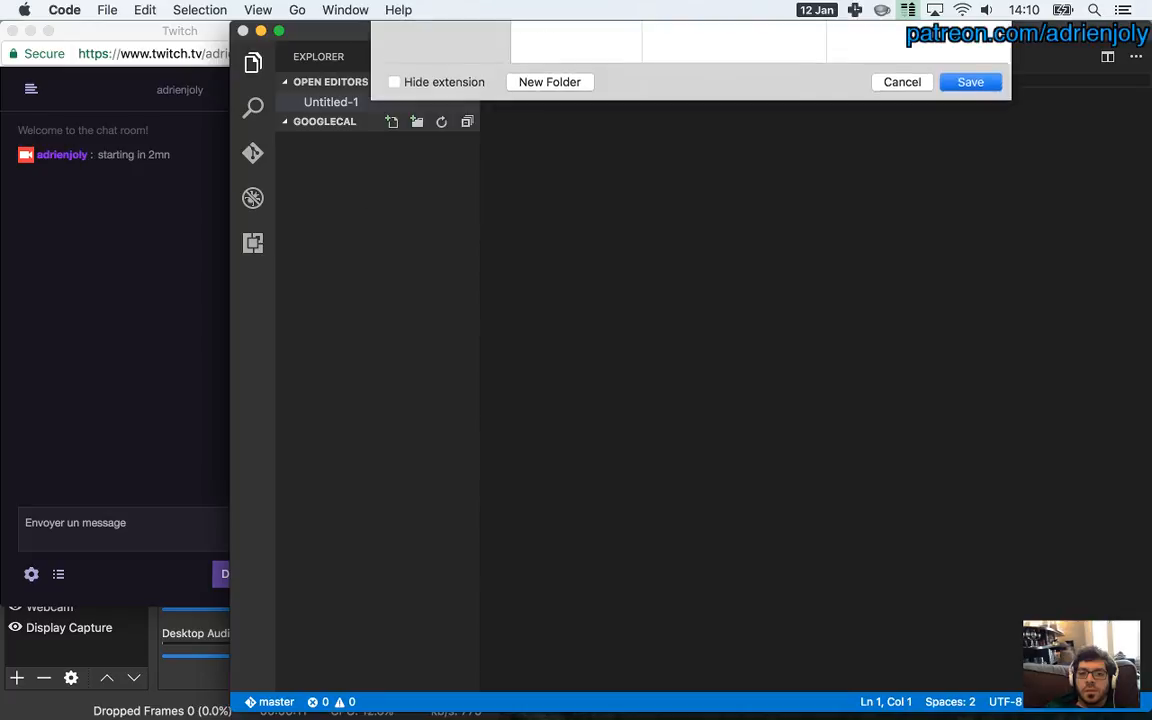
click(972, 82)
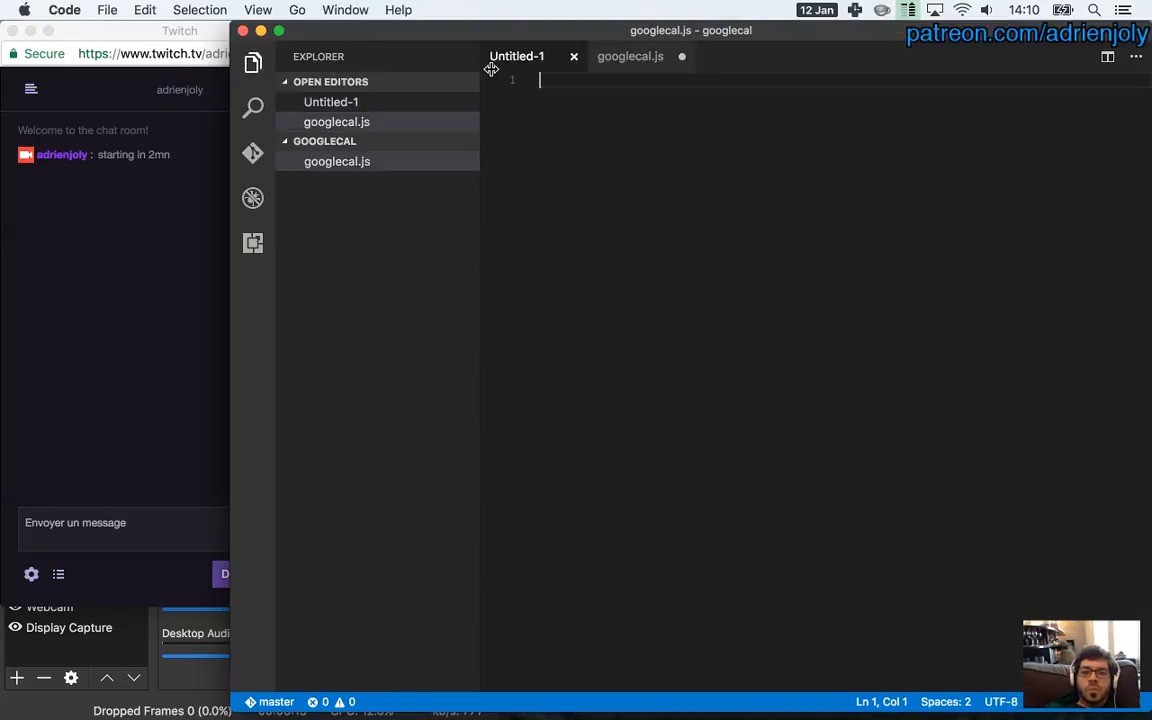
click(572, 56)
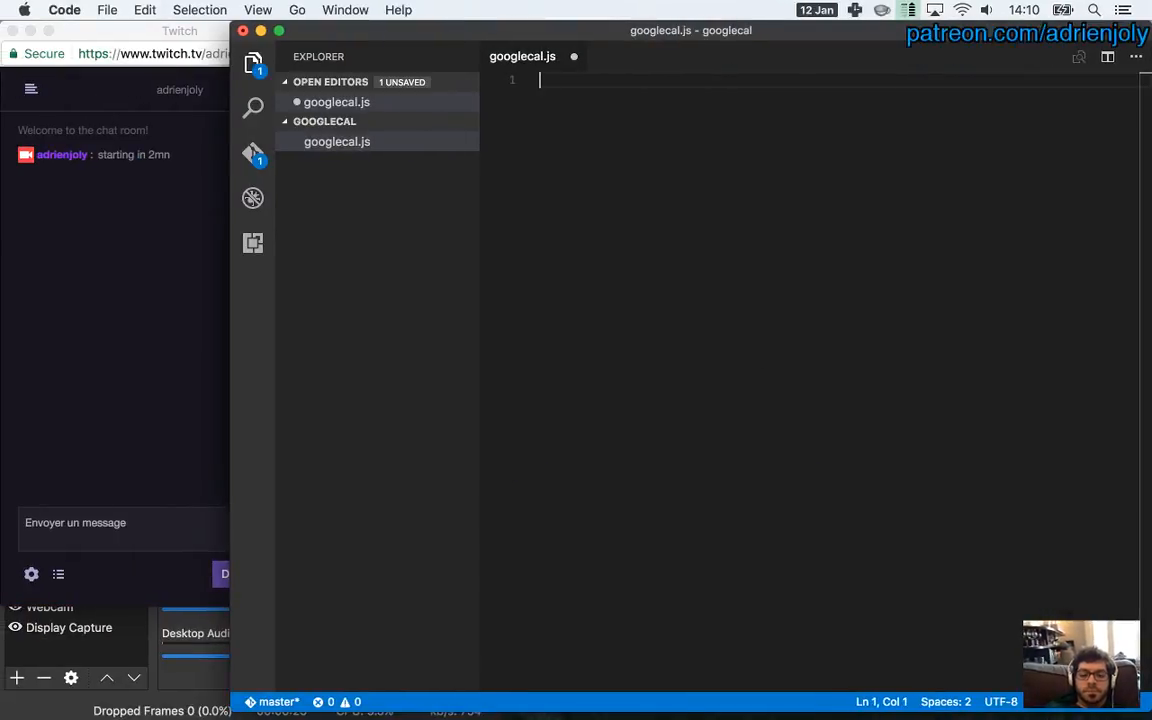
Declare var CLIENT_ID holding the pasted OAuth client ID ending in apps.googleusercontent.com
text(var CLIENT_ID = '677287498261-90dahr0h4do67i7pvjmdchqubhkr0rrs.apps.googleusercontent.com)
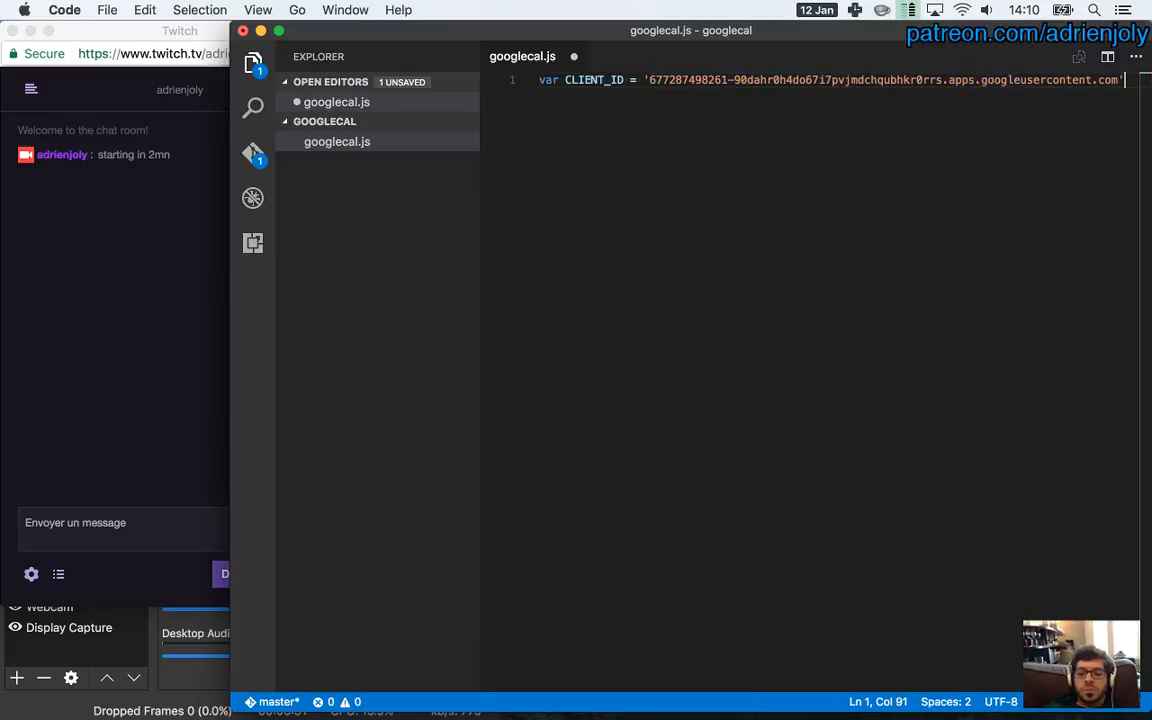
key(Enter)
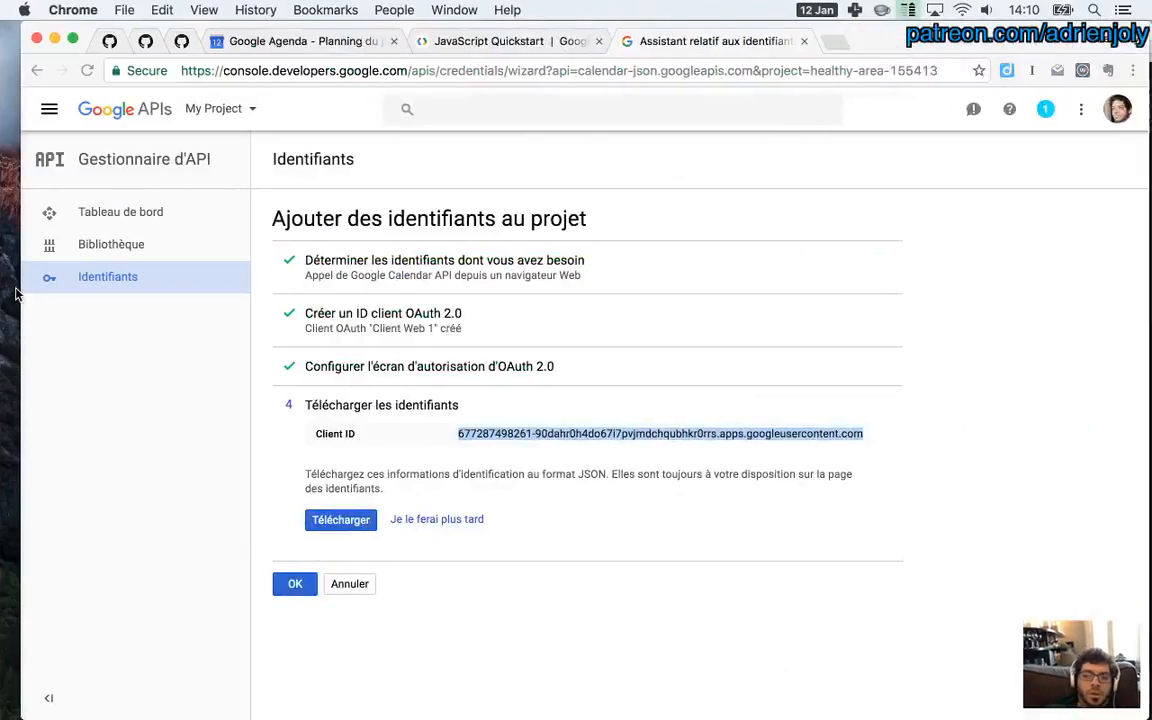
mouse_move(362, 420)
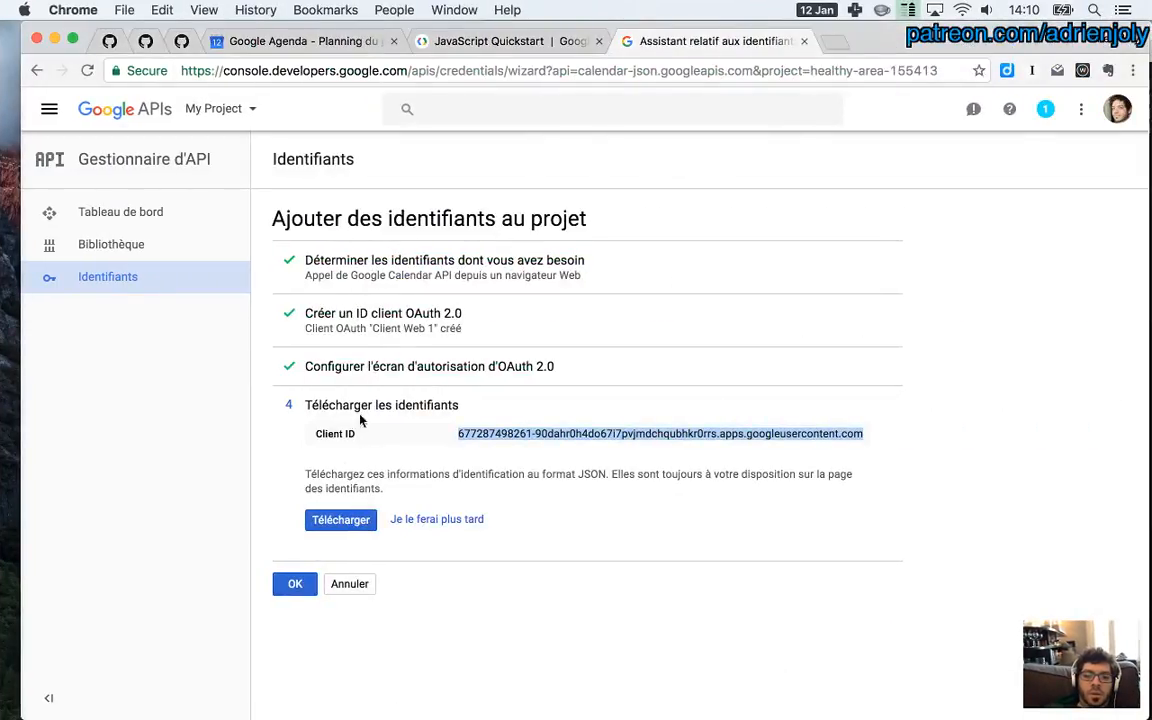
Download the credentials as client_id.json and finish the add-credentials wizard
click(340, 520)
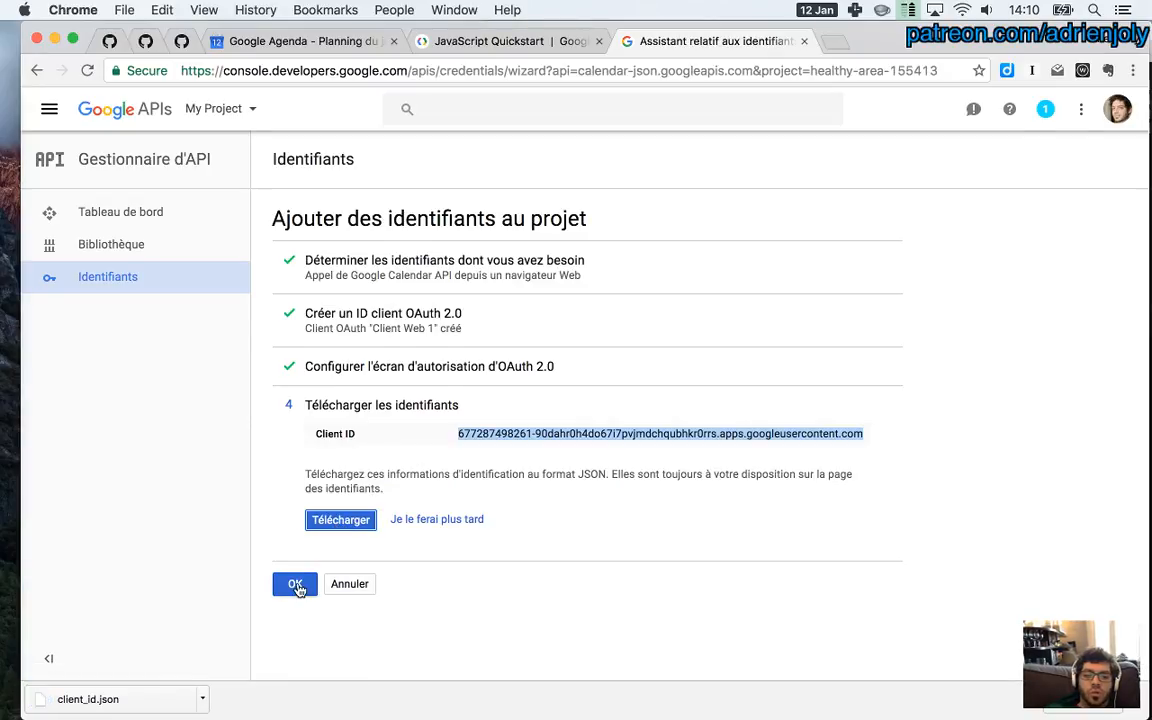
click(294, 584)
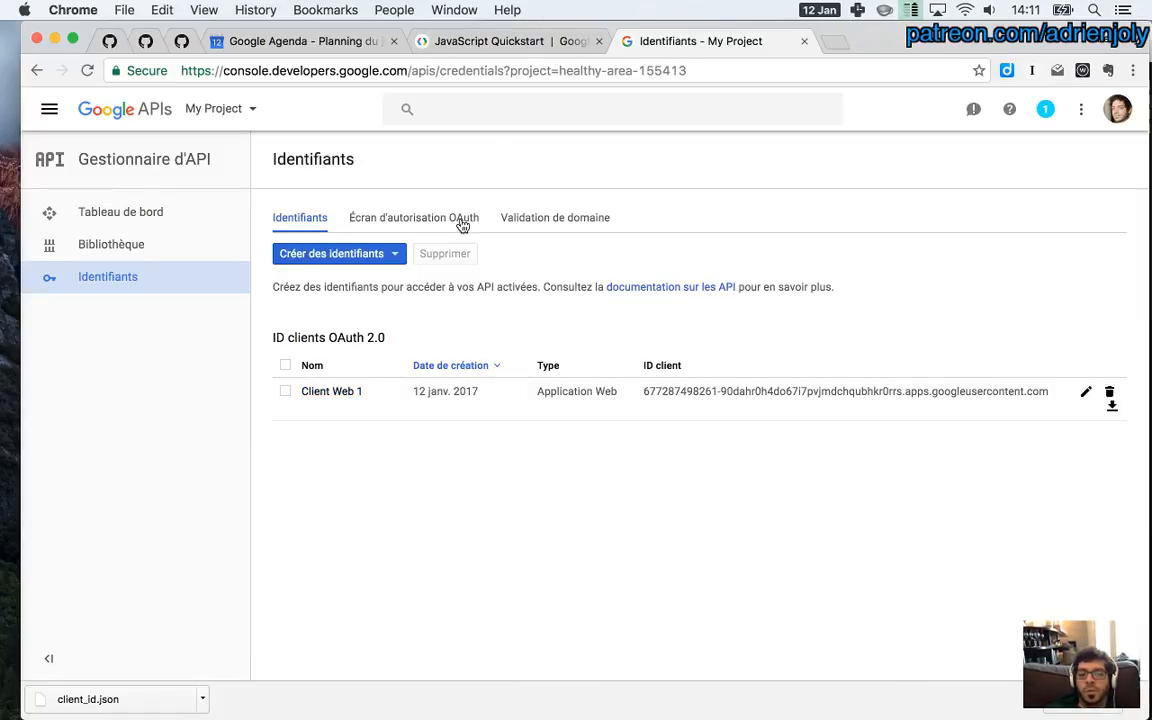
Reach the Step 2 HTML sample on the JavaScript Quickstart page to copy it
click(504, 42)
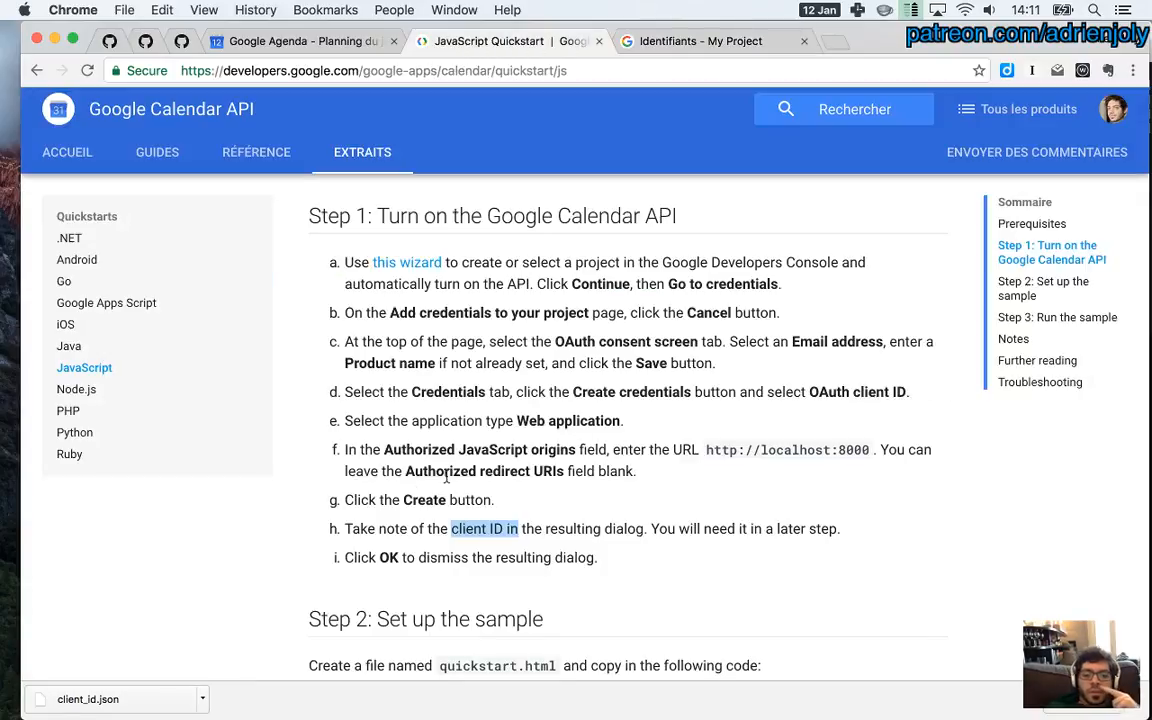
scroll(down, 3)
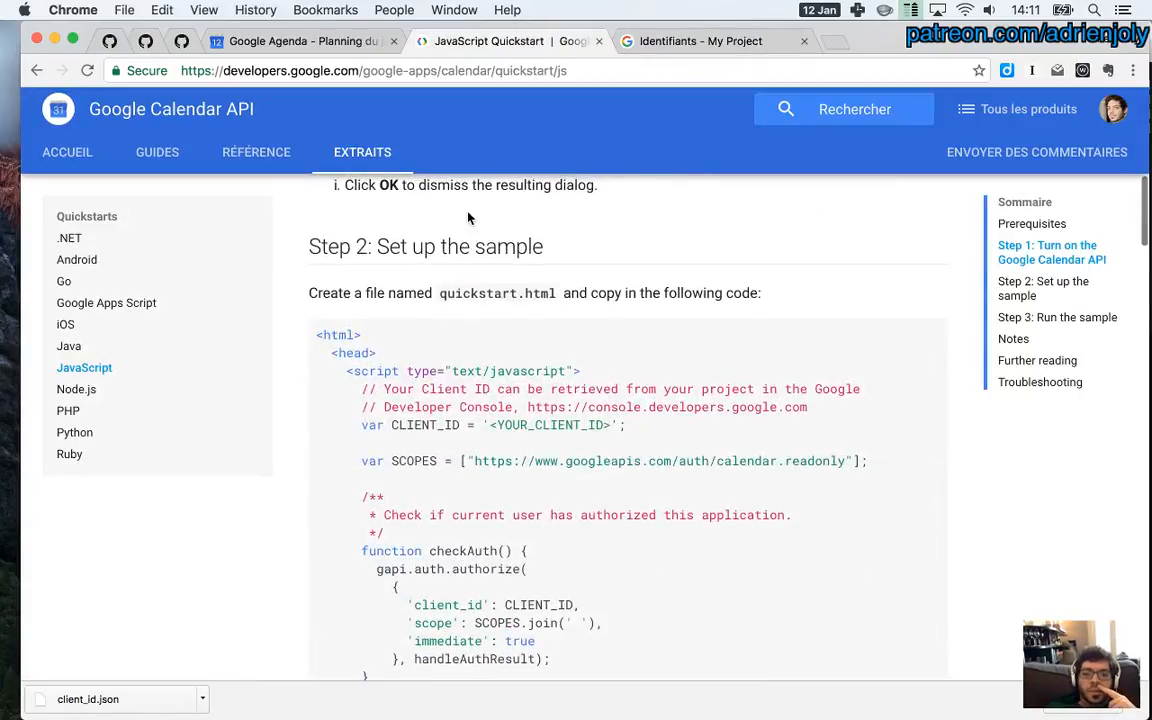
scroll(down, 3)
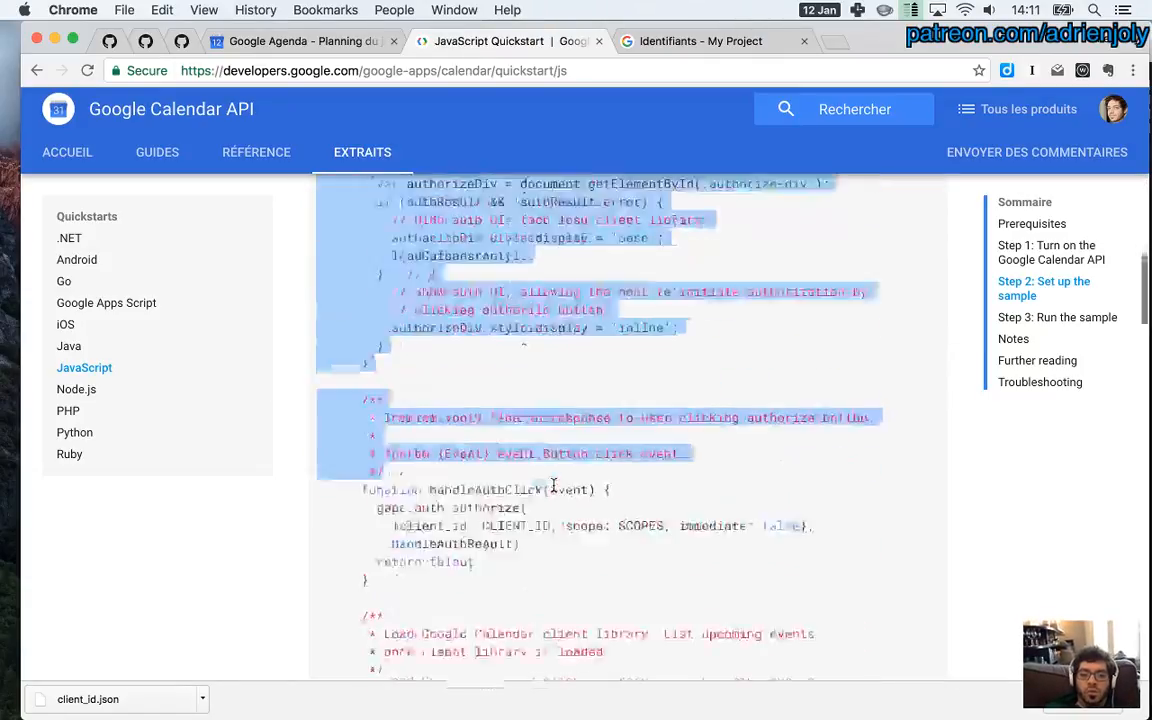
scroll(down, 3)
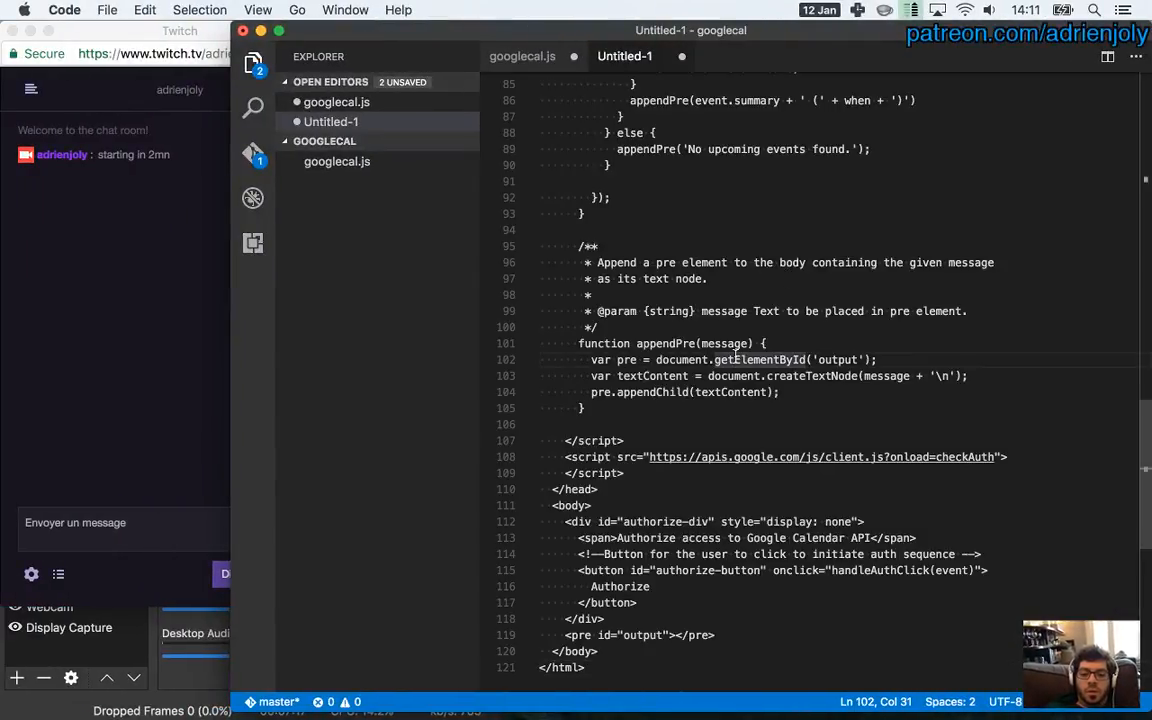
Save the pasted sample as quickstart.html in the googlecal folder
key(cmd+s)
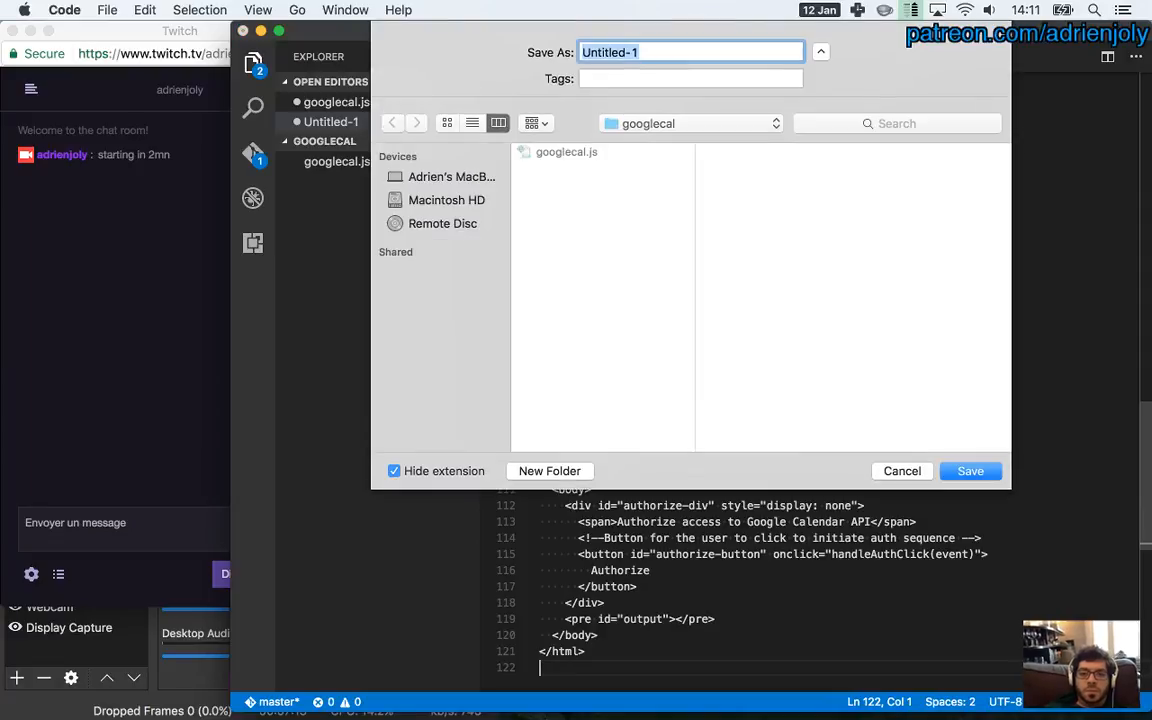
text(quickstart.)
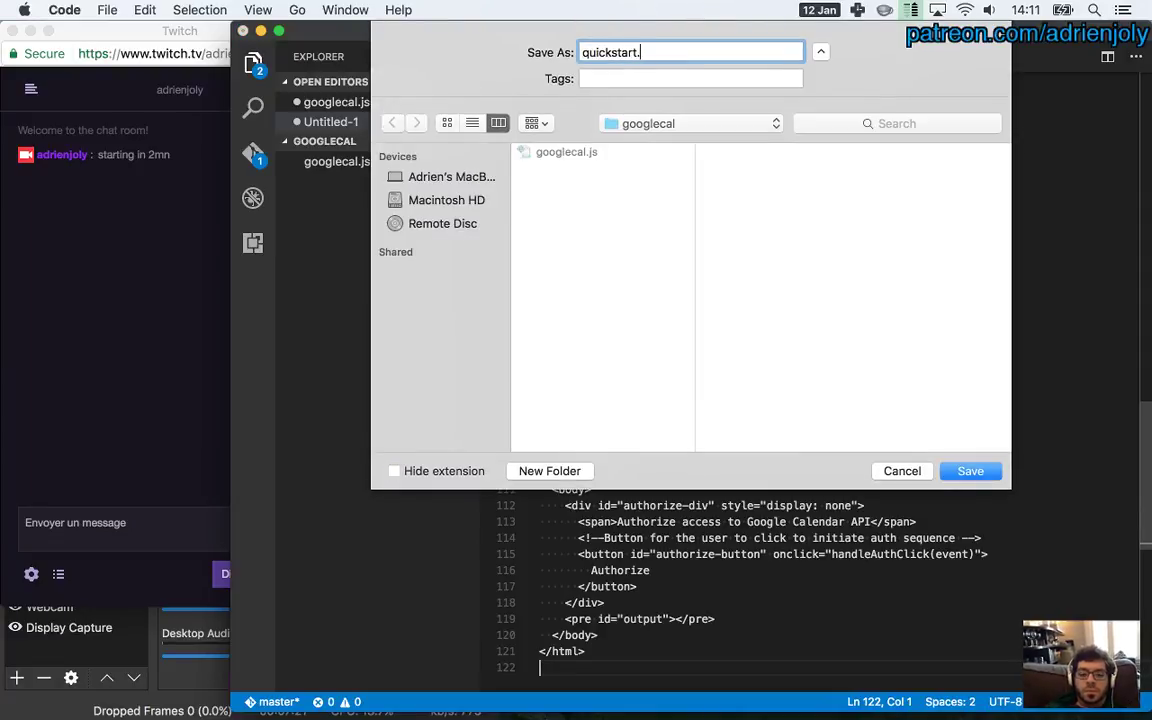
click(970, 472)
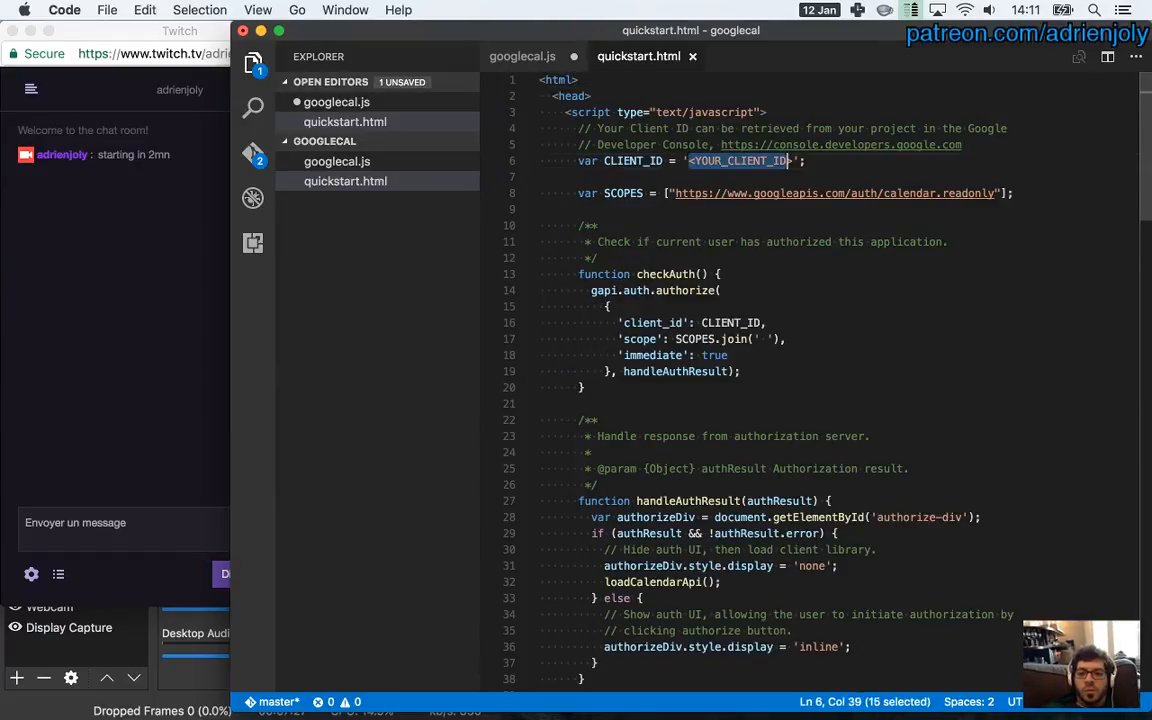
Replace the <YOUR_CLIENT_ID> placeholder with the real client ID taken from googlecal.js
key(shift+right)
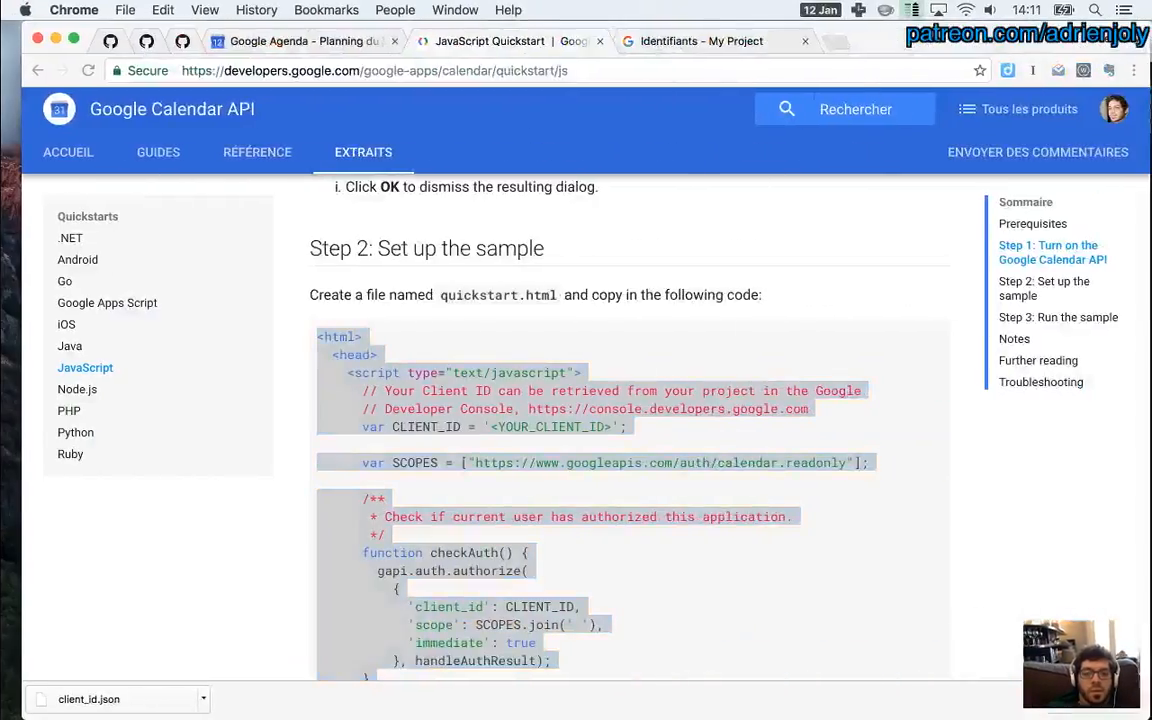
scroll(down, 3)
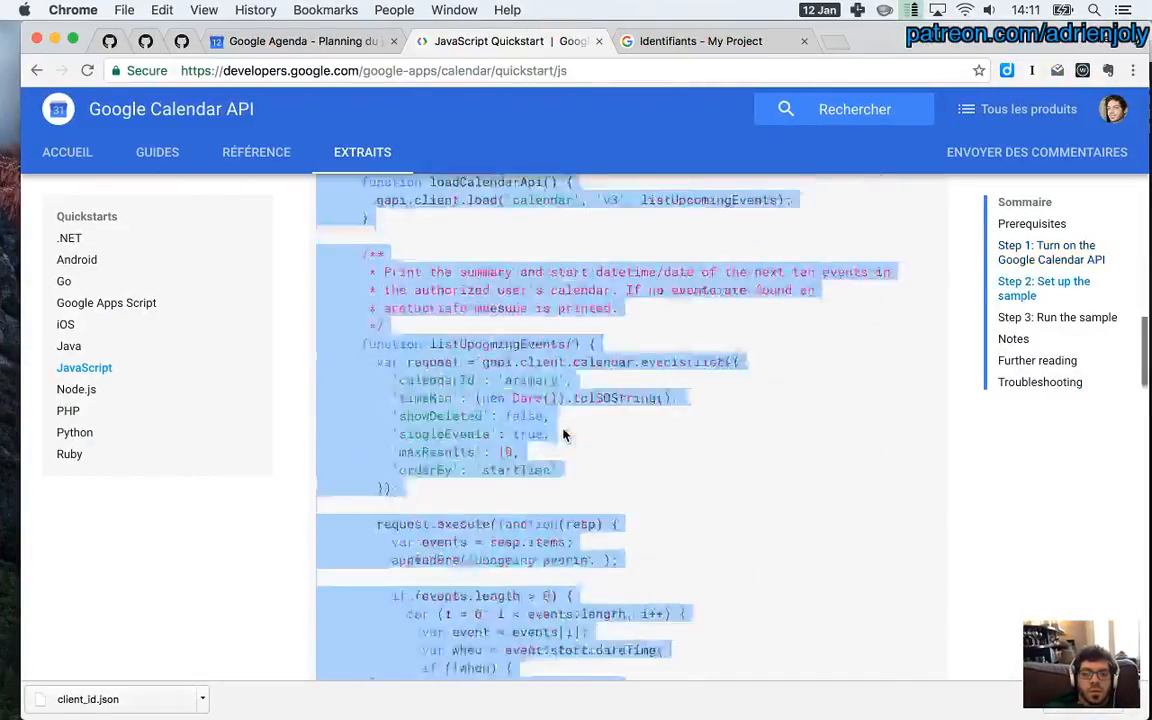
scroll(down, 3)
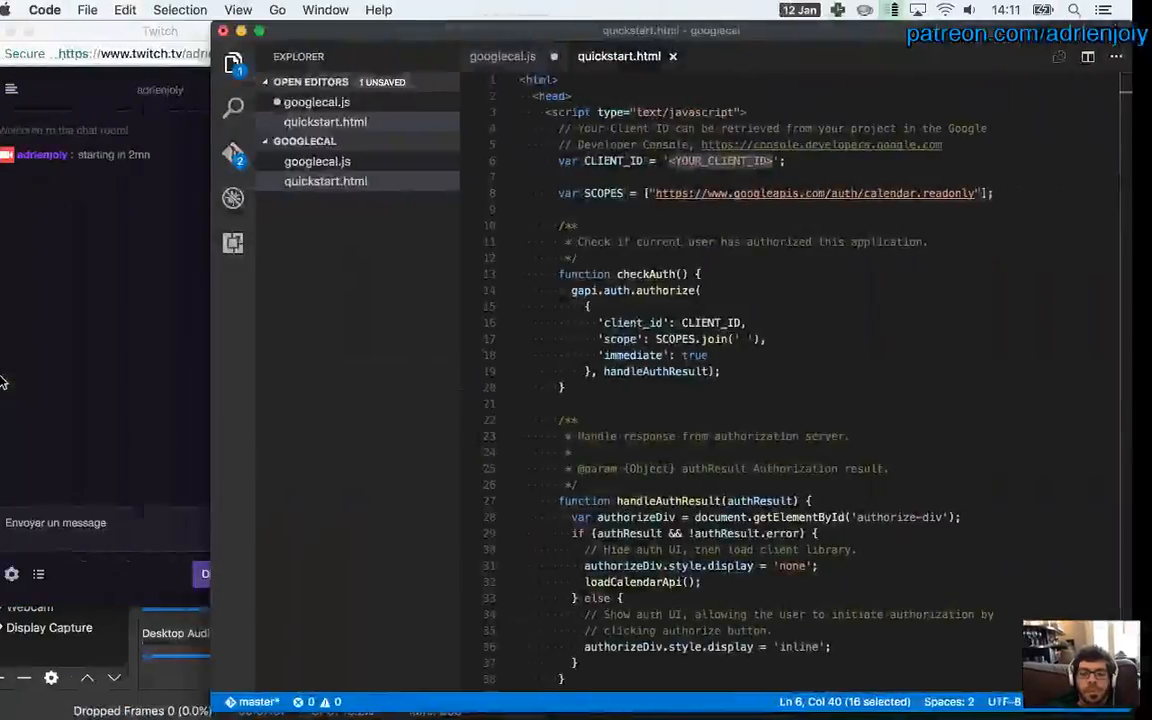
click(504, 56)
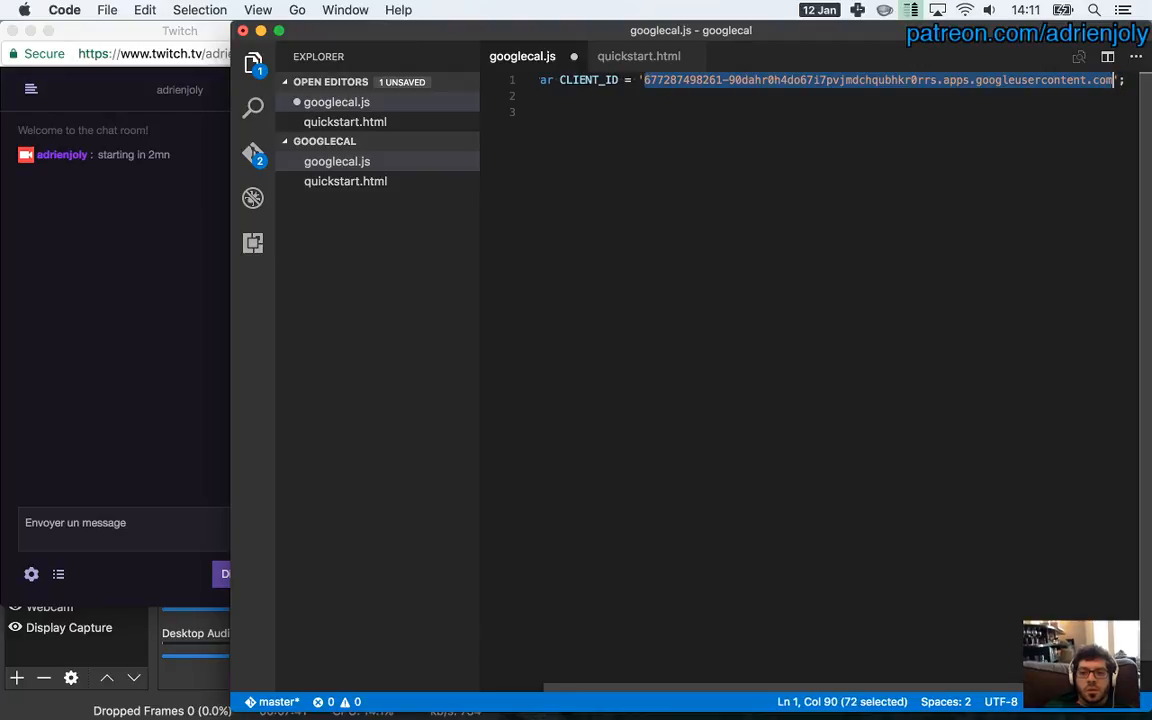
click(636, 56)
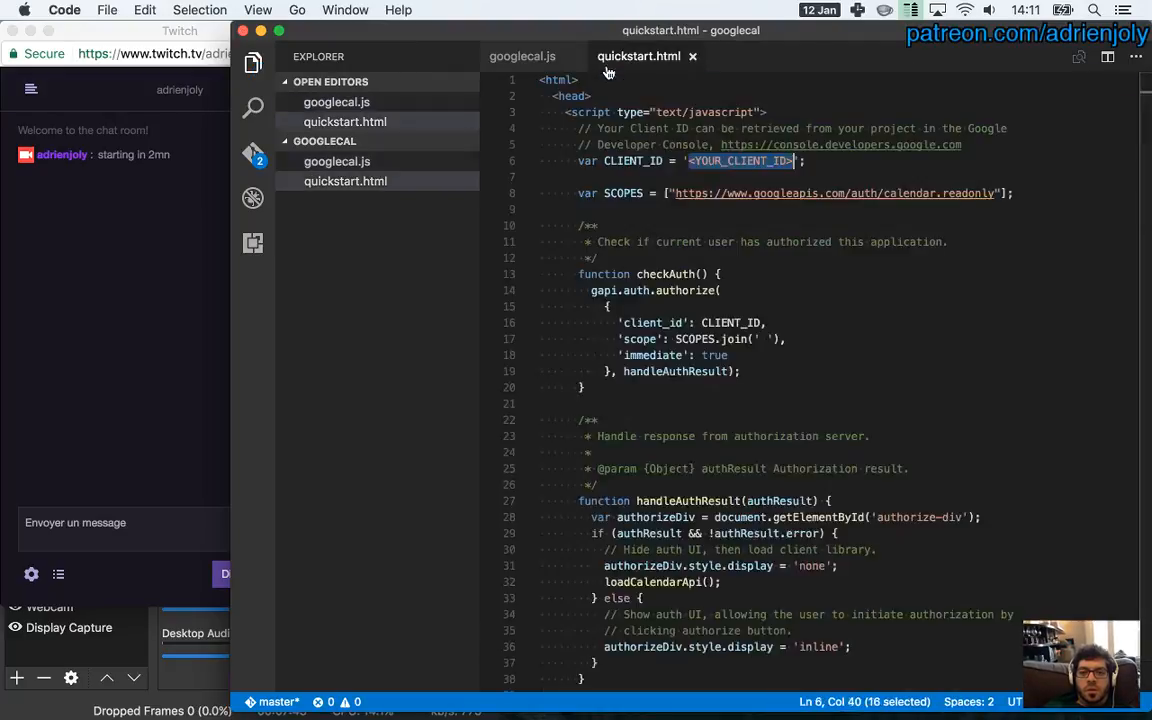
text(677287498261-90dahr0h4do67i7pvjmdchqubhkr0rrs.apps.googleusercontent.com)
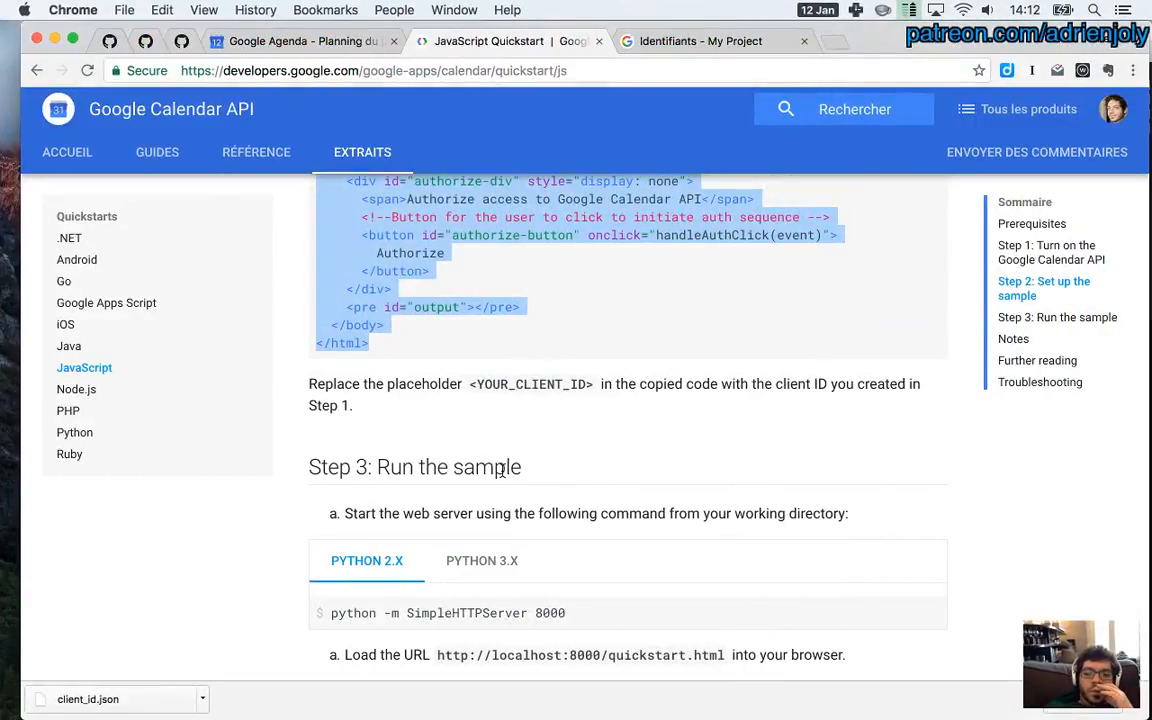
Launch python -m SimpleHTTPServer 8000 in the googlecal folder
scroll(down, 3)
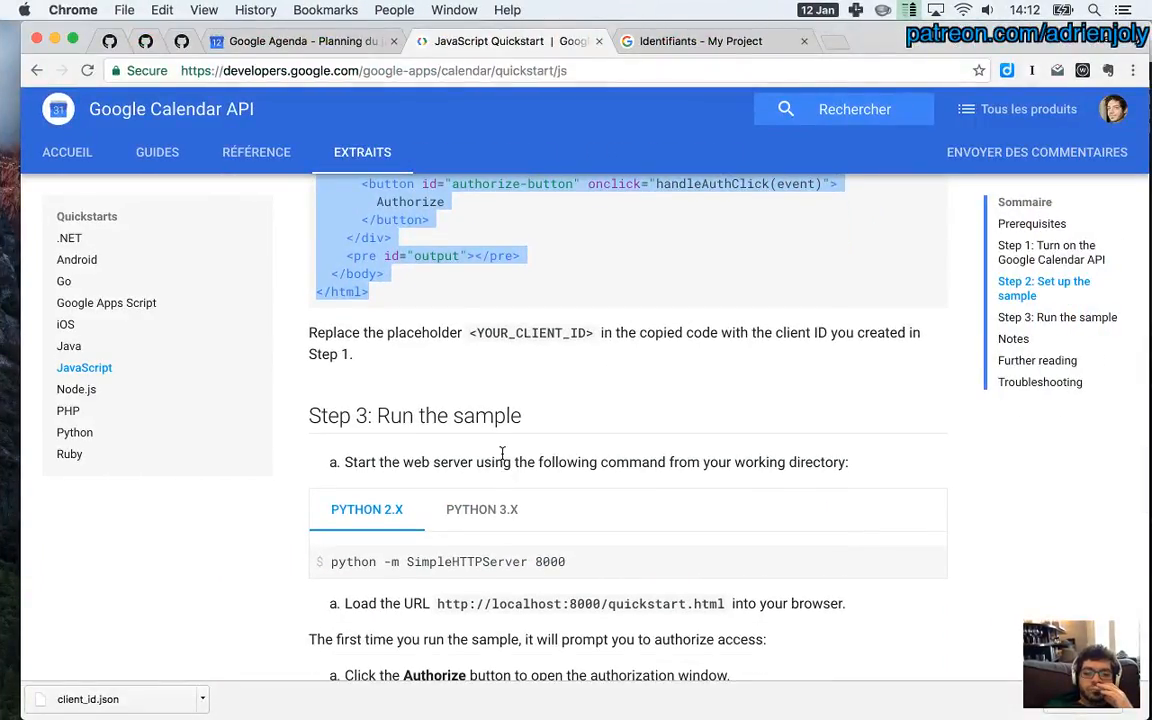
scroll(down, 3)
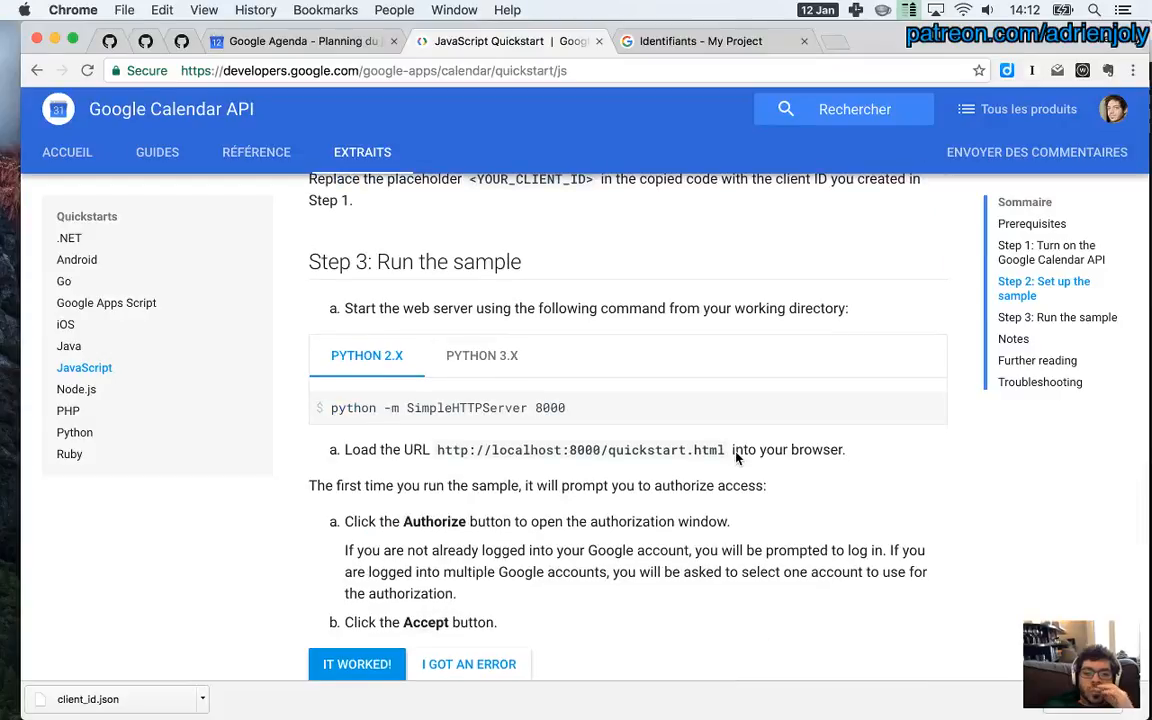
mouse_move(348, 408)
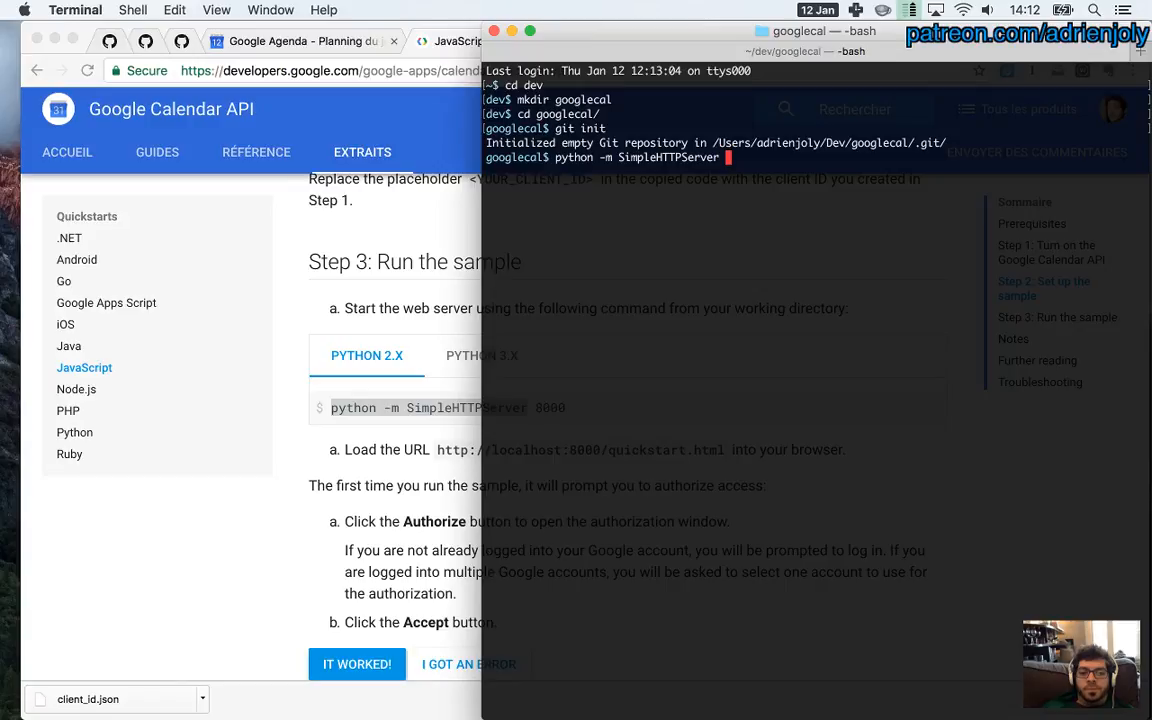
text(8000)
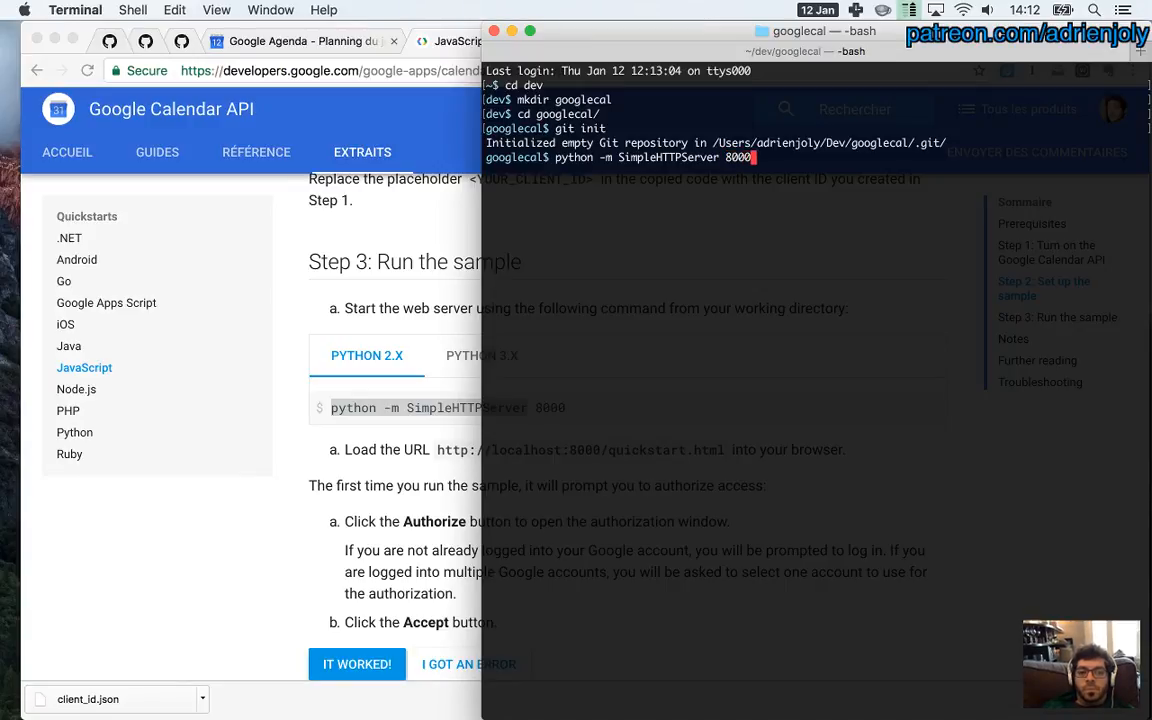
key(Return)
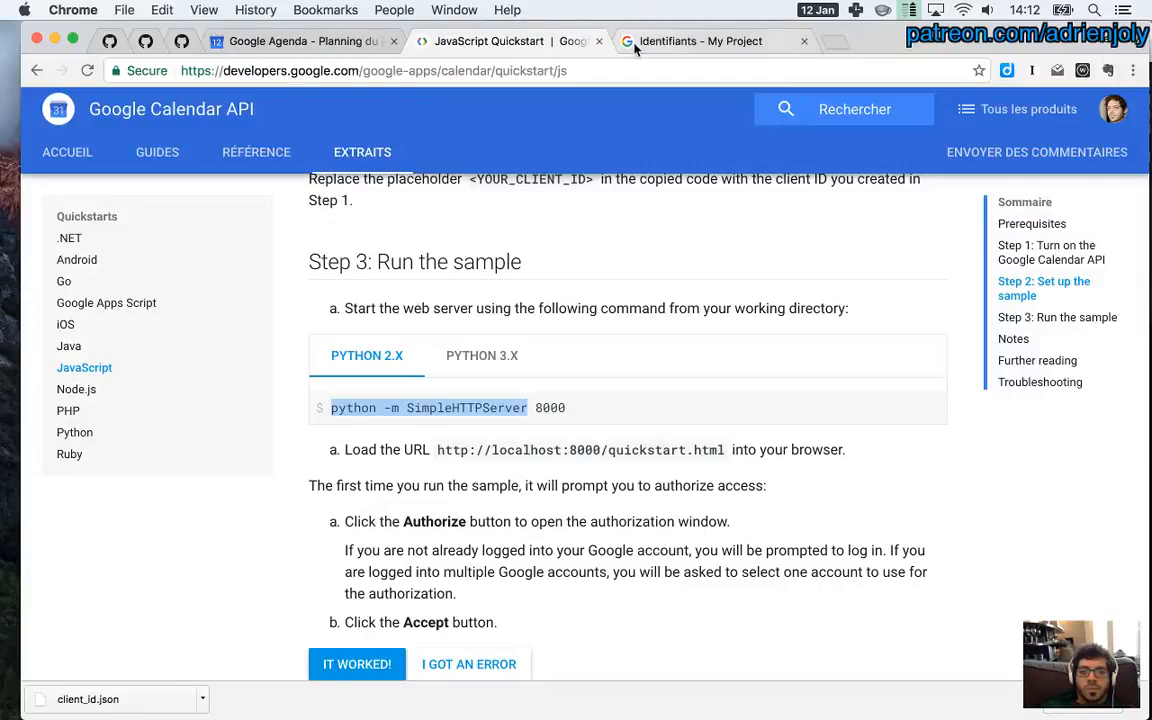
Check Client Web 1's localhost:8080 authorized origin and restart the server on port 8080
click(696, 40)
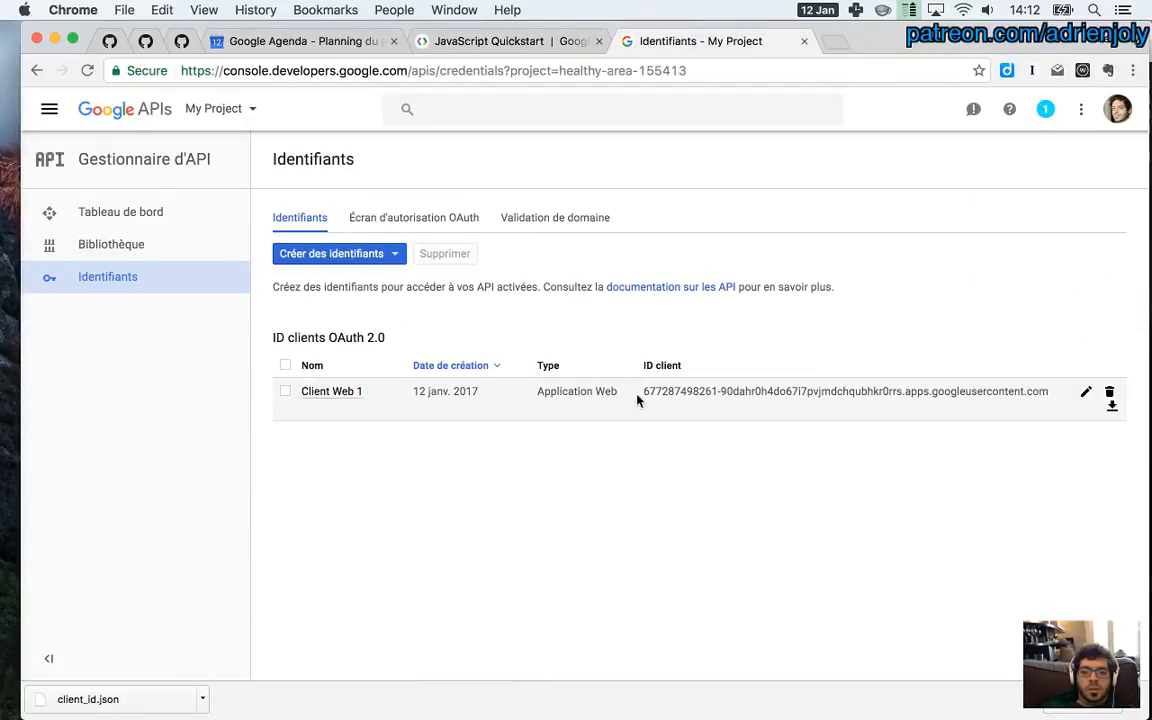
click(332, 390)
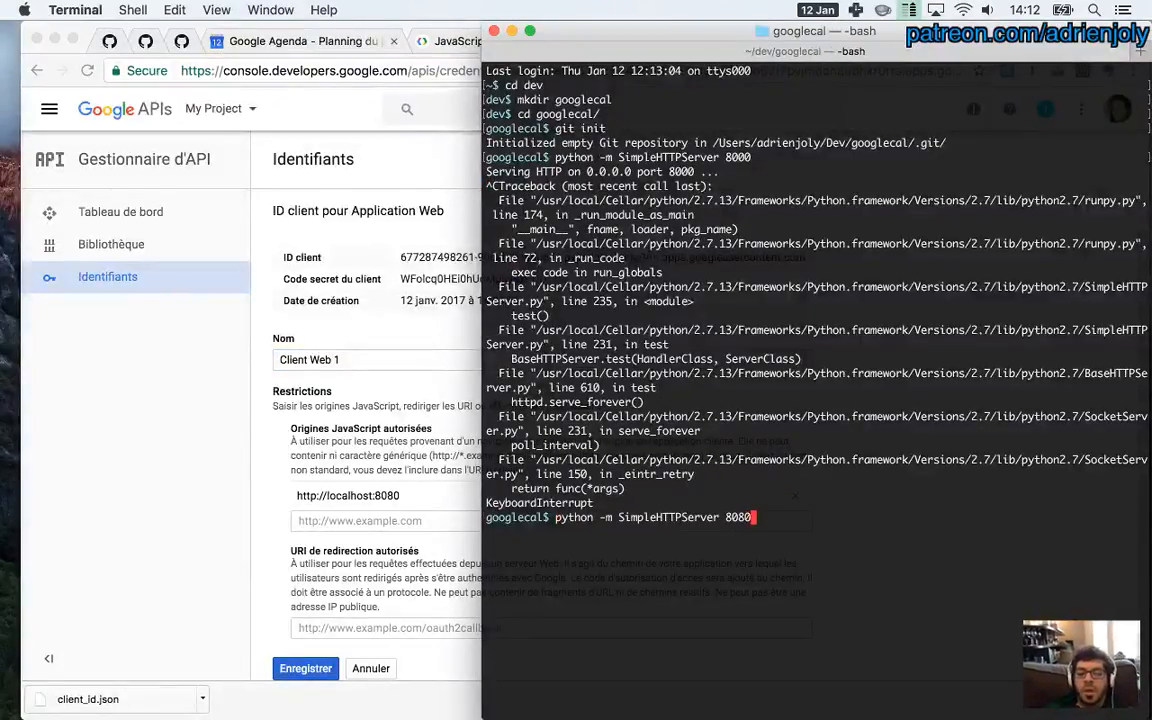
key(Return)
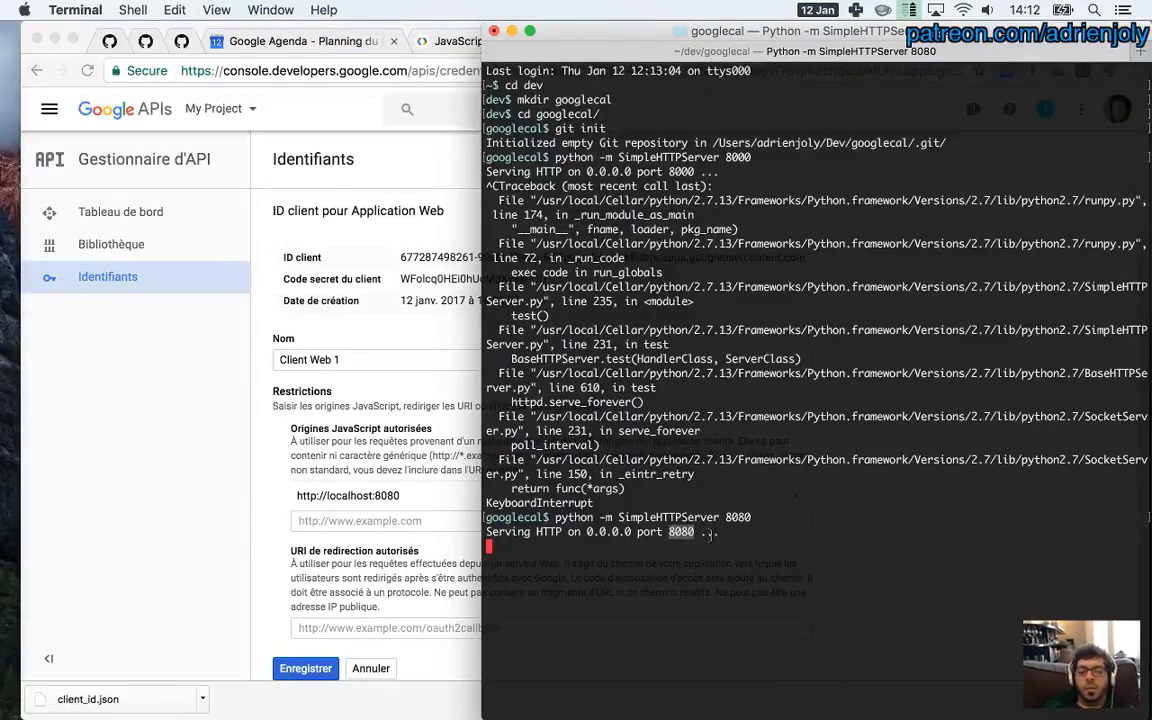
click(704, 40)
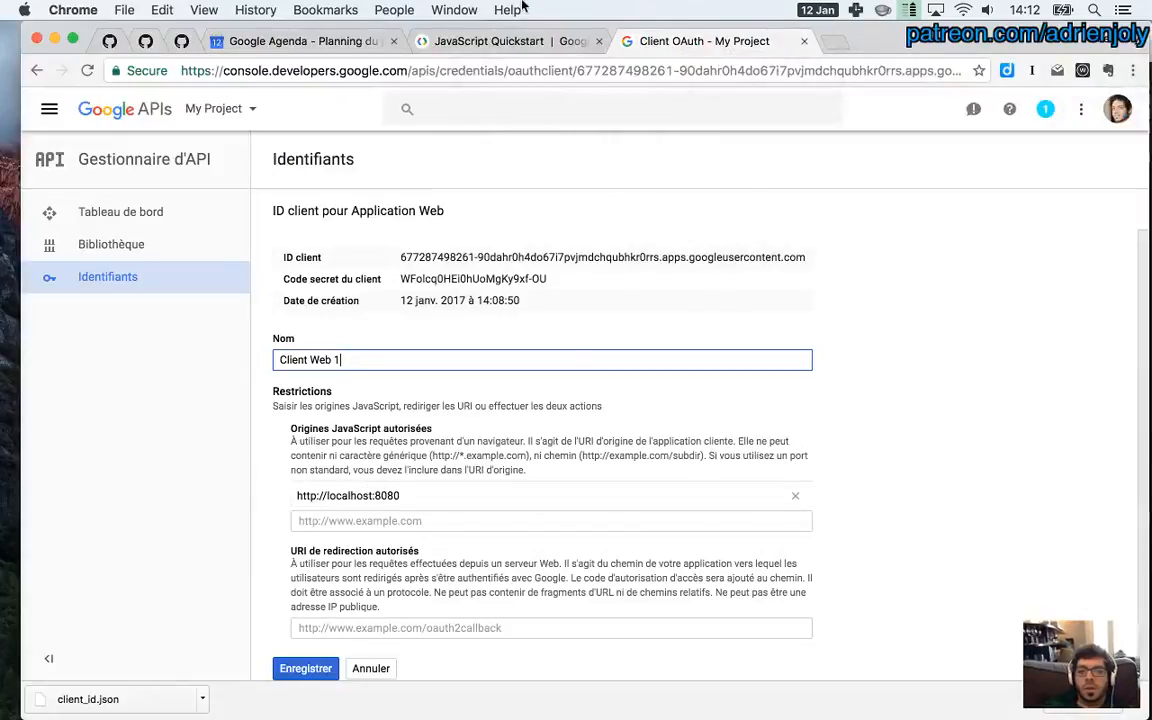
Browse to the local server and load quickstart.html from the directory listing
click(848, 40)
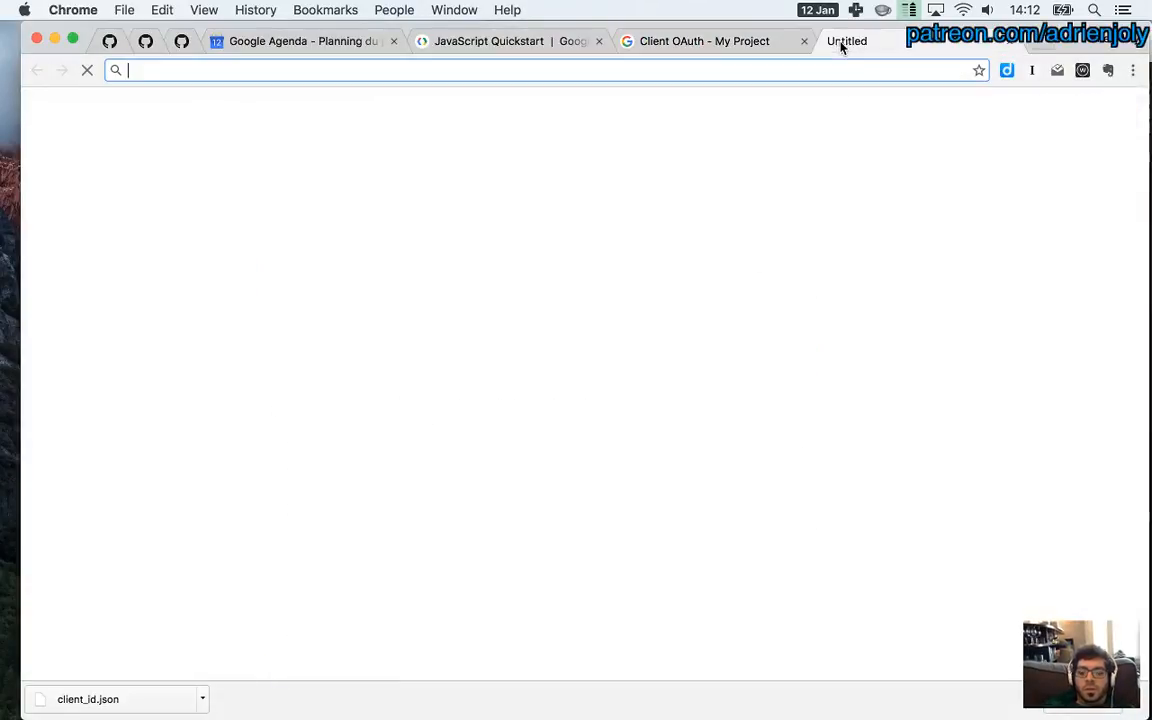
text(localhost:8000)
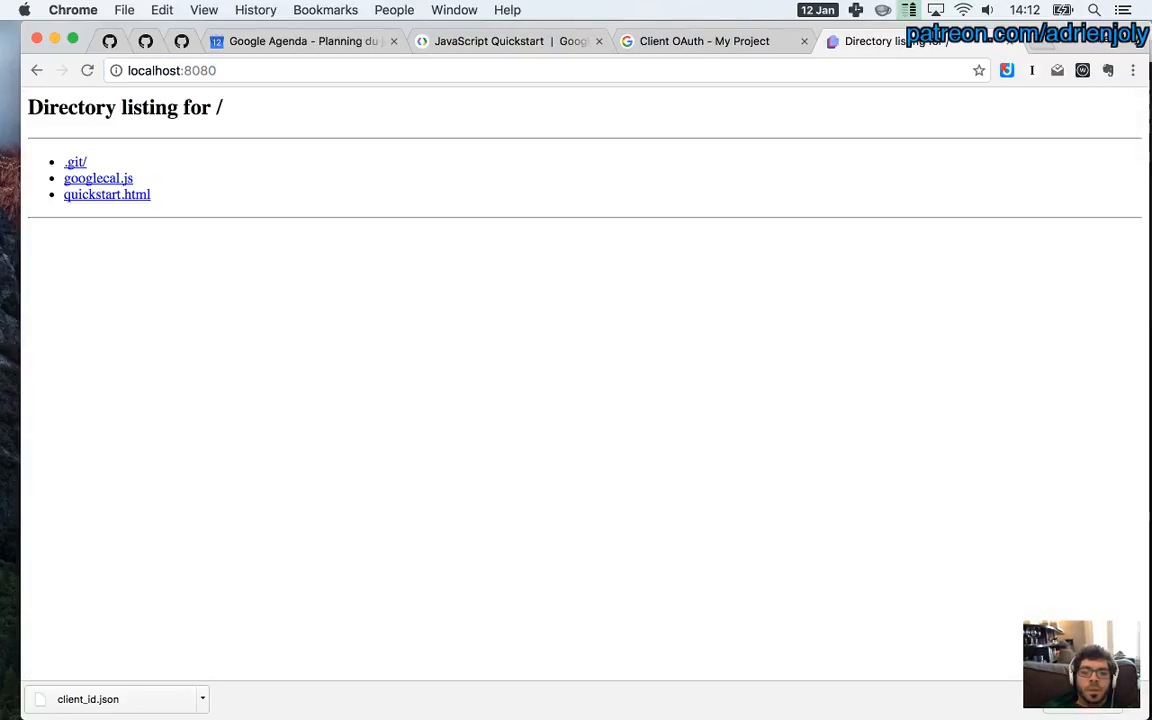
mouse_move(112, 204)
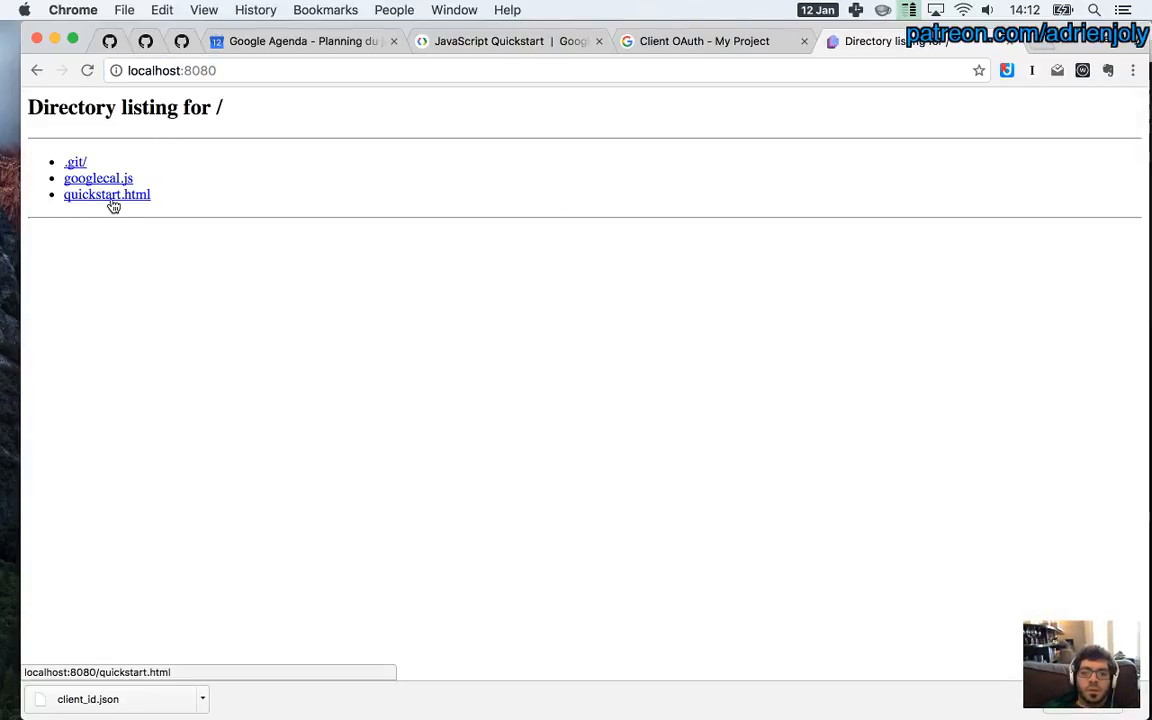
click(106, 194)
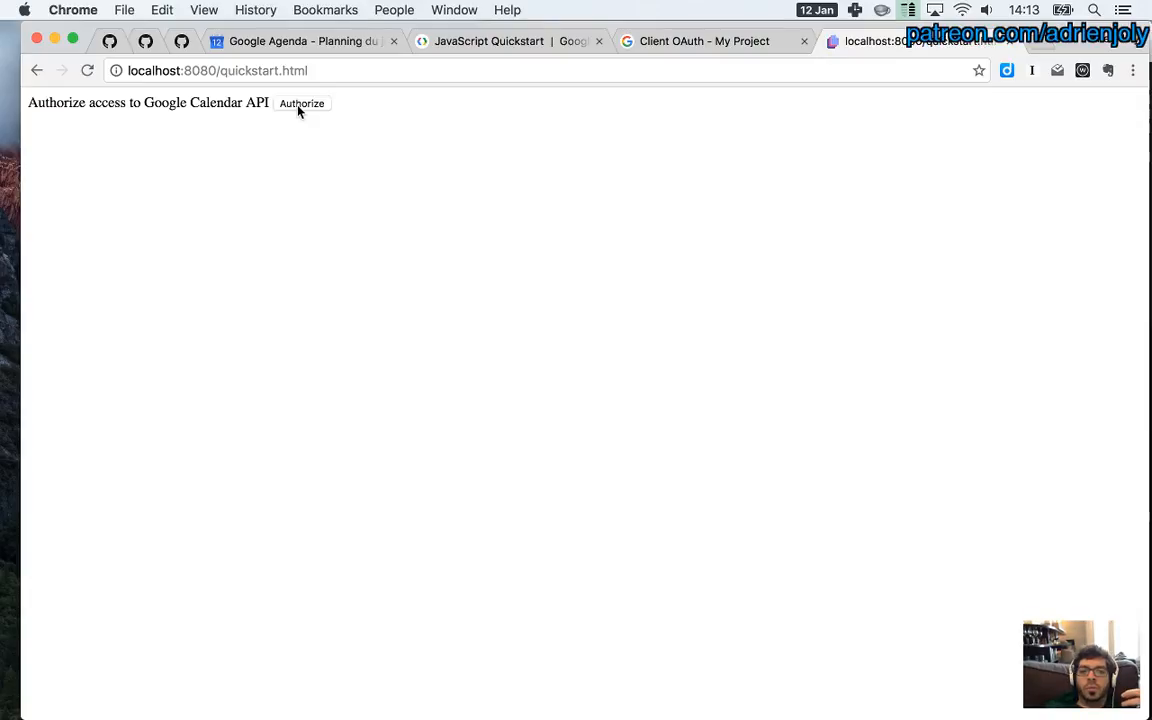
Authorize the sample's Google Calendar access so it lists upcoming events, then return to the OAuth client page
click(308, 104)
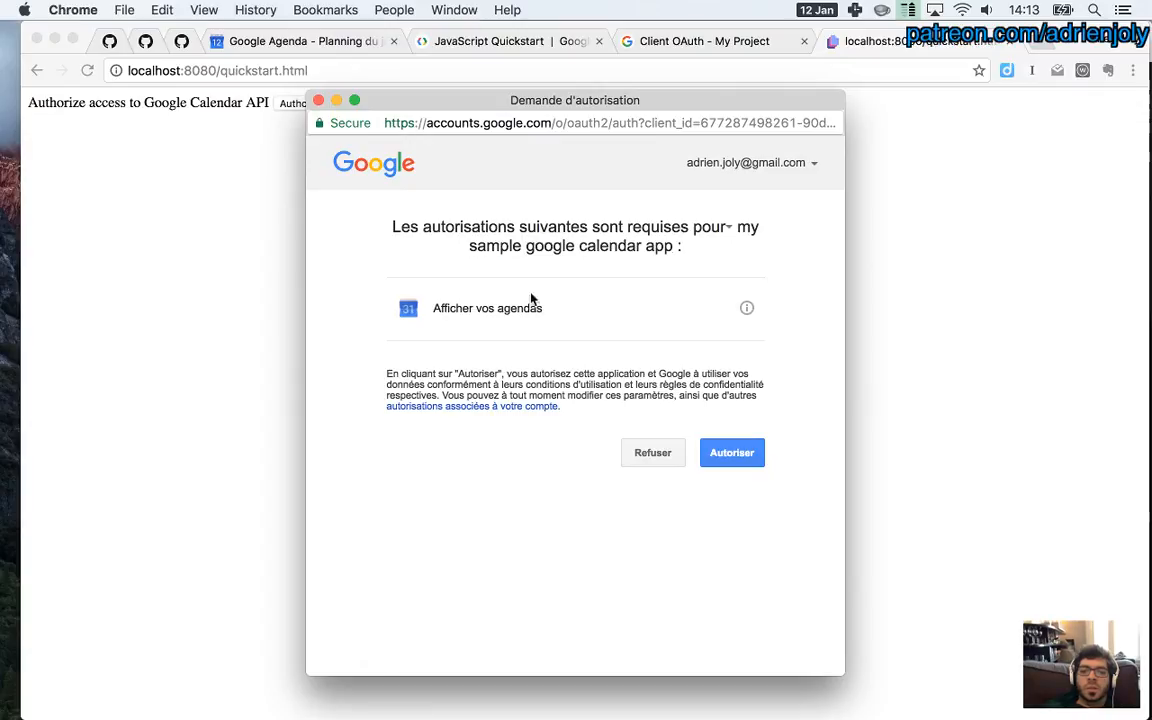
mouse_move(612, 252)
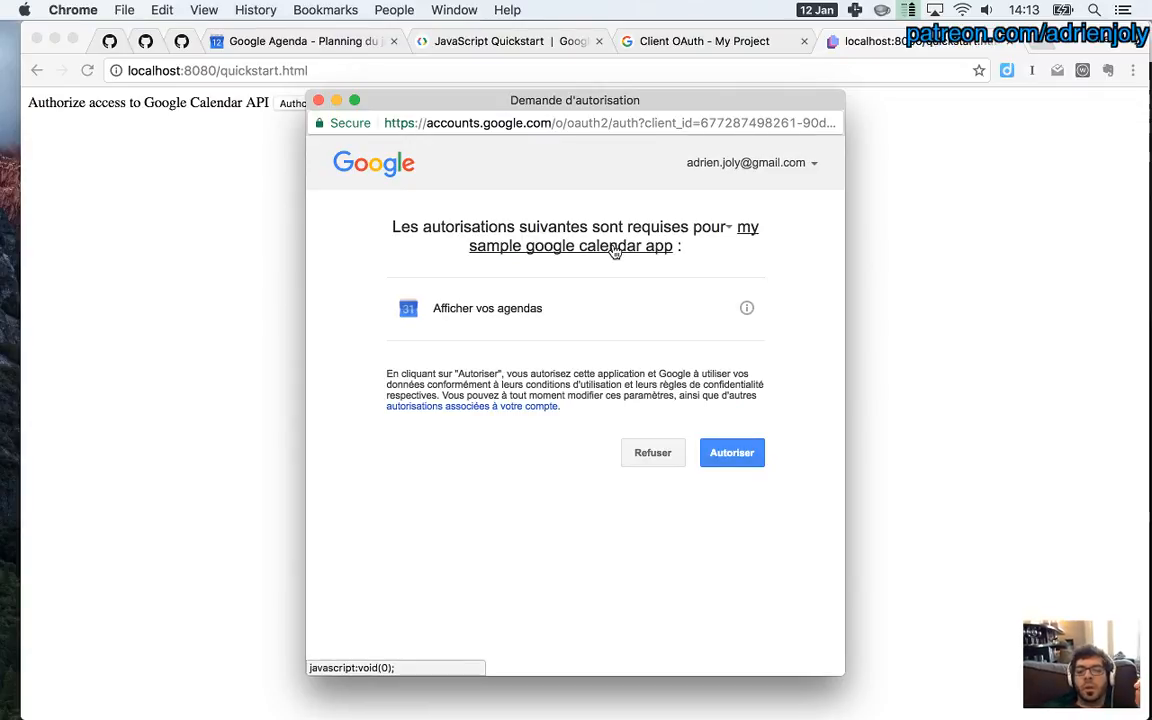
click(746, 308)
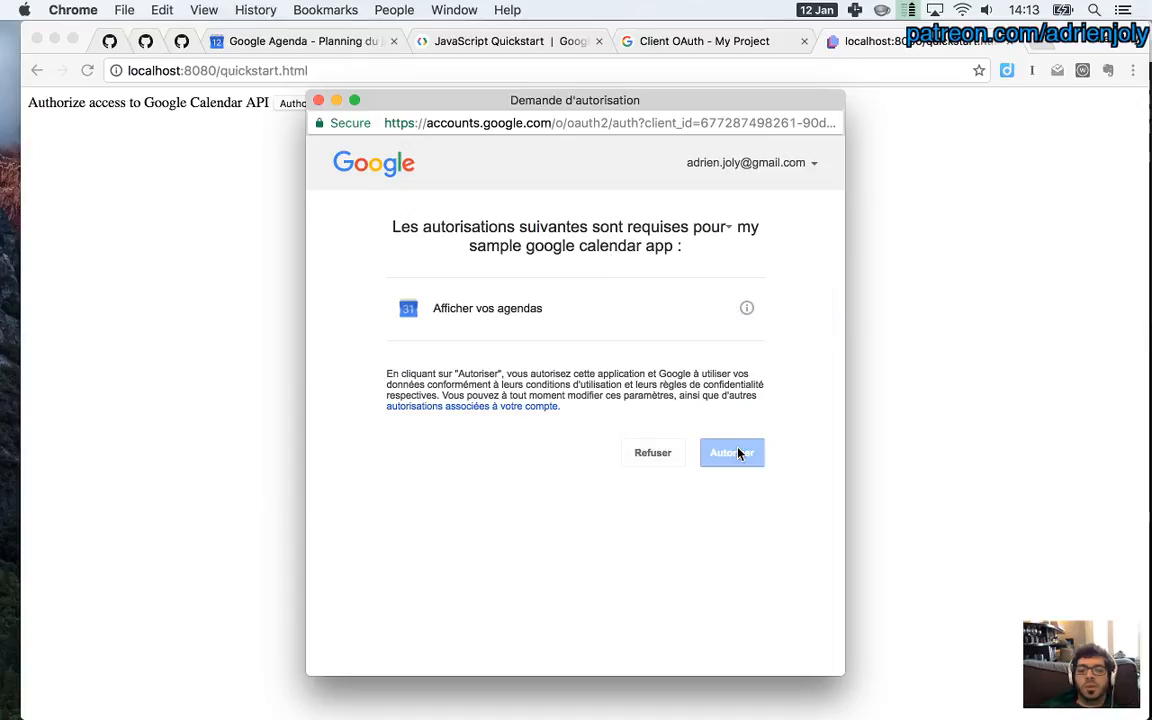
click(732, 452)
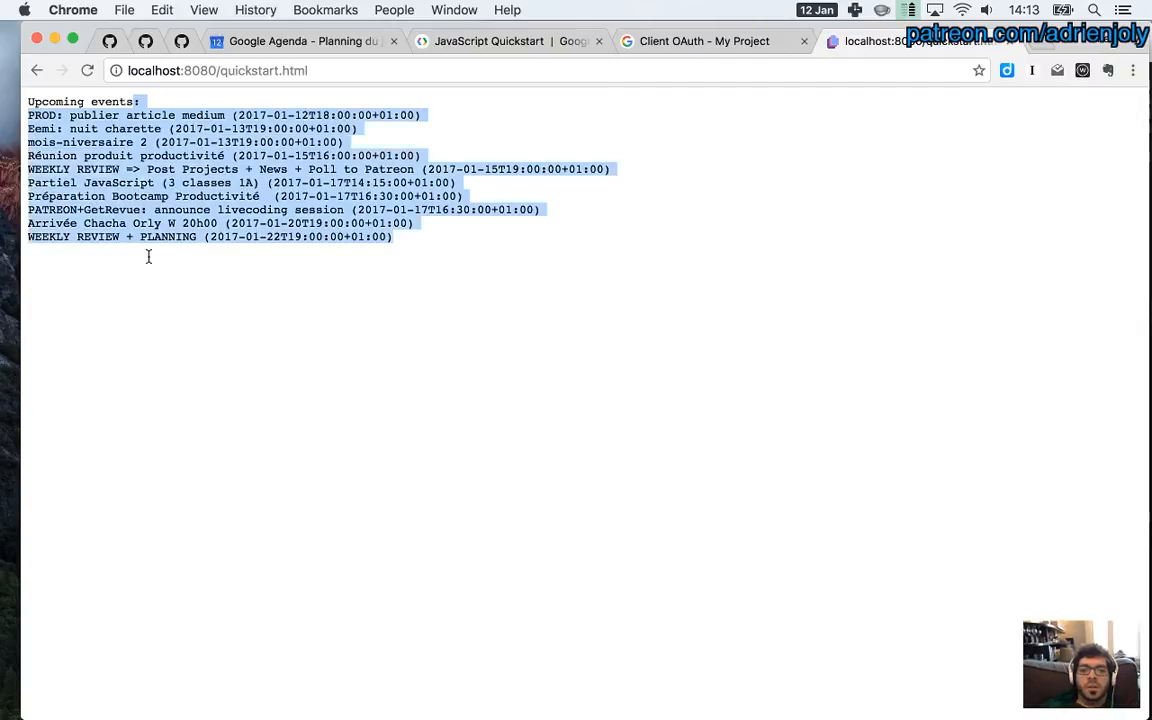
click(718, 40)
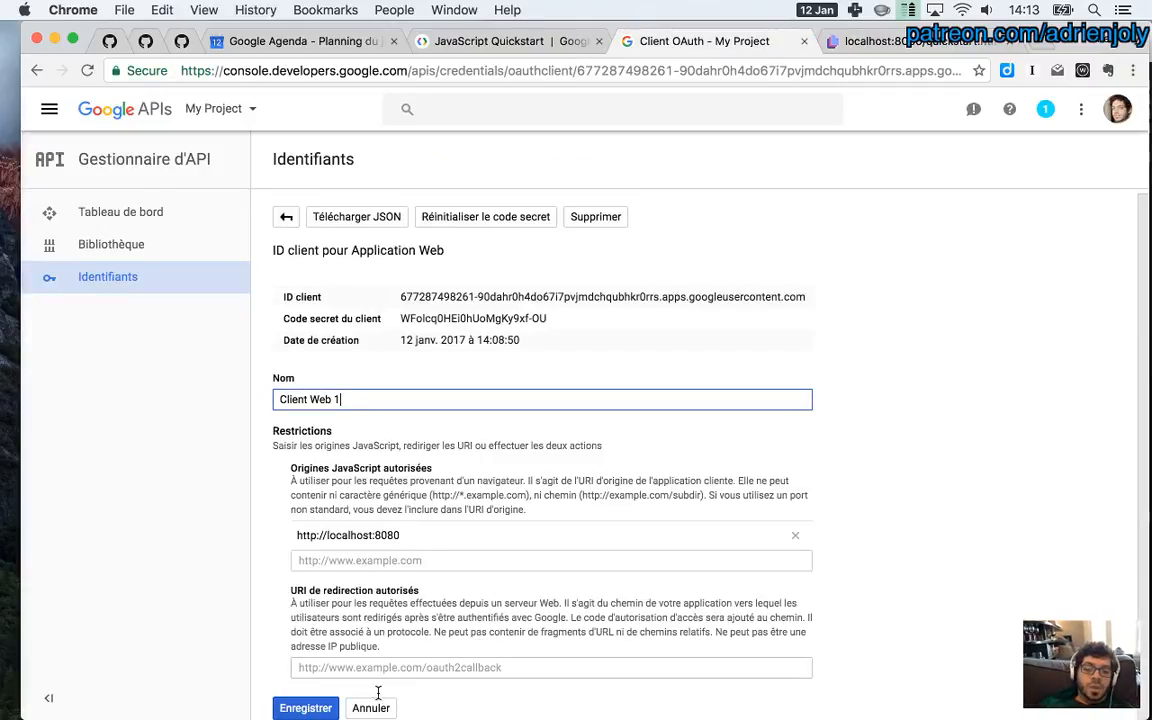
Walk through checkAuth, the CLIENT_ID passed to authorize, and the authorization response handling
click(306, 708)
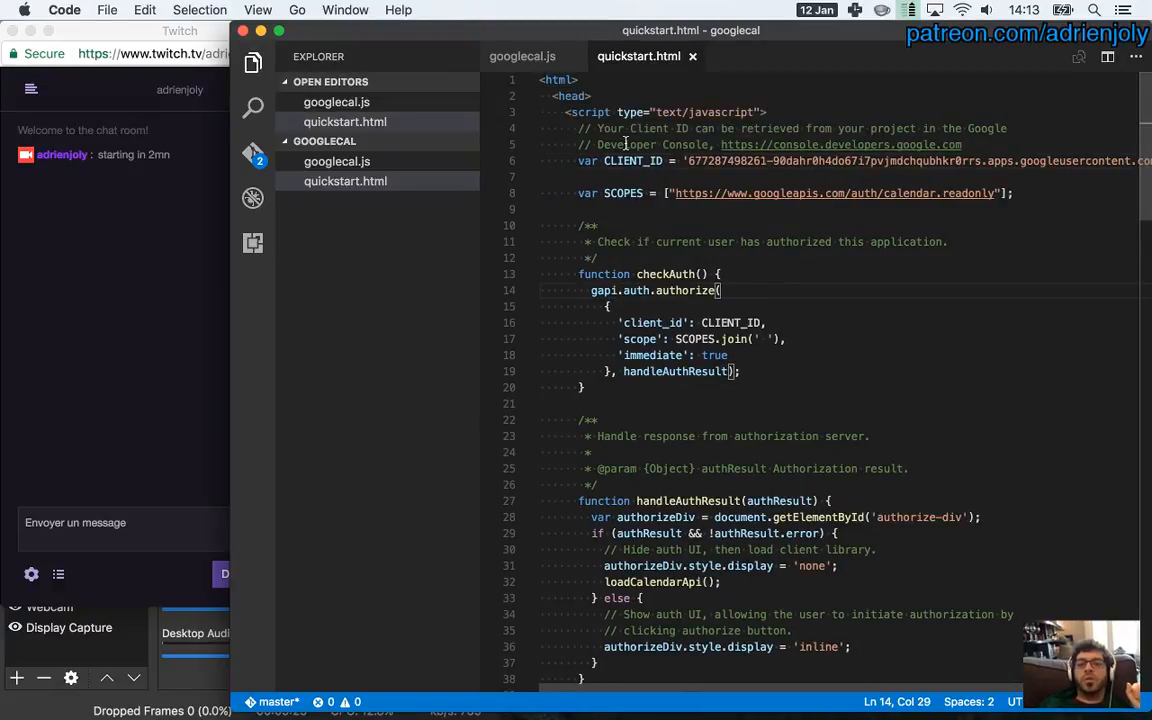
mouse_move(684, 198)
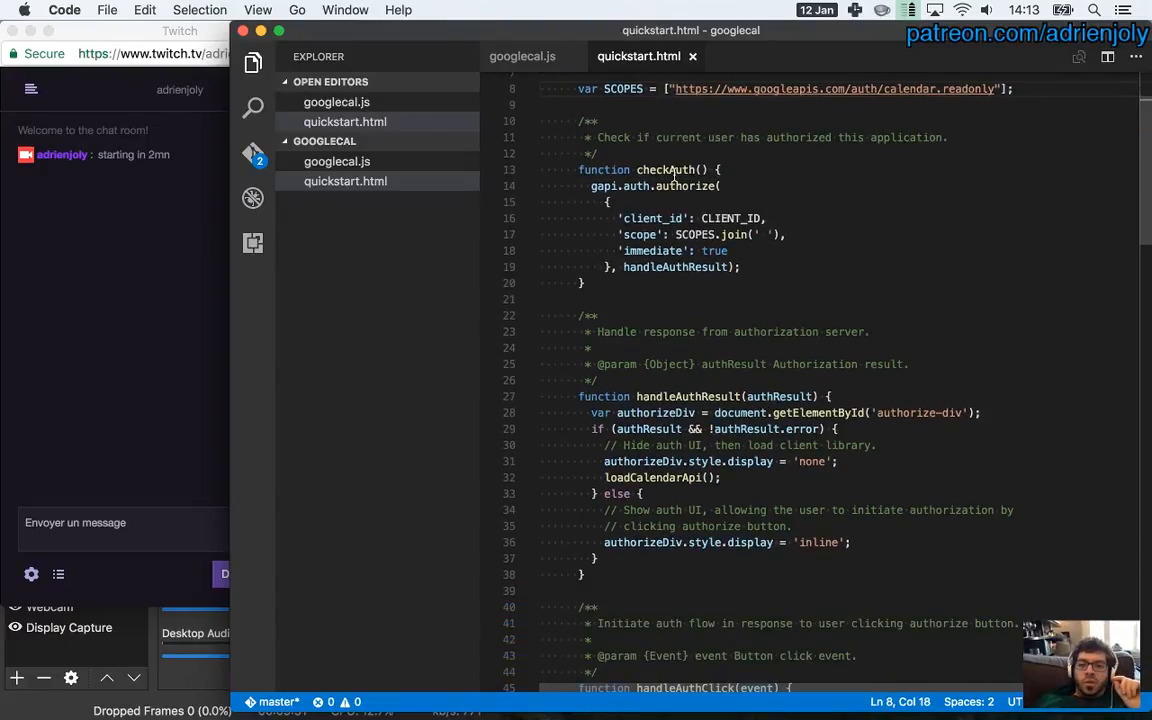
double_click(664, 168)
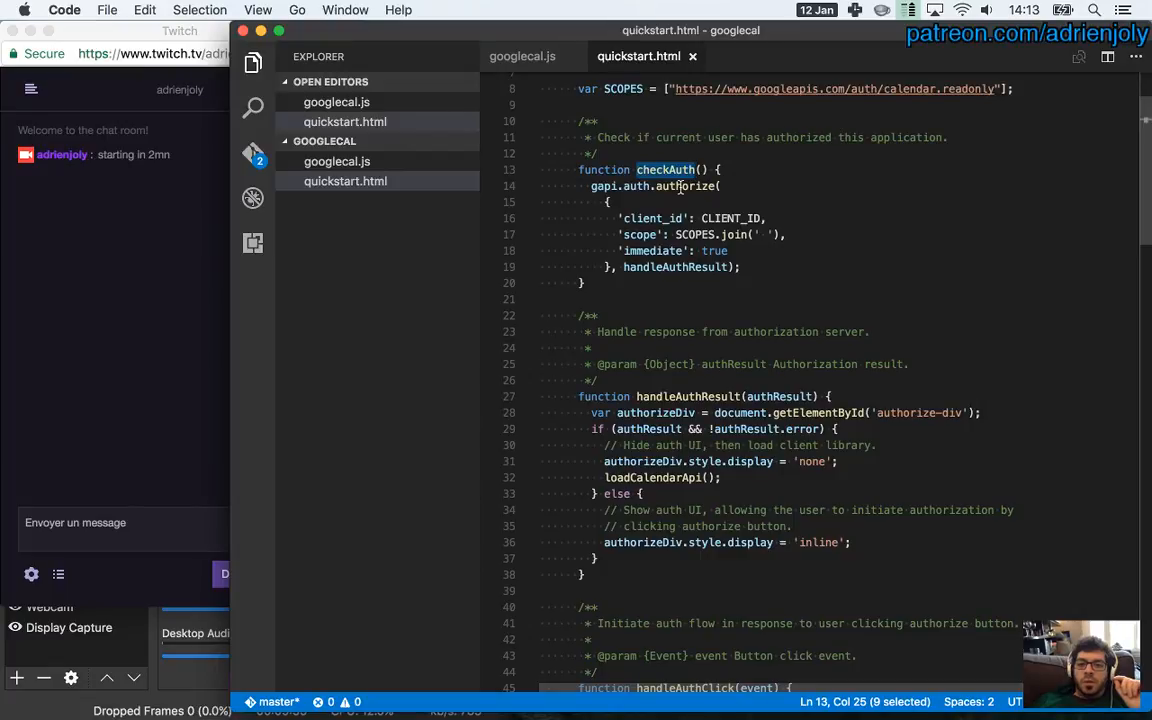
double_click(730, 218)
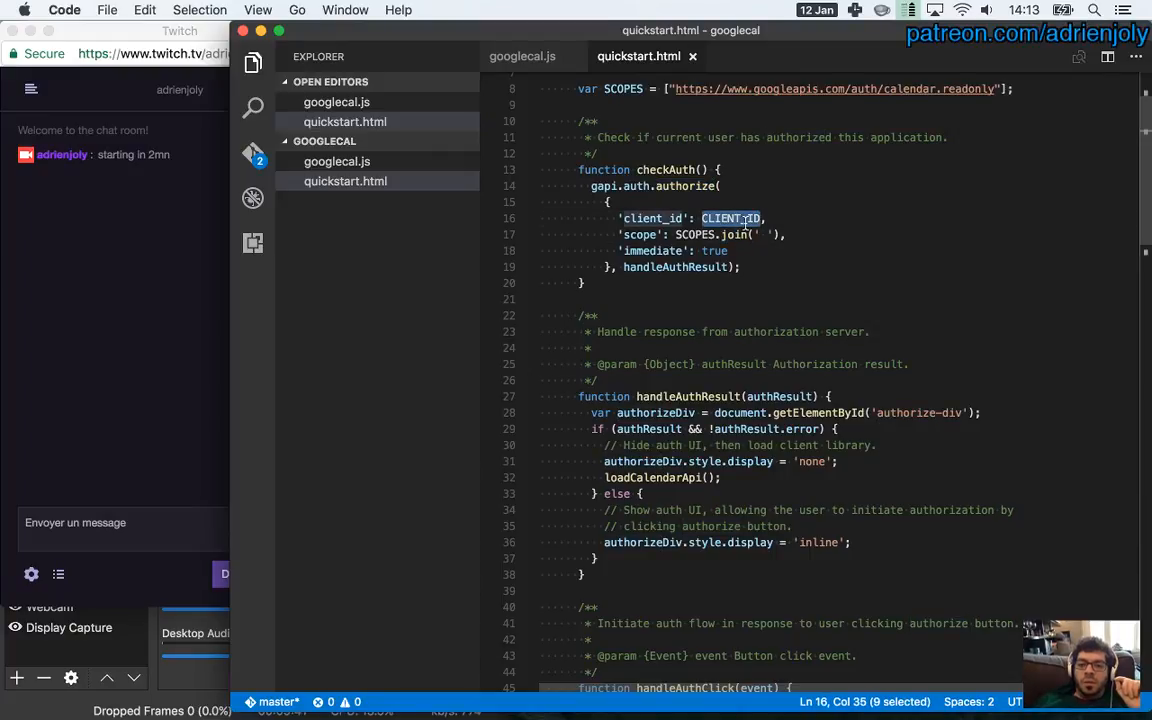
scroll(down, 3)
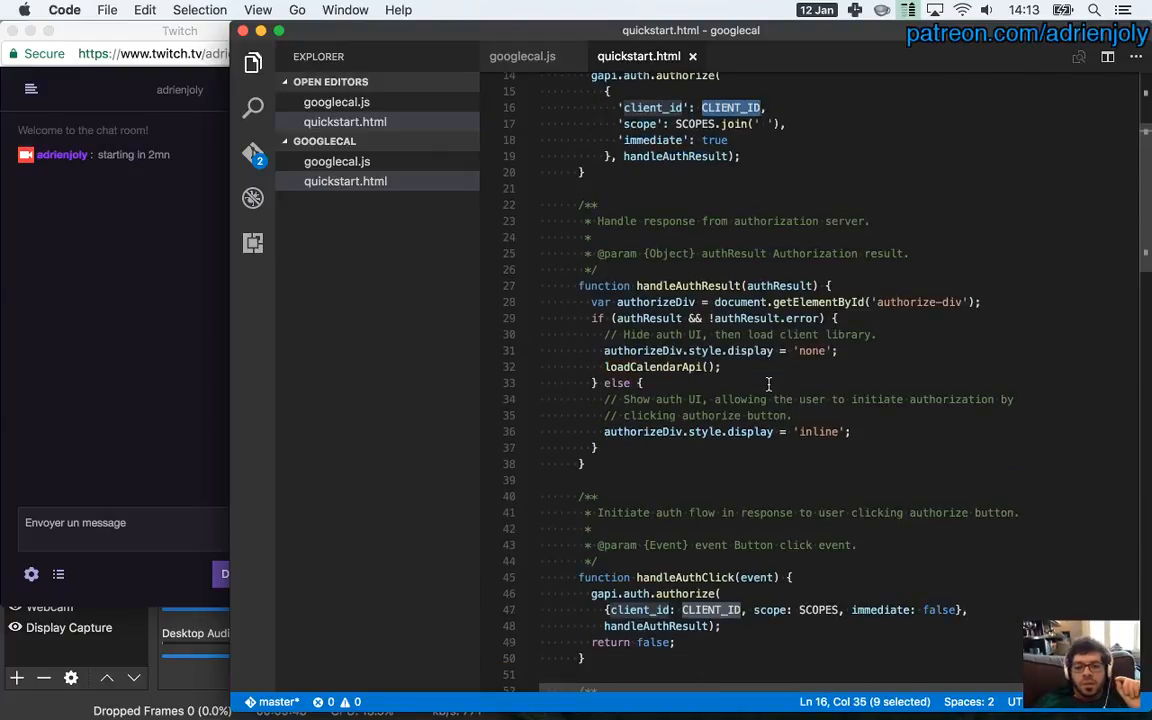
double_click(688, 284)
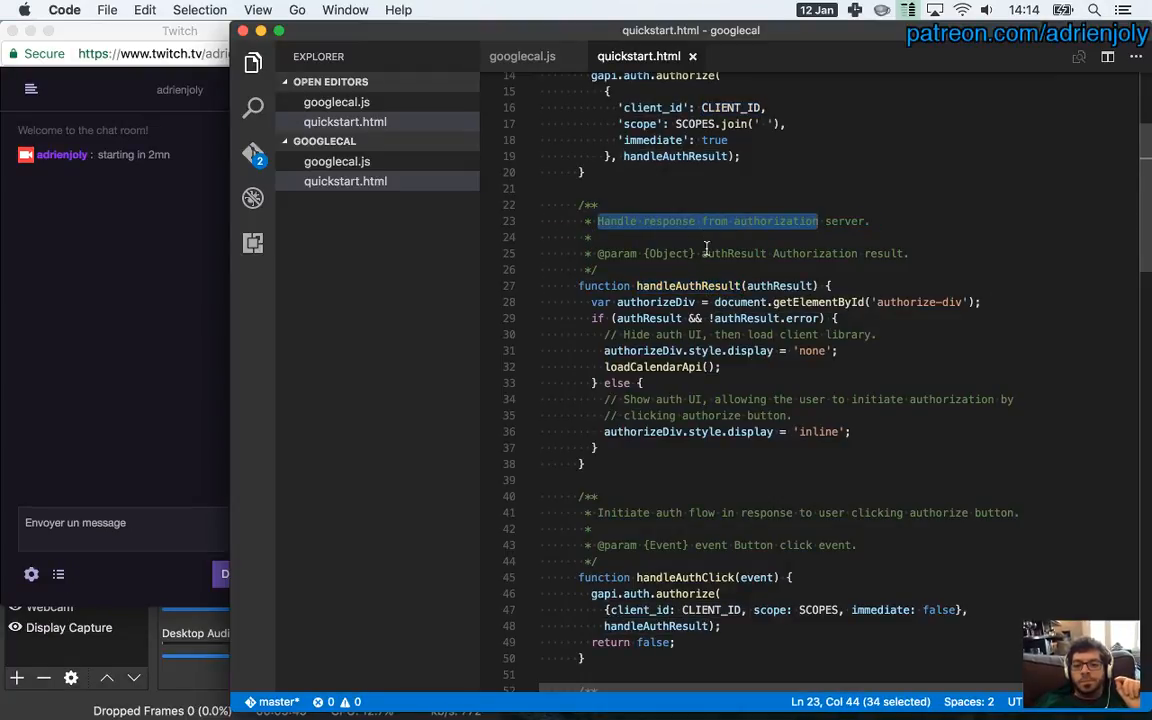
mouse_move(672, 318)
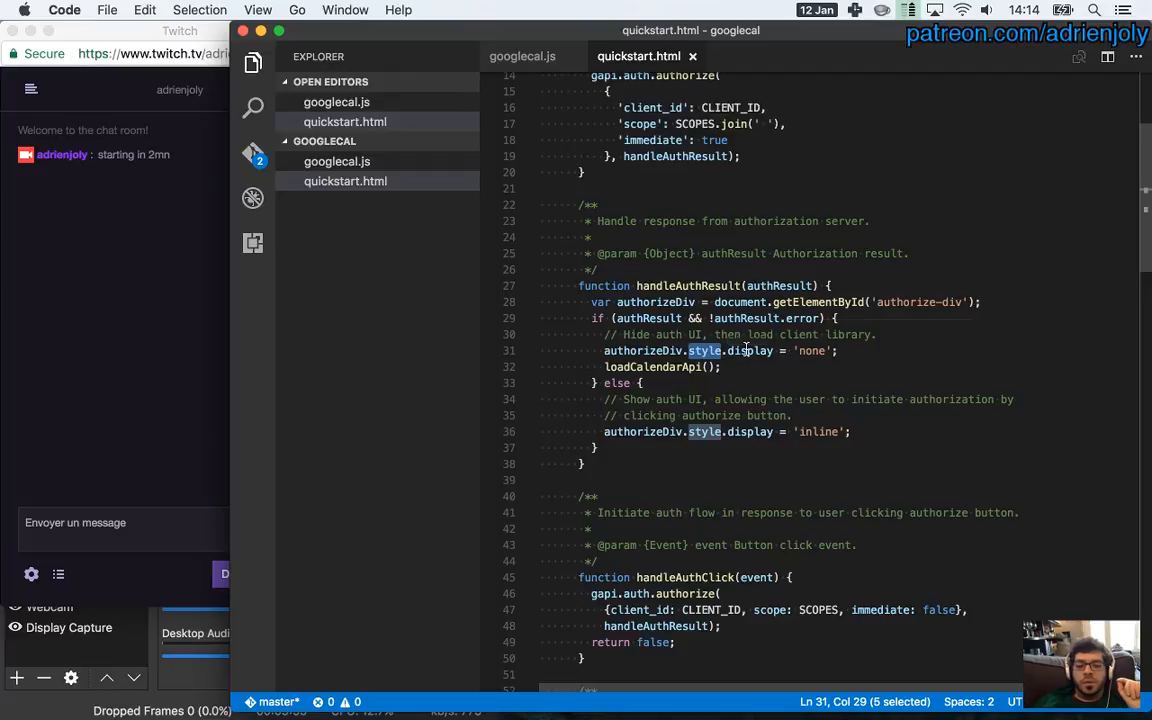
Walk through handleAuthResult's authorizeDiv and the loadCalendarApi function using gapi
double_click(644, 350)
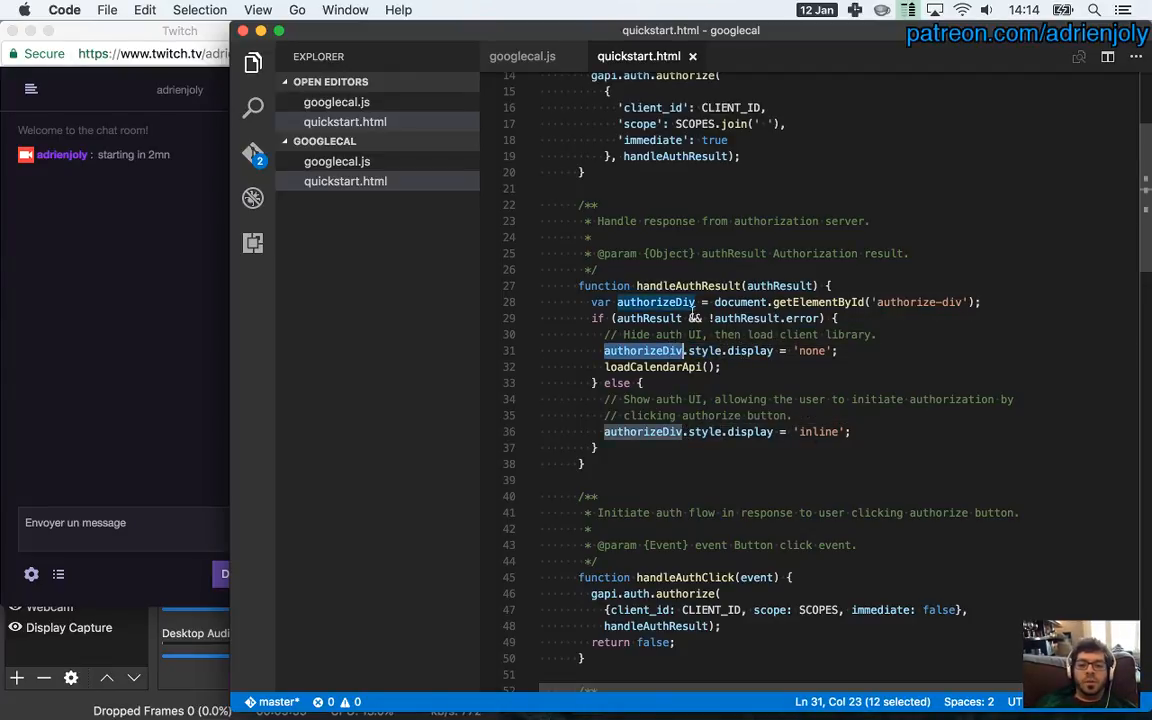
double_click(750, 350)
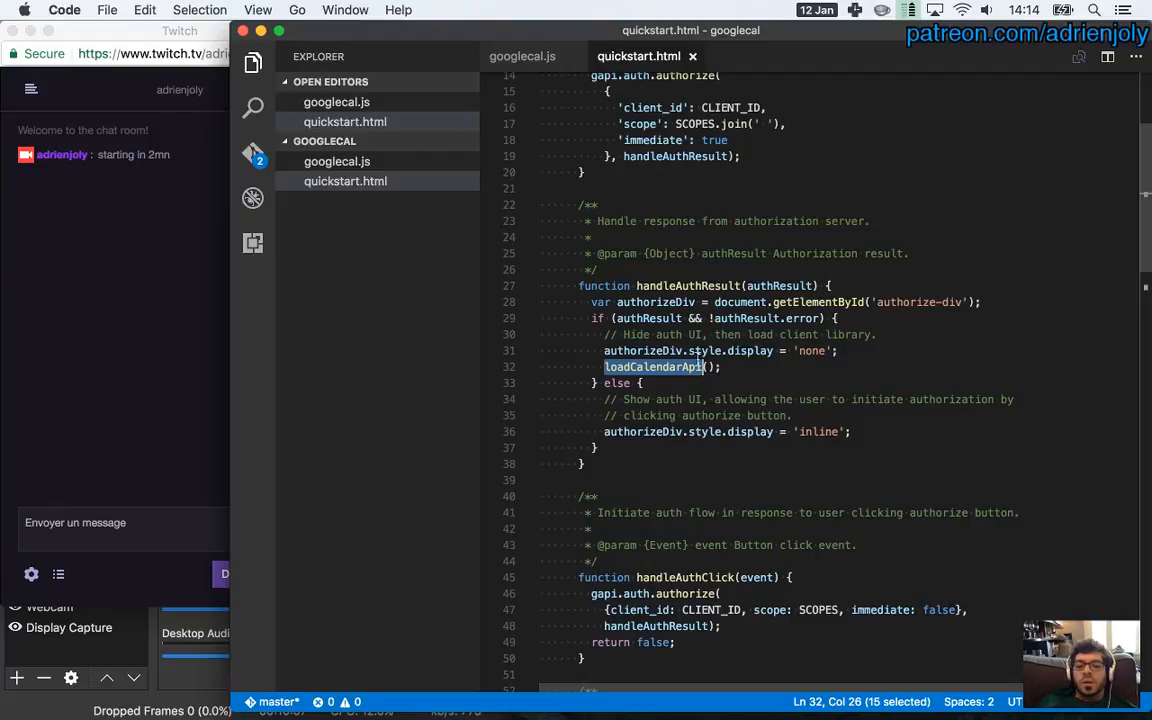
scroll(down, 3)
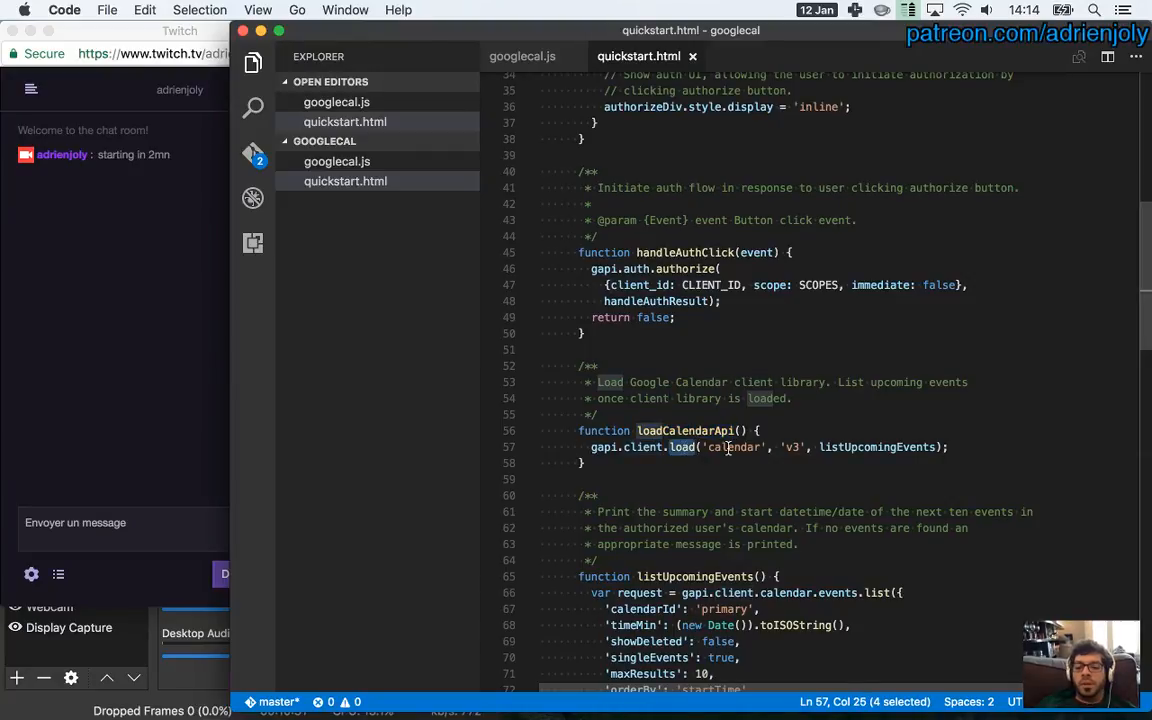
double_click(734, 448)
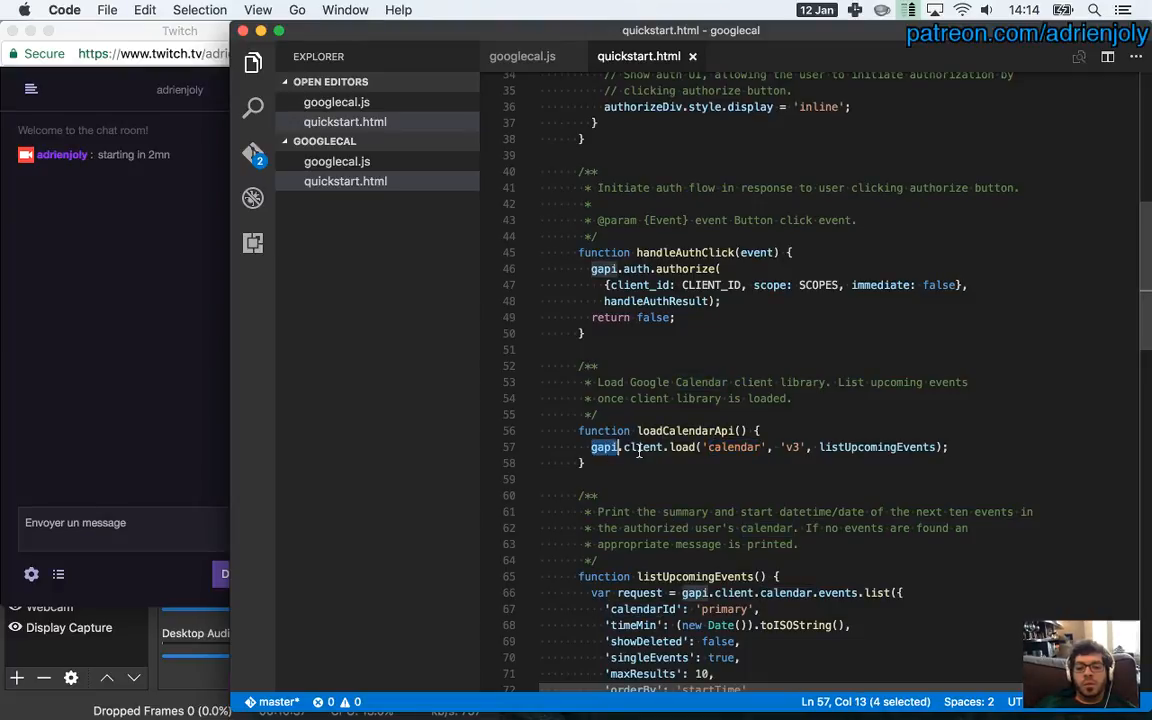
scroll(down, 3)
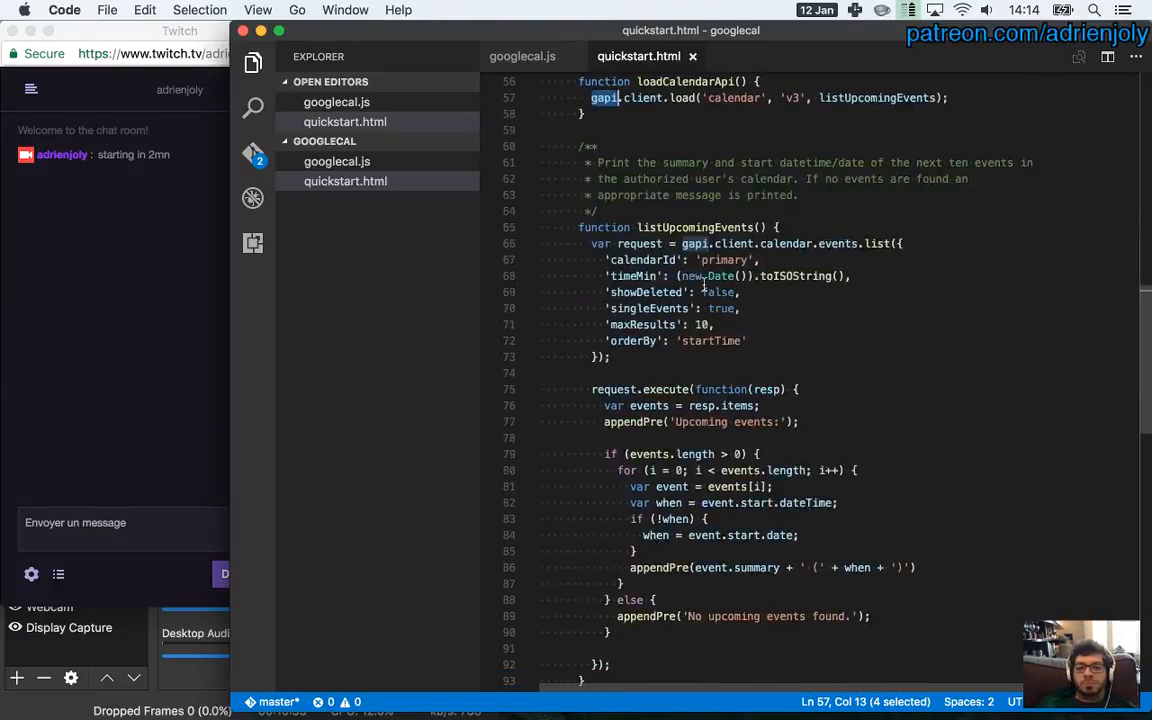
double_click(694, 228)
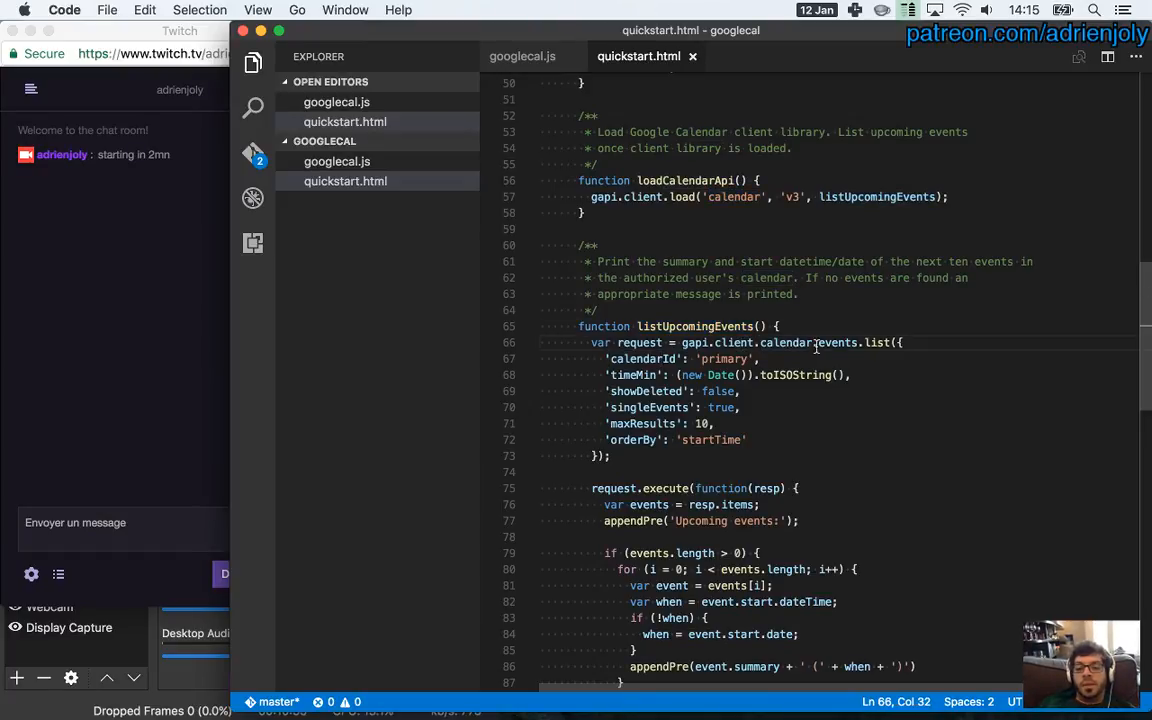
double_click(878, 342)
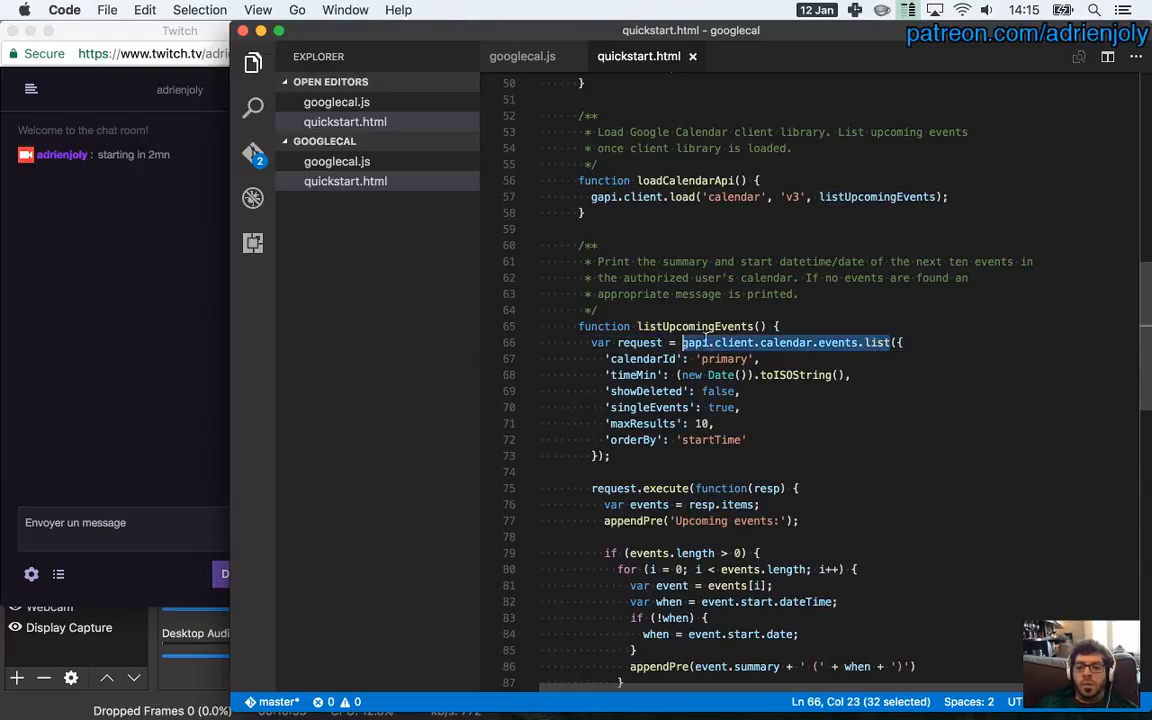
click(738, 342)
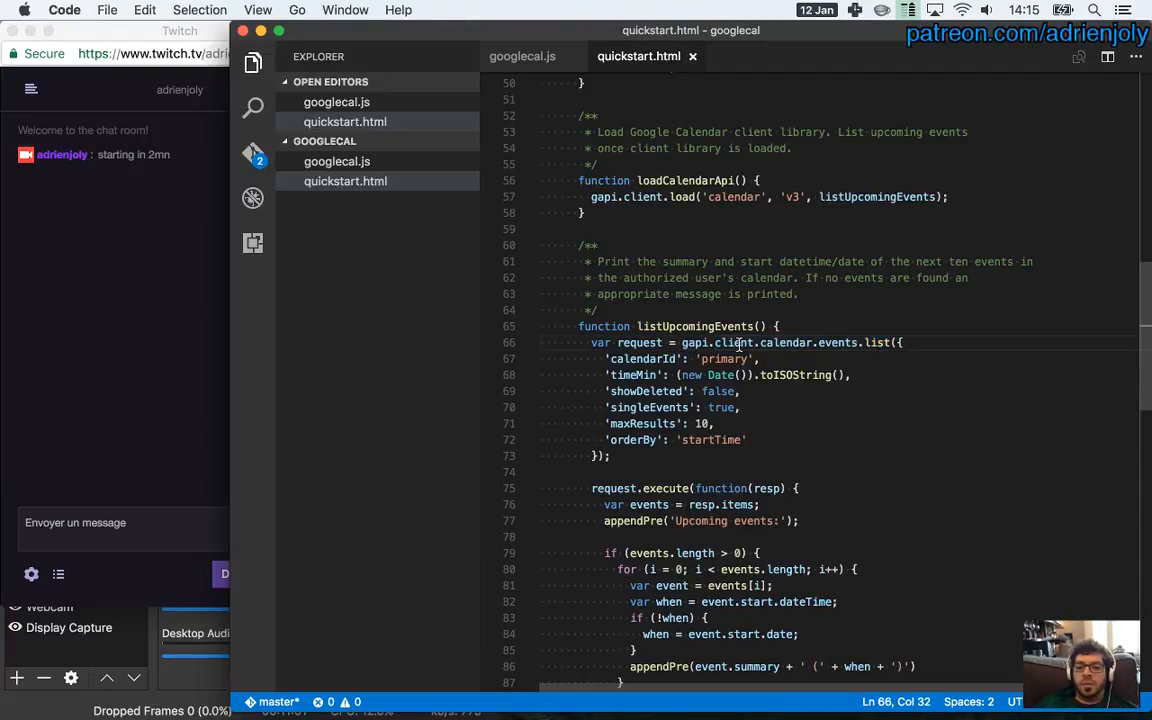
double_click(784, 342)
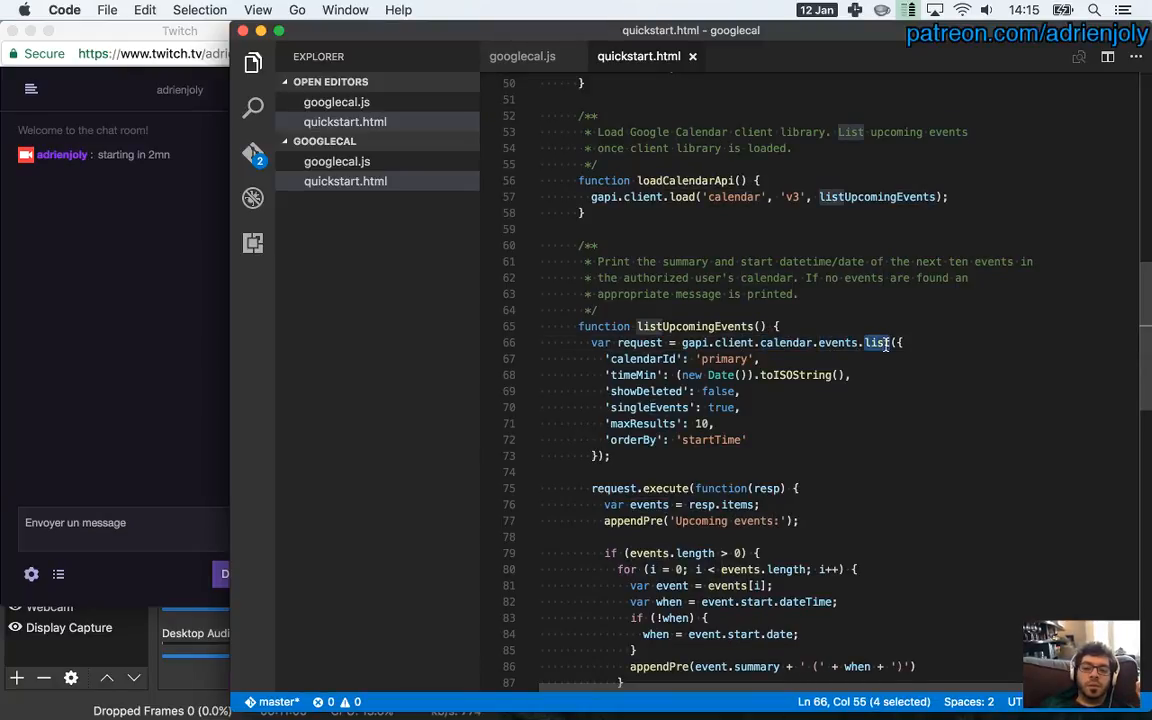
double_click(724, 358)
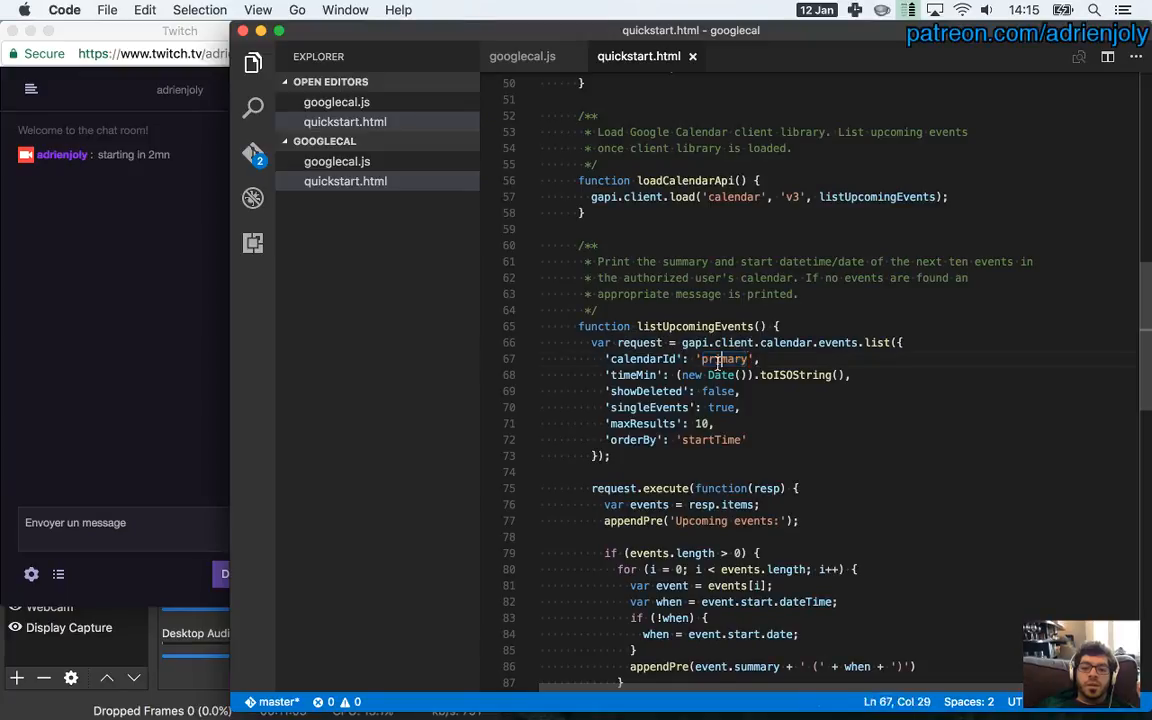
double_click(724, 360)
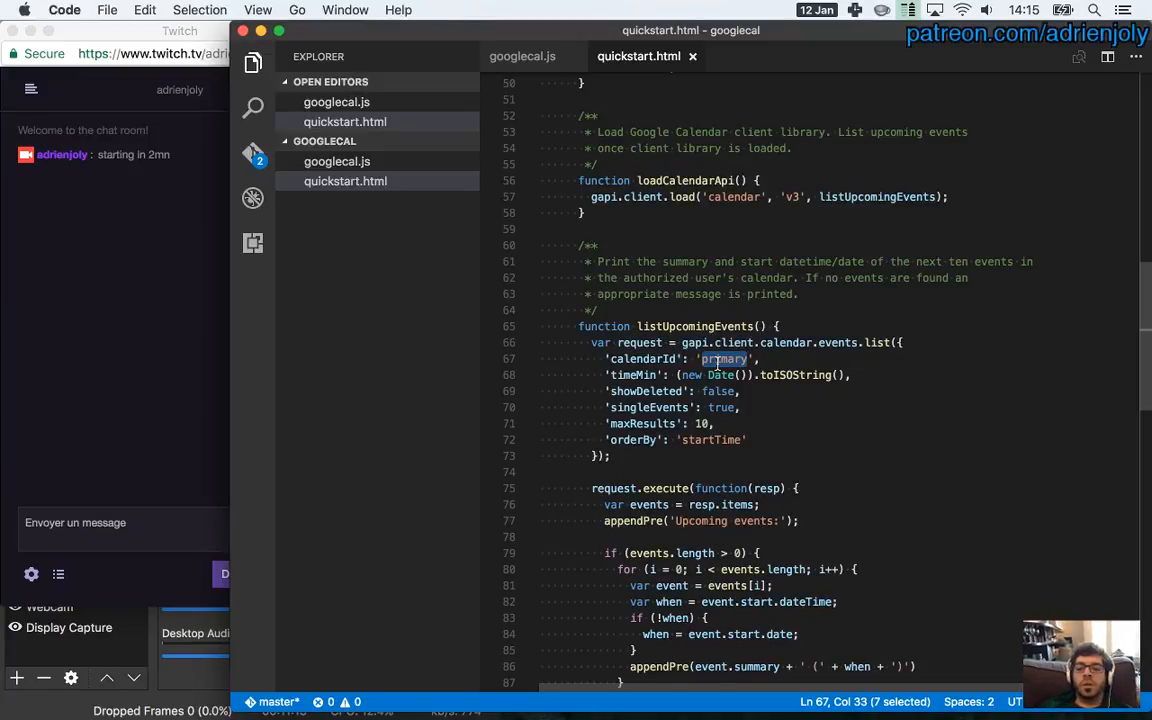
double_click(636, 376)
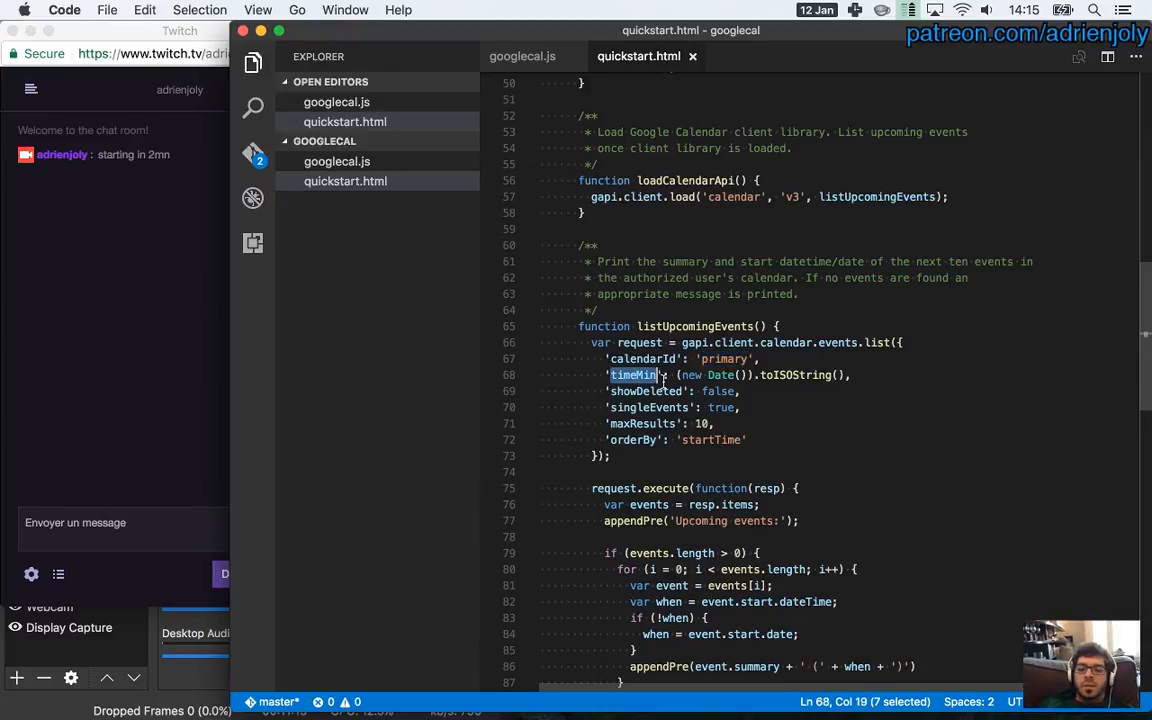
double_click(656, 390)
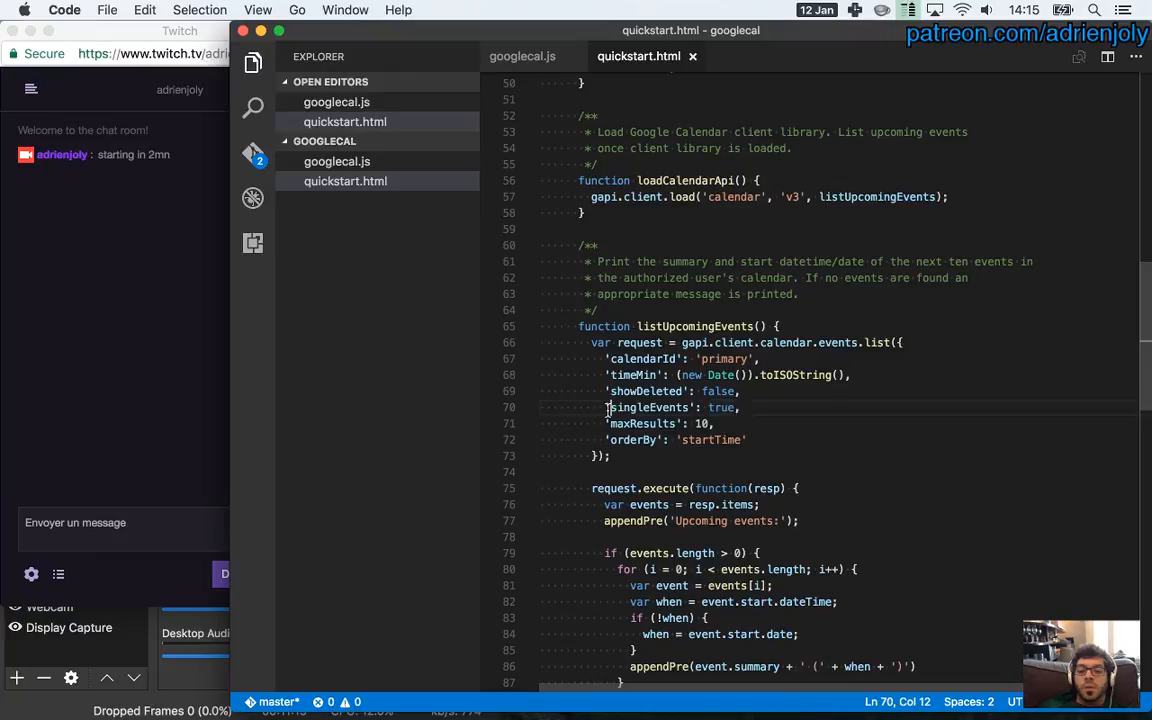
double_click(712, 440)
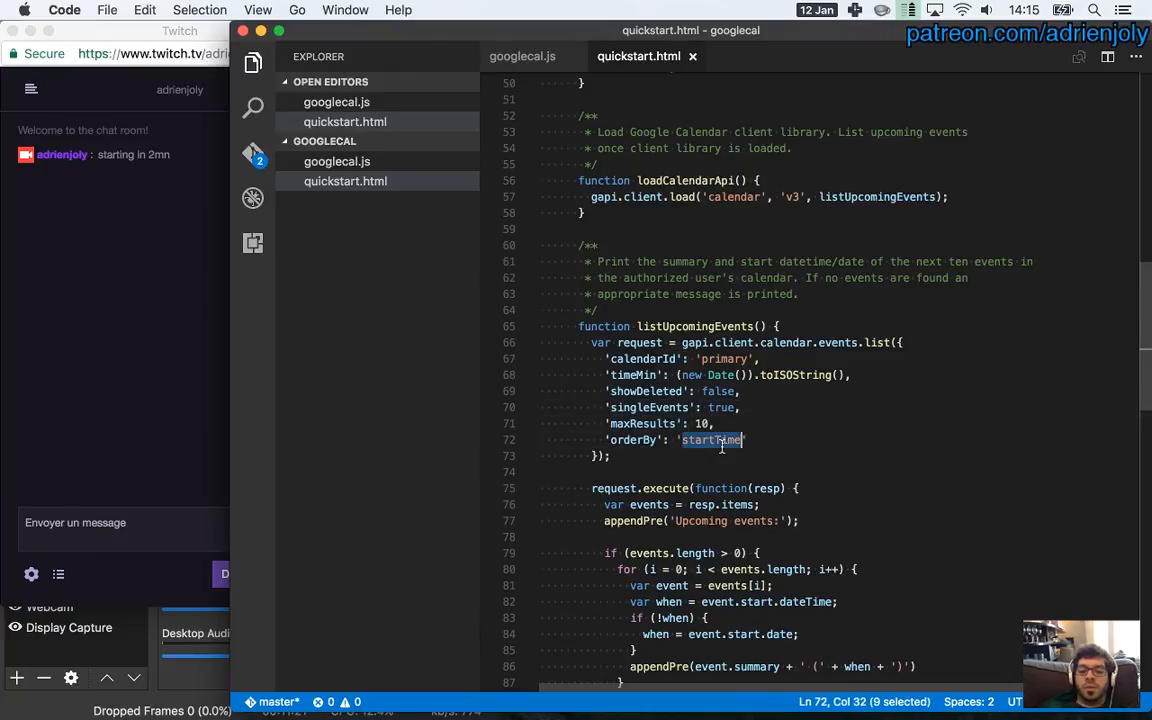
scroll(down, 3)
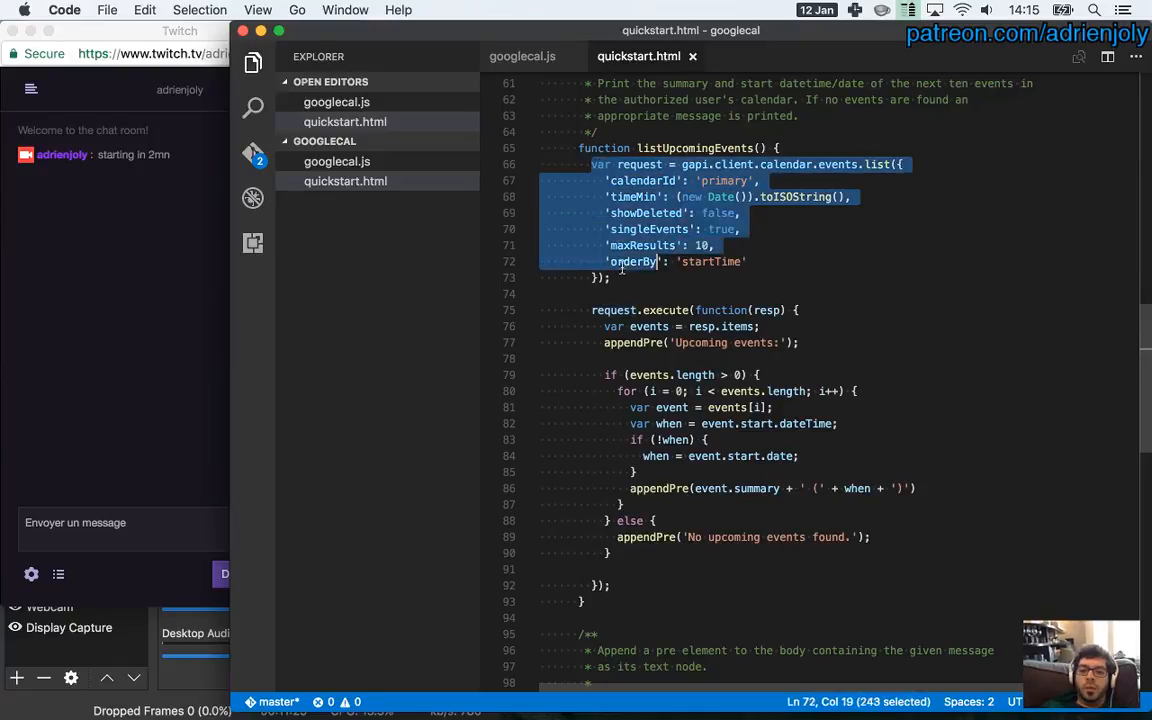
double_click(666, 310)
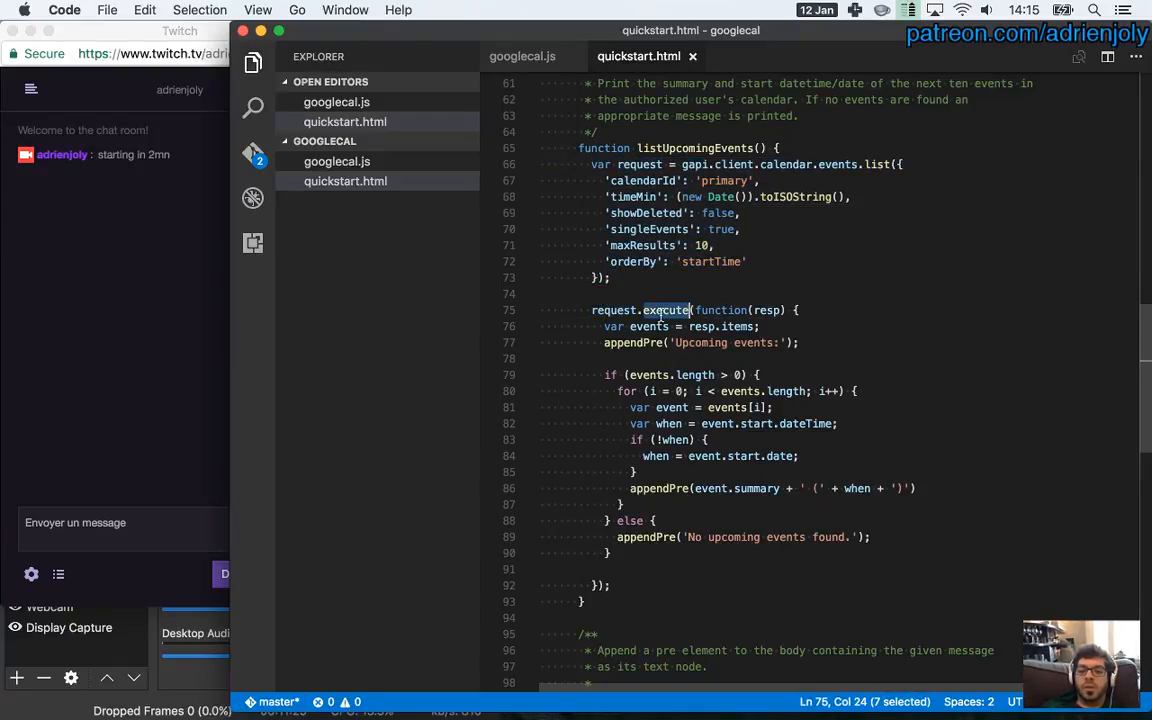
double_click(768, 310)
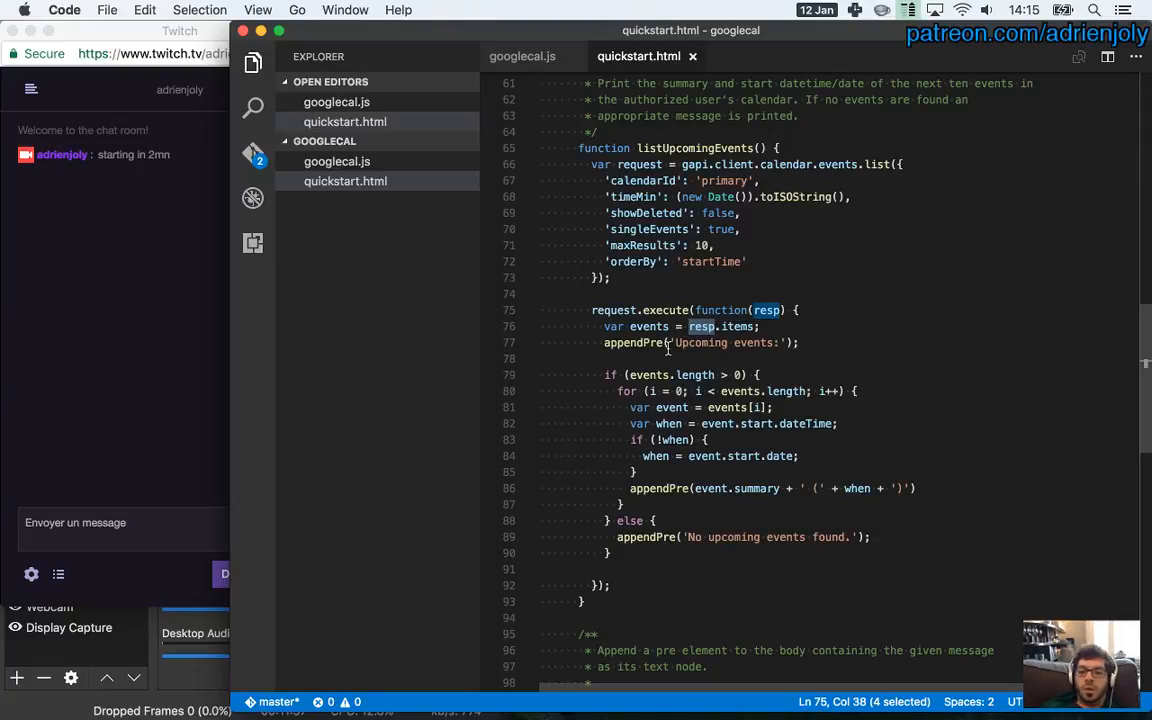
double_click(632, 342)
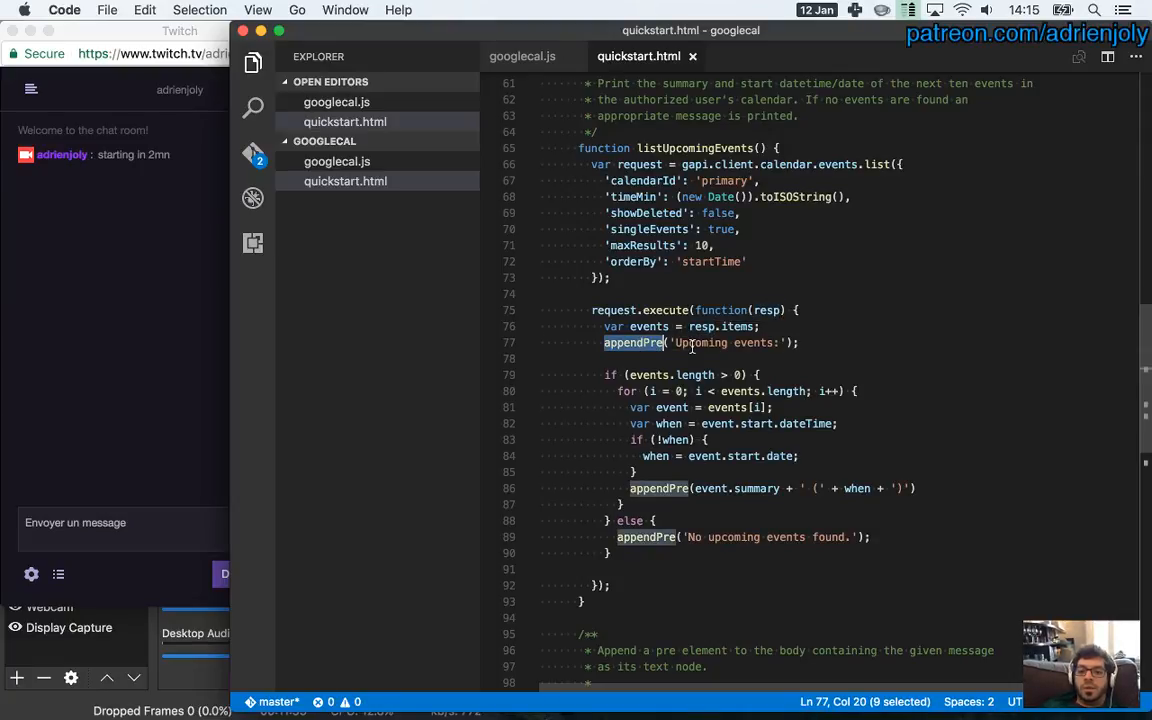
mouse_move(632, 342)
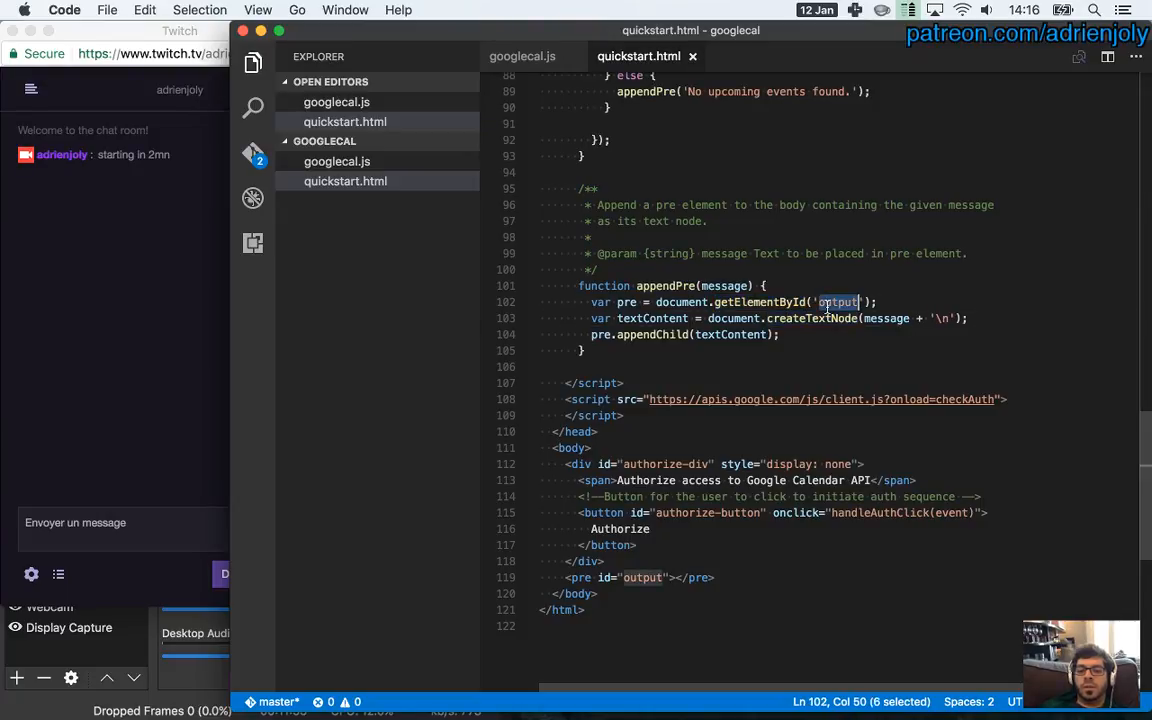
mouse_move(902, 302)
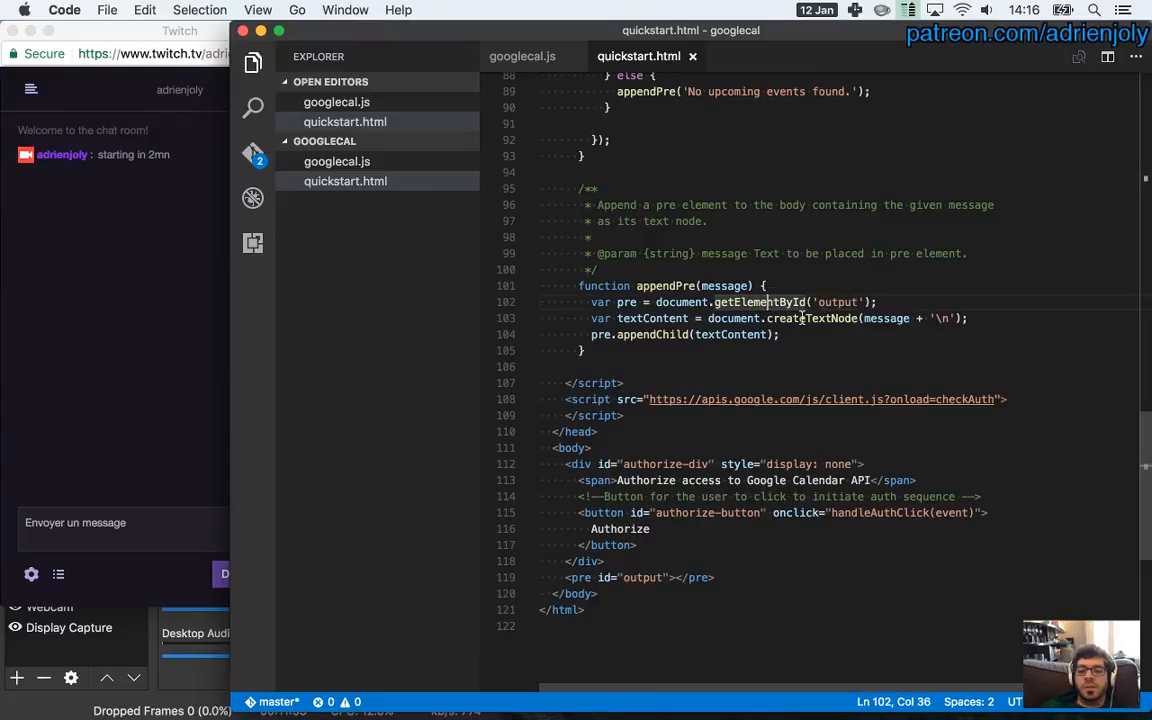
double_click(804, 318)
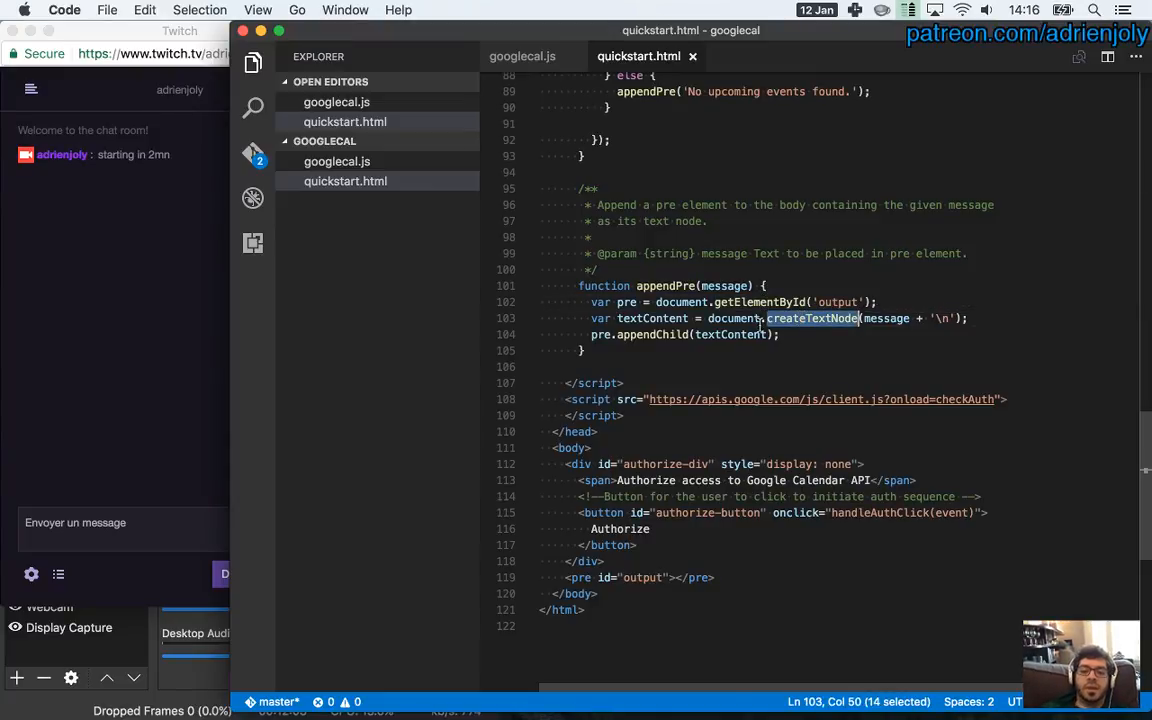
double_click(652, 334)
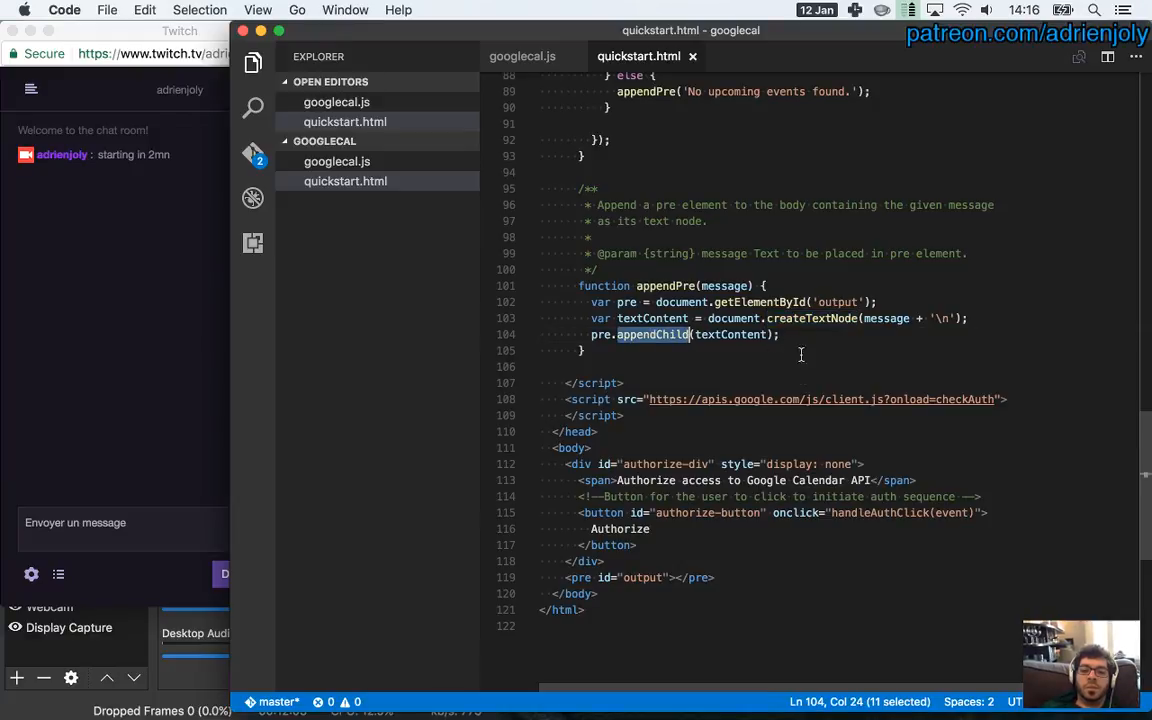
double_click(664, 400)
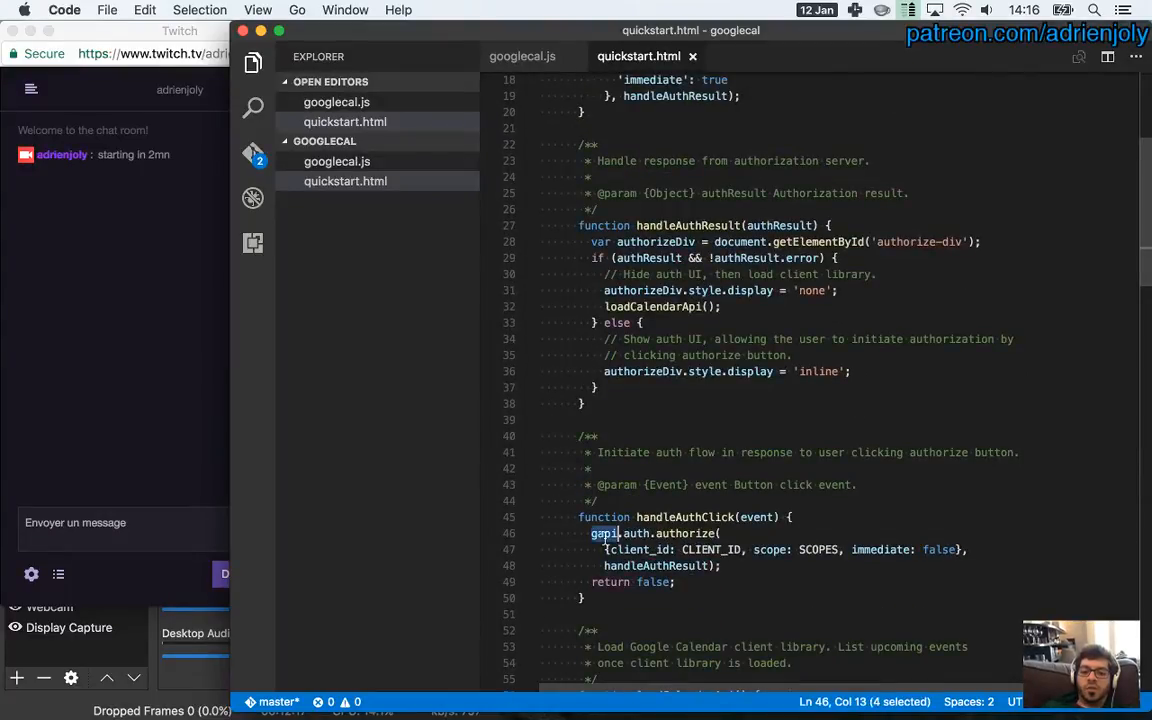
scroll(down, 3)
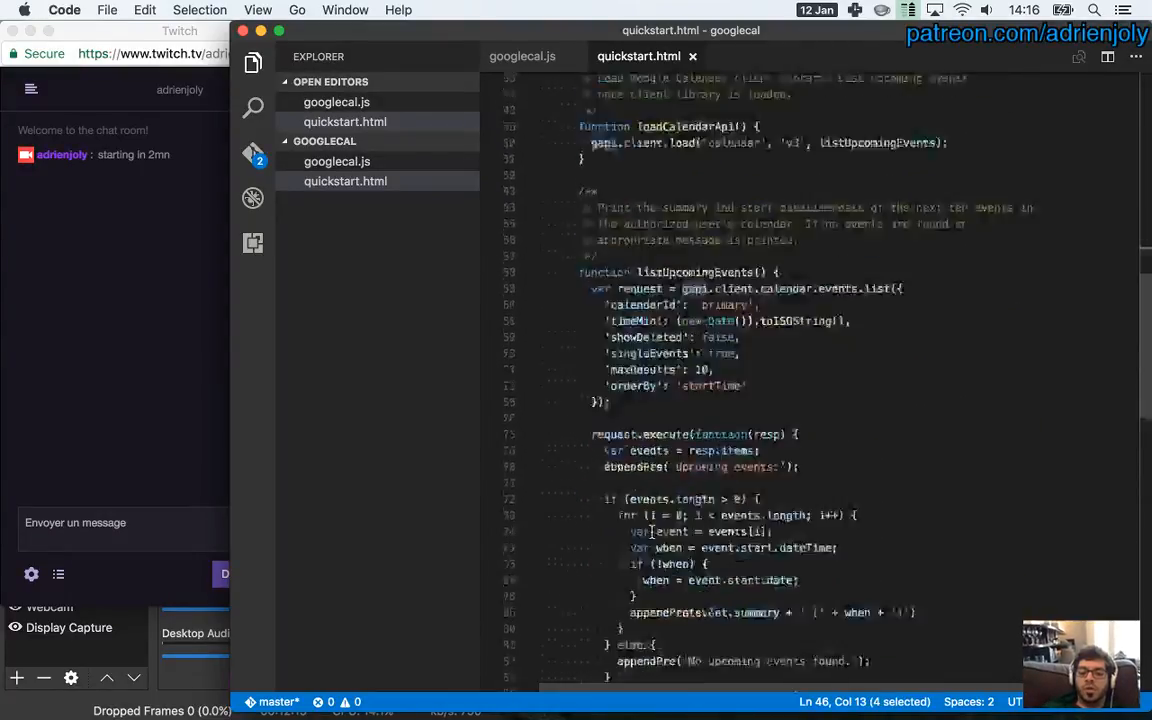
scroll(down, 3)
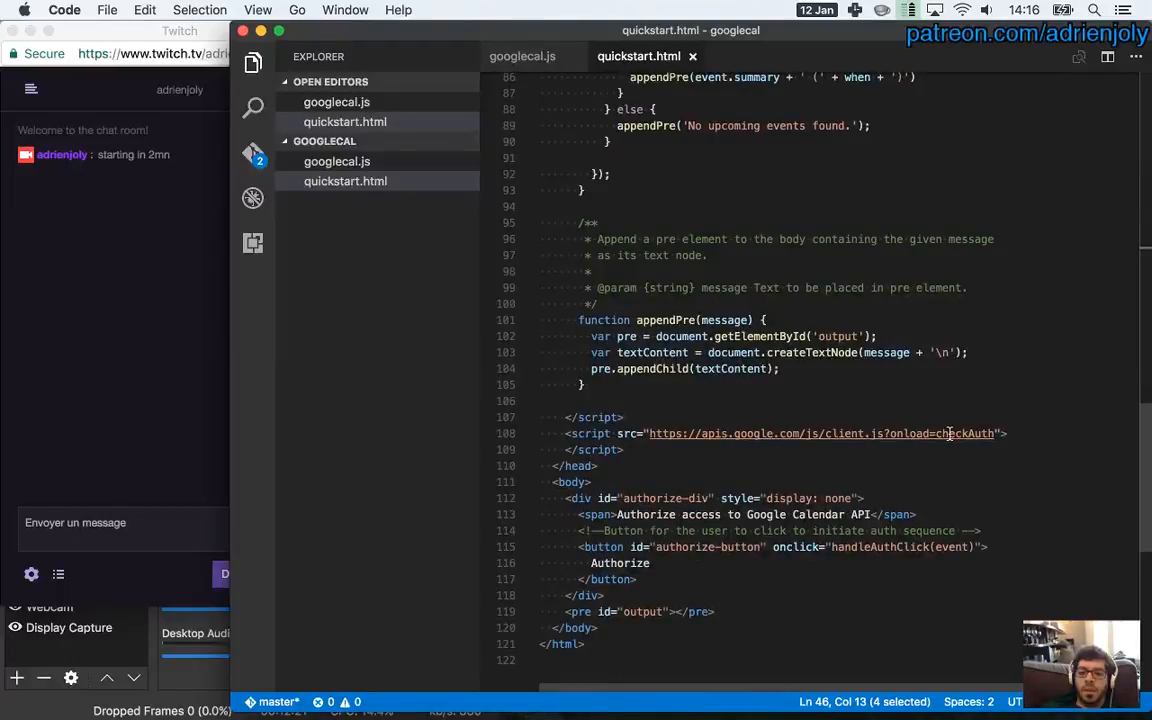
double_click(964, 432)
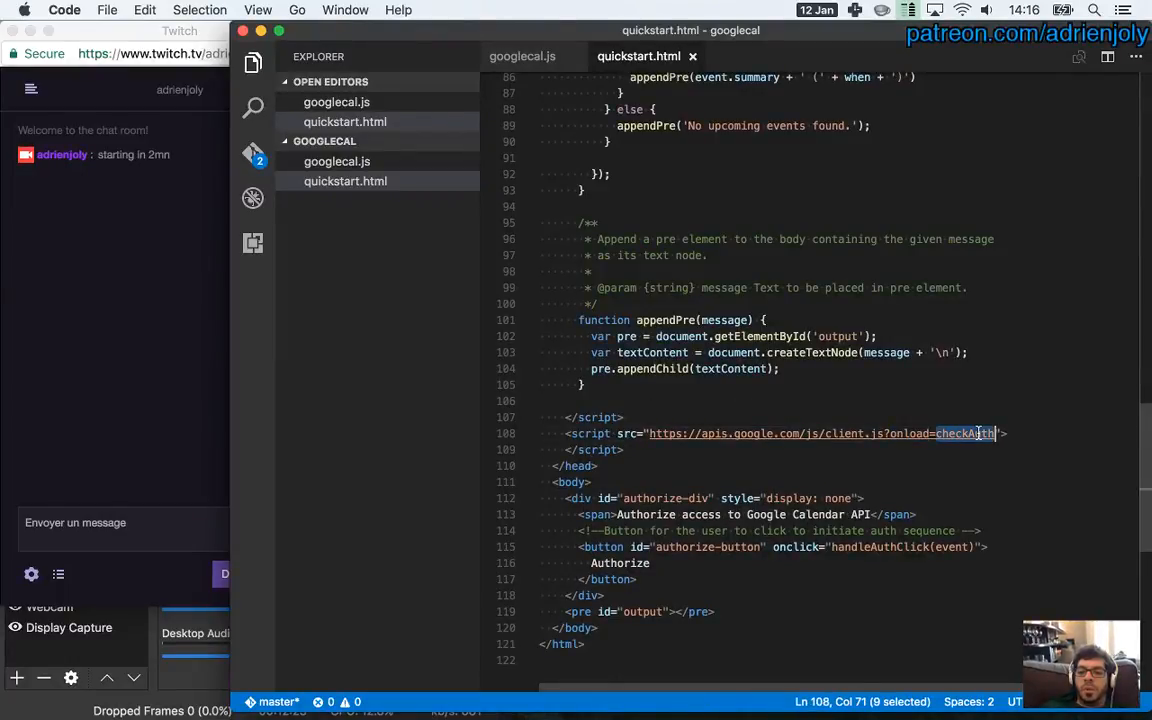
click(780, 432)
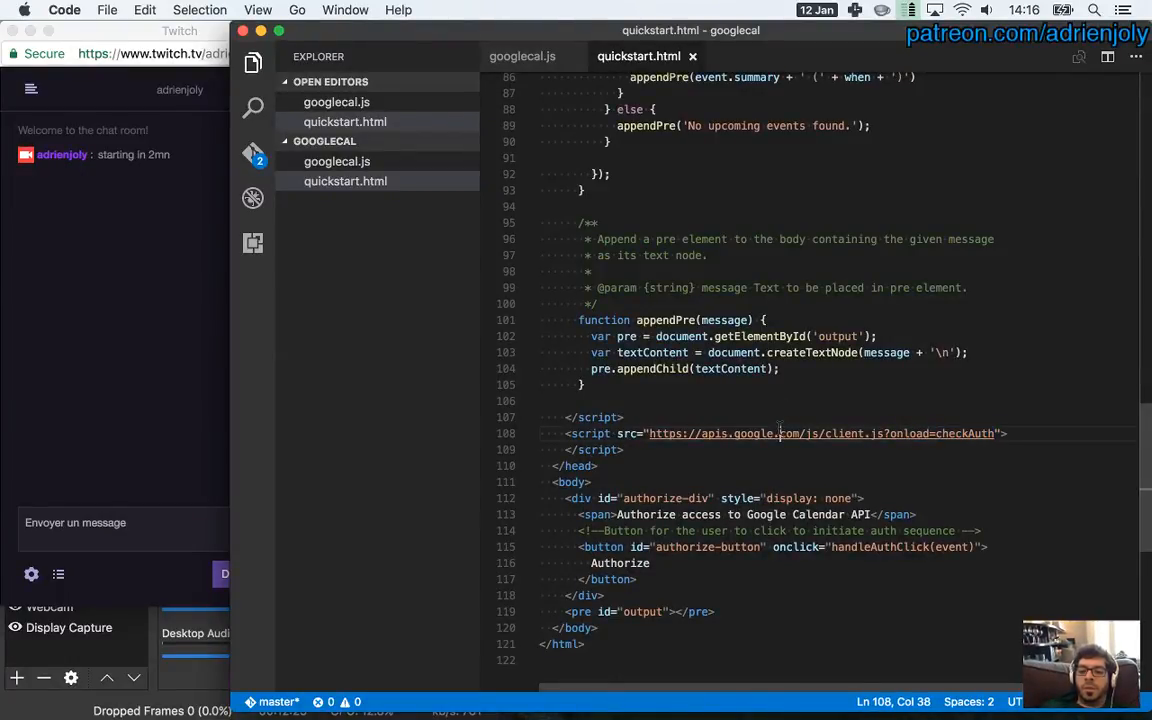
double_click(968, 432)
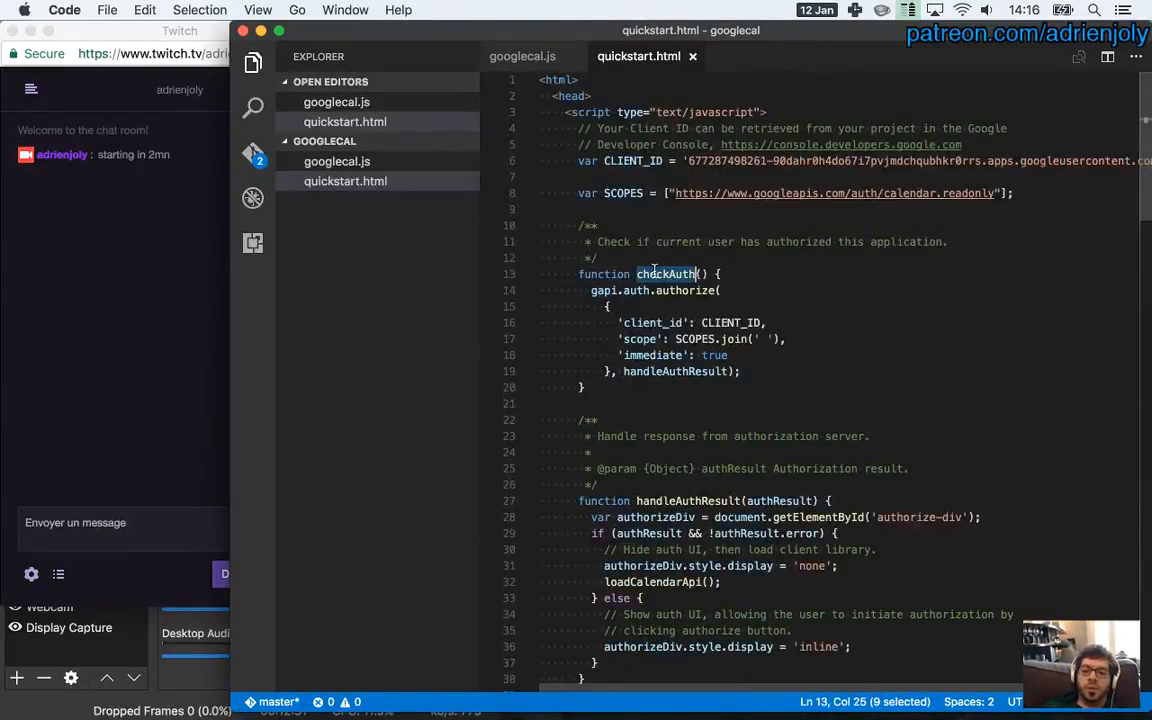
scroll(down, 3)
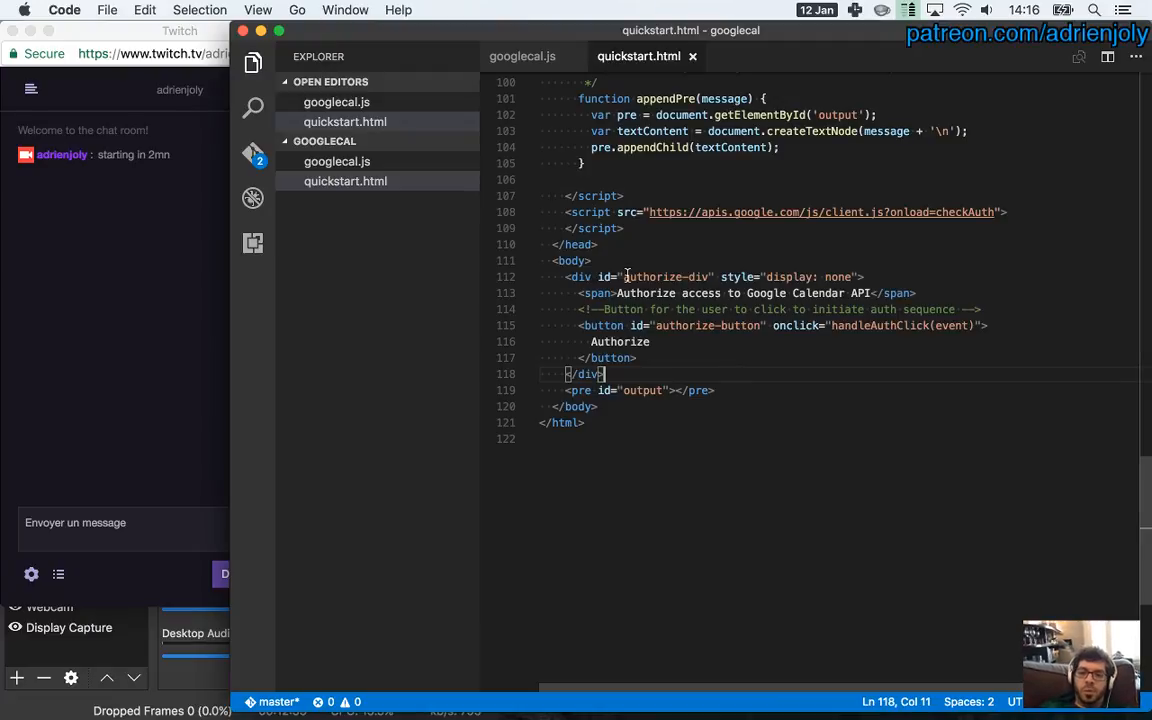
drag(620, 276, 650, 340)
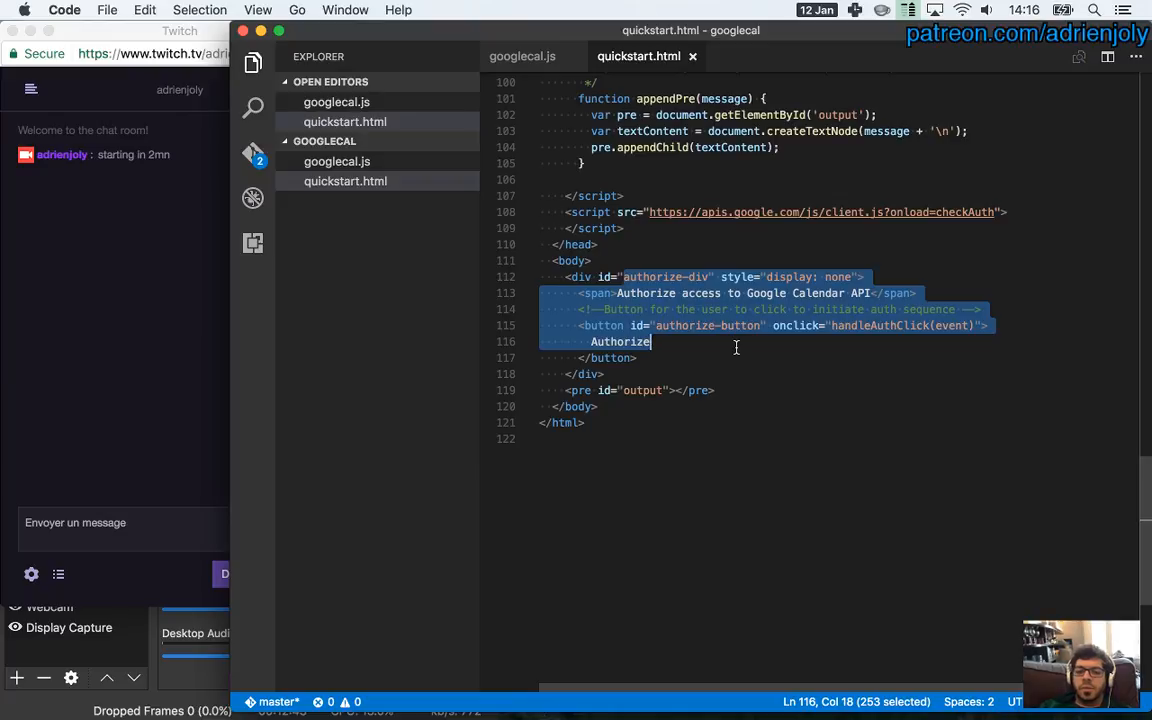
mouse_move(804, 244)
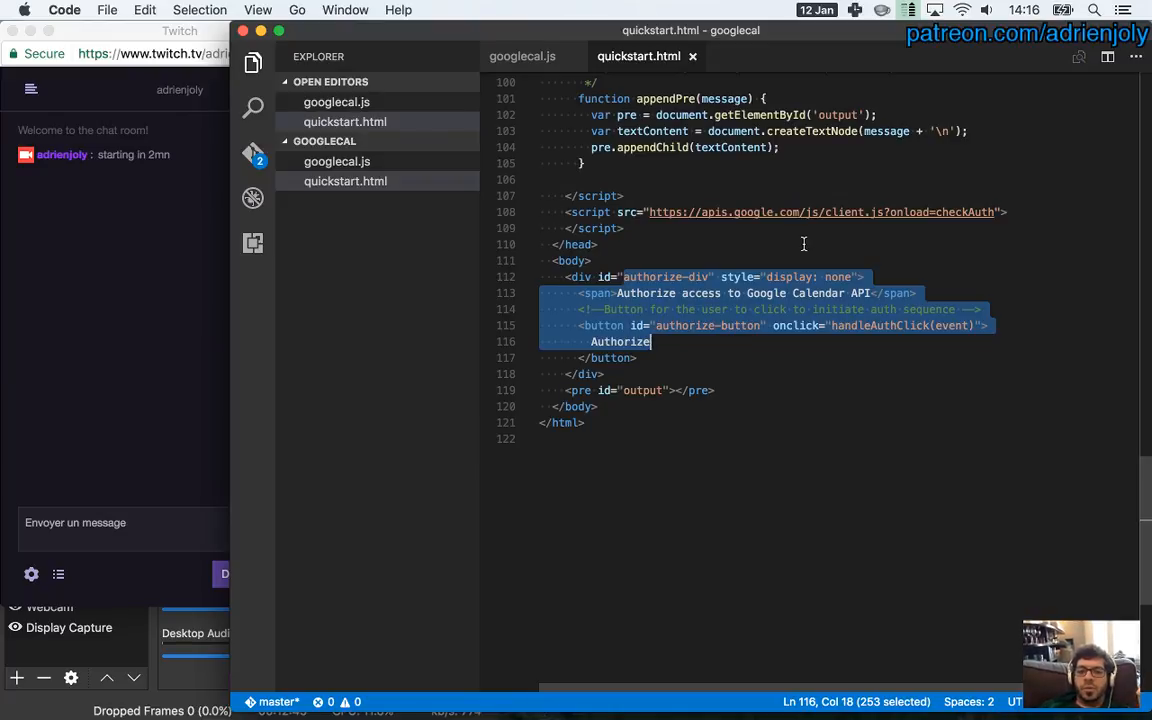
click(636, 356)
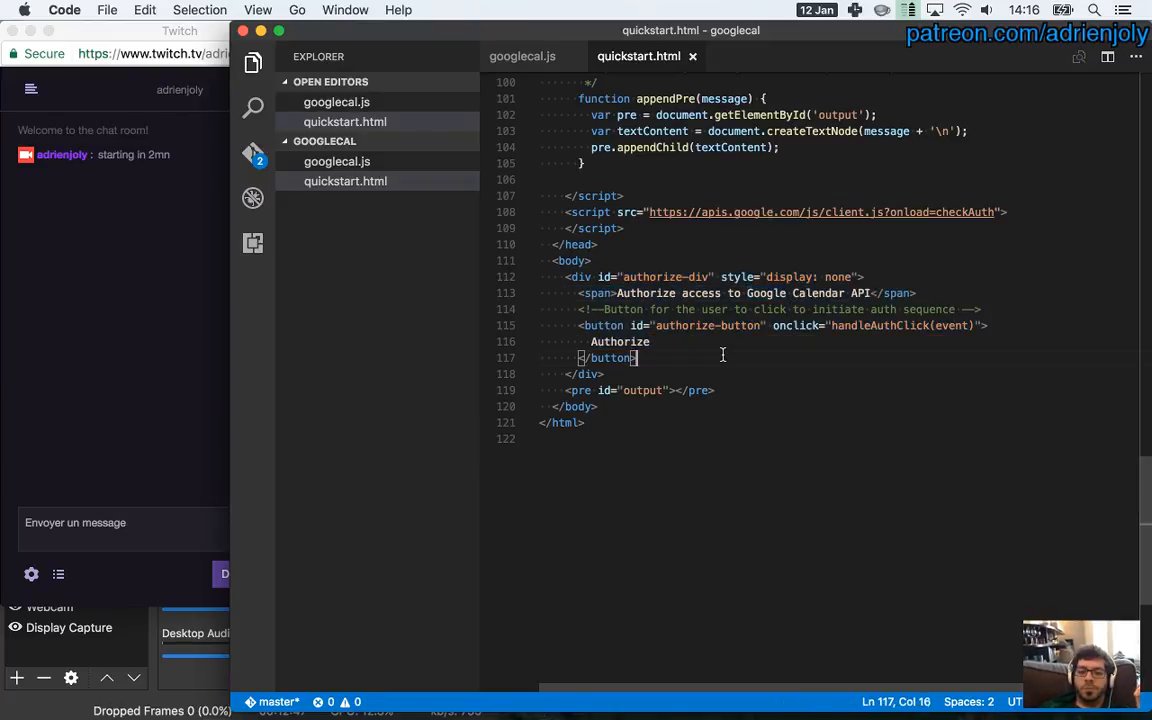
scroll(down, 3)
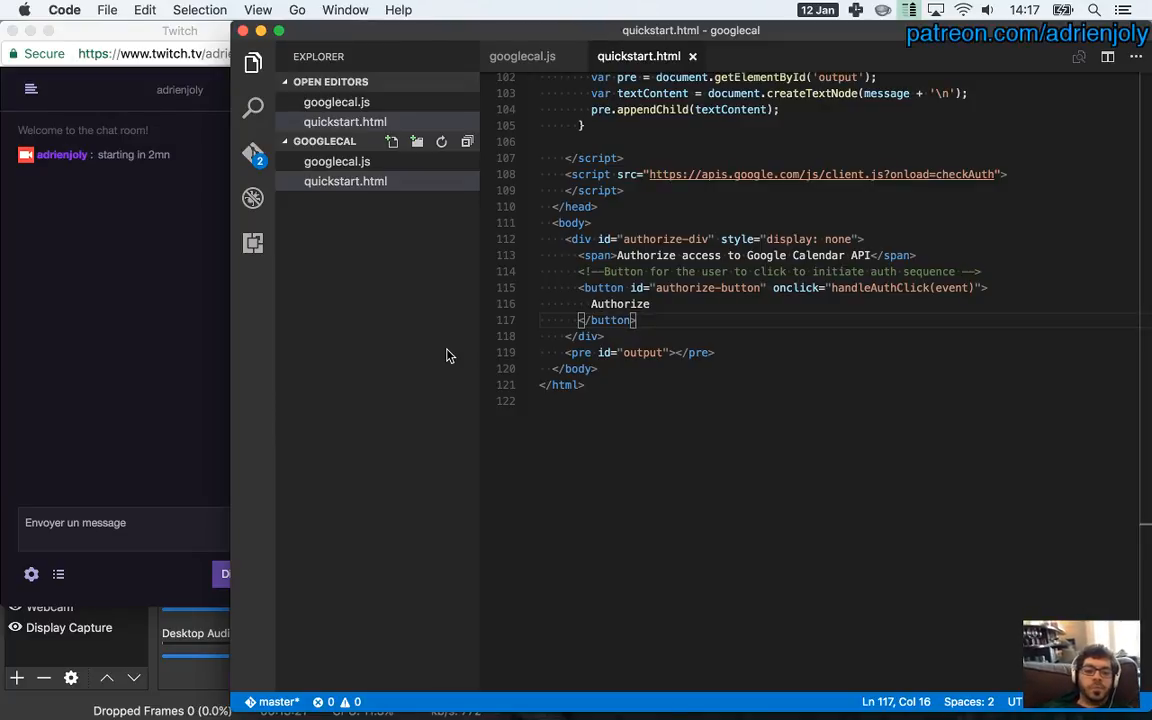
mouse_move(236, 420)
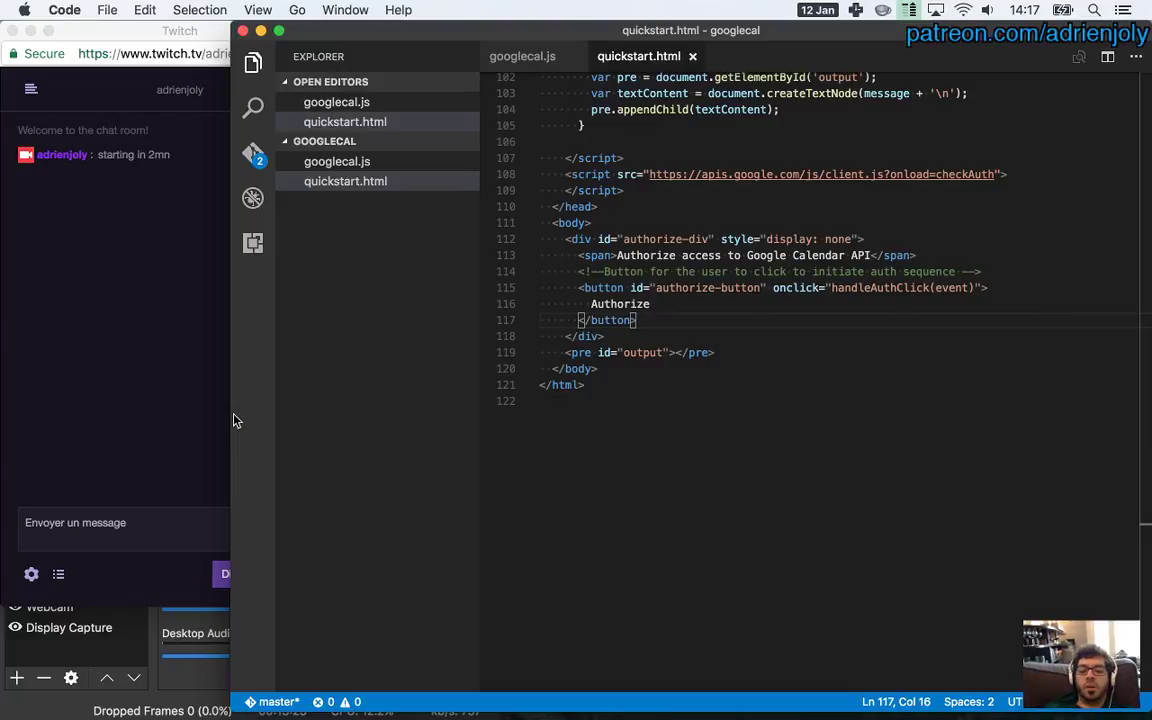